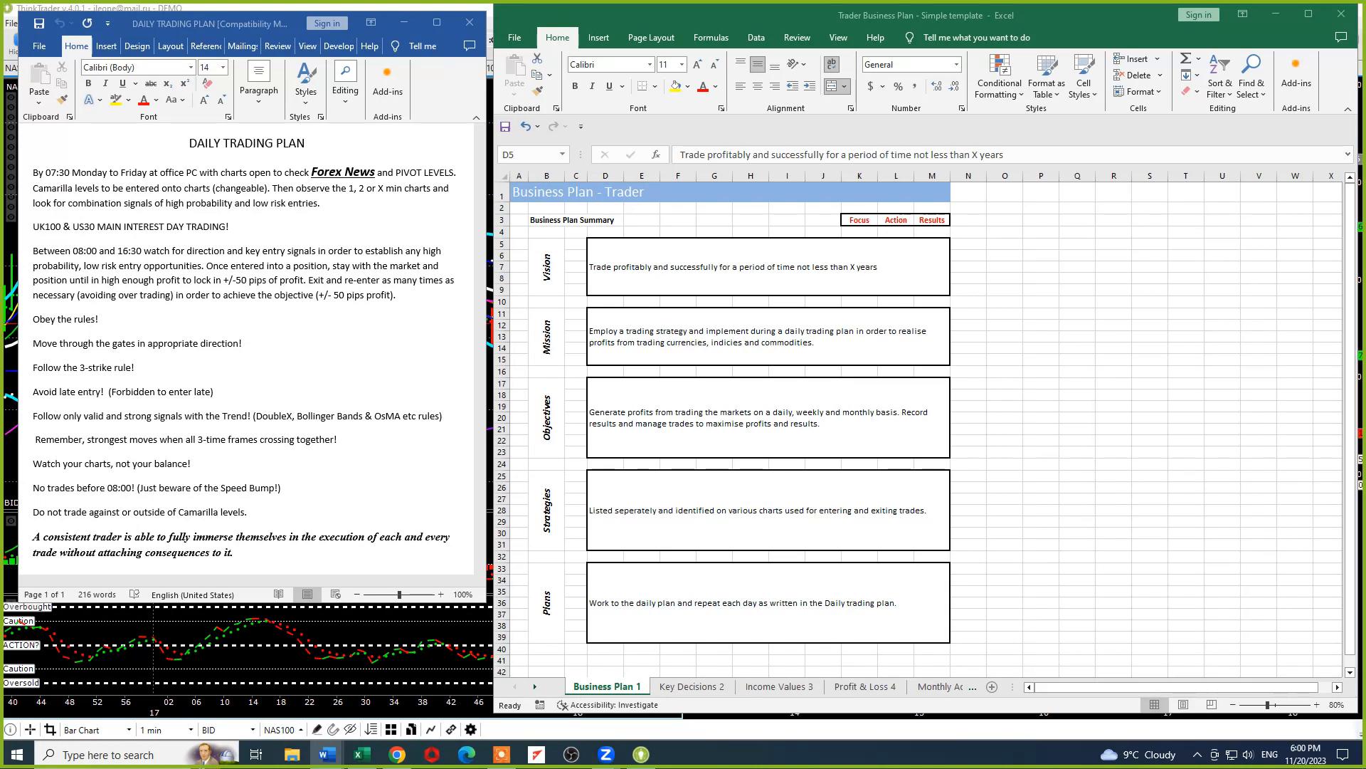
{"action": "mouse_move", "coordinate": [248, 461]}
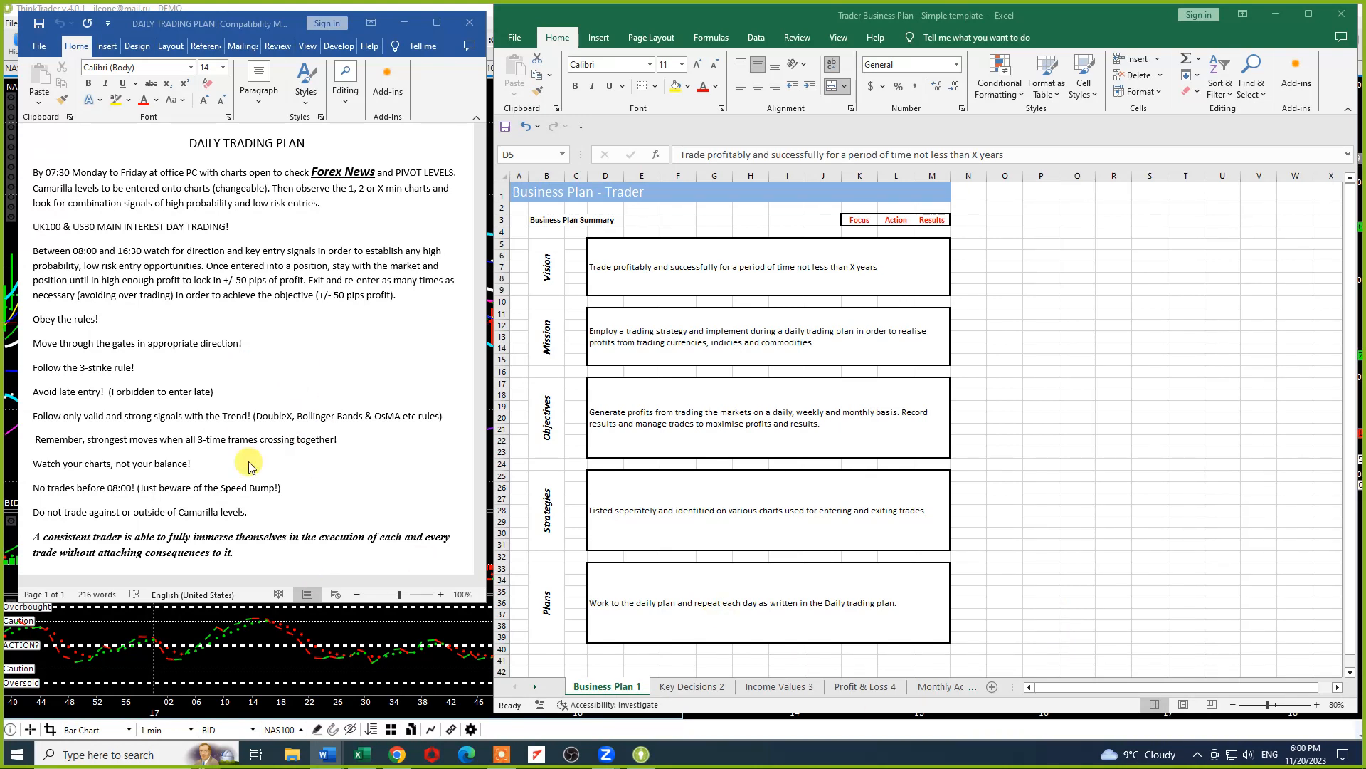
{"action": "mouse_move", "coordinate": [282, 337]}
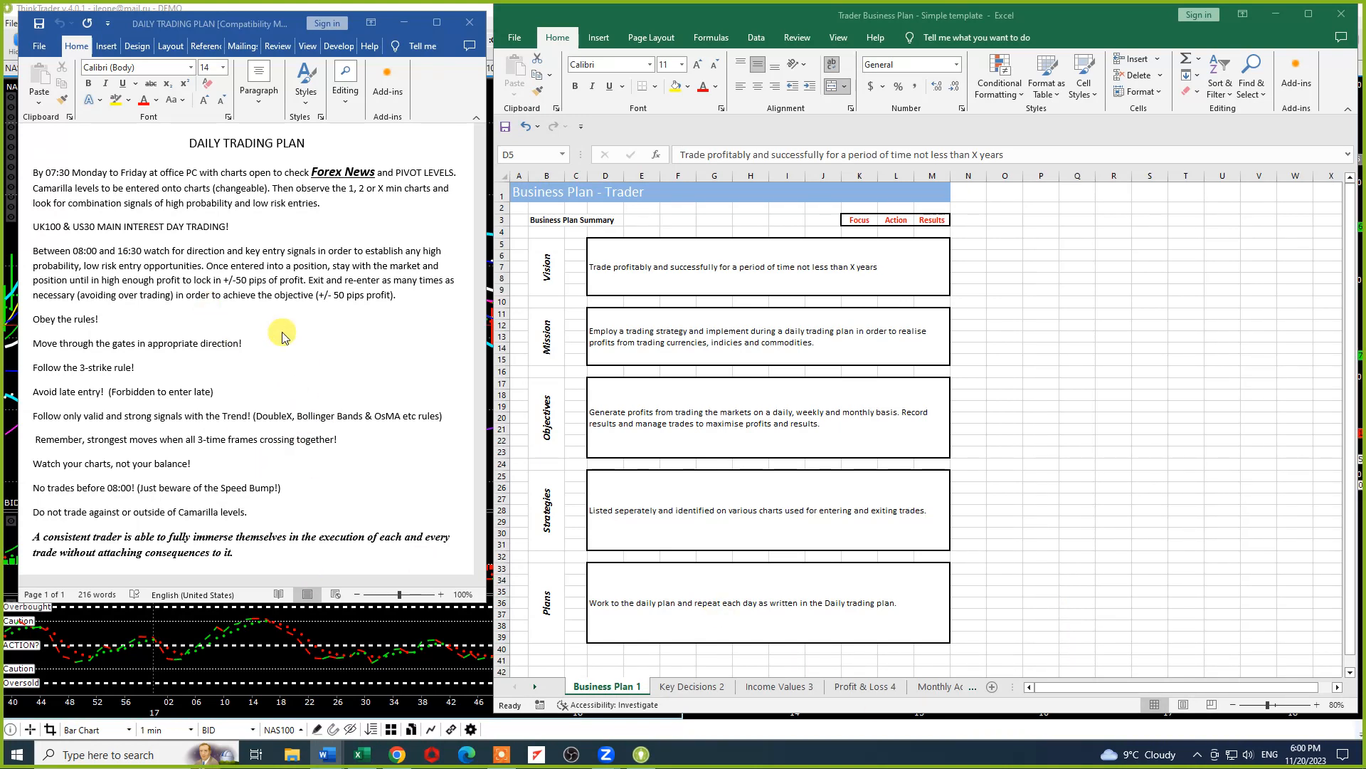
{"action": "mouse_move", "coordinate": [313, 148]}
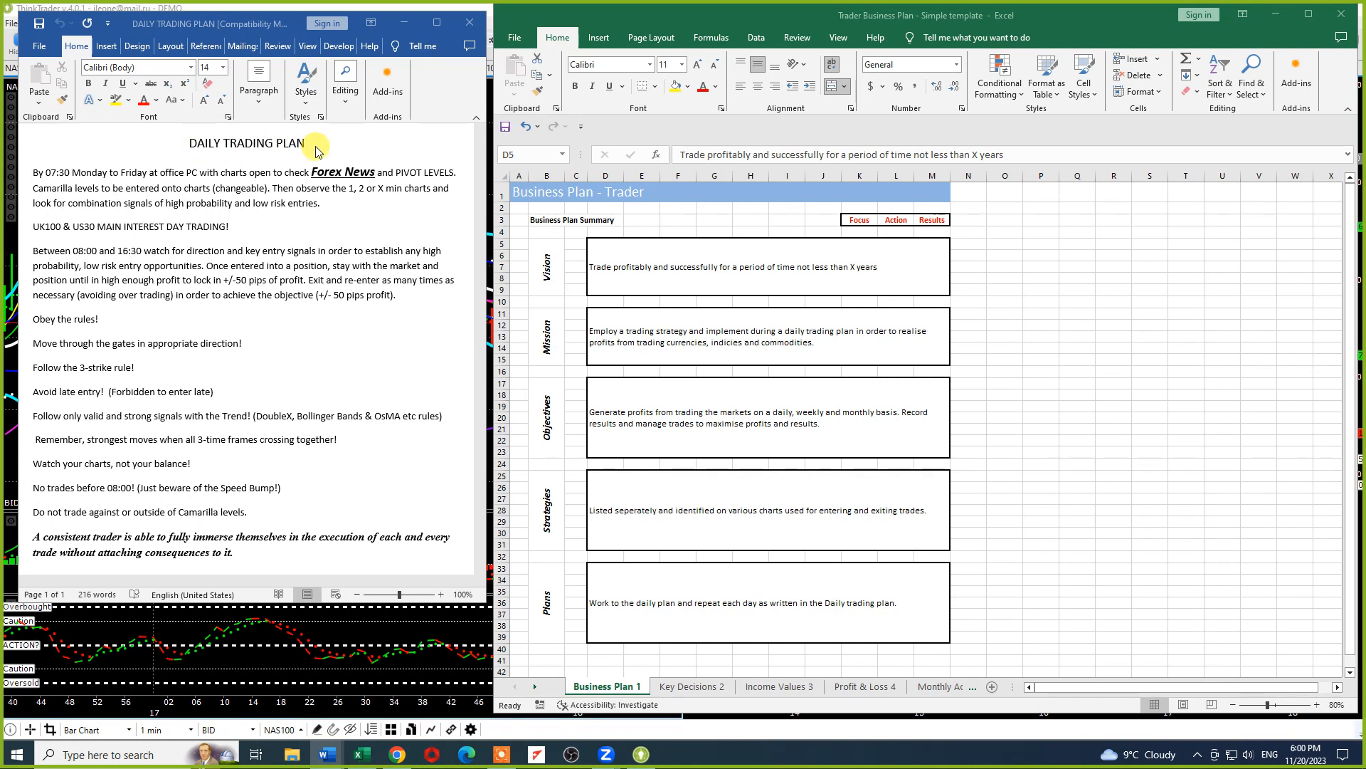
{"action": "mouse_move", "coordinate": [46, 188]}
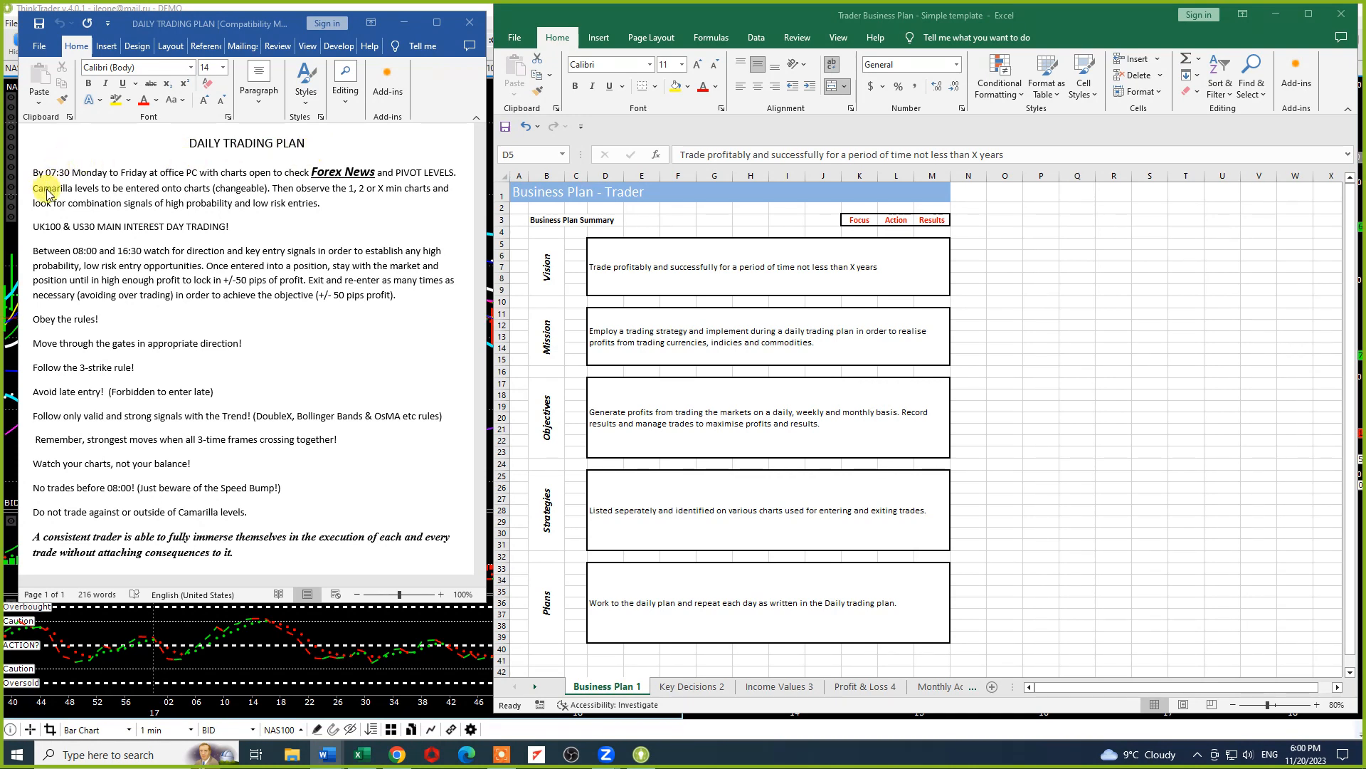
{"action": "mouse_move", "coordinate": [111, 179]}
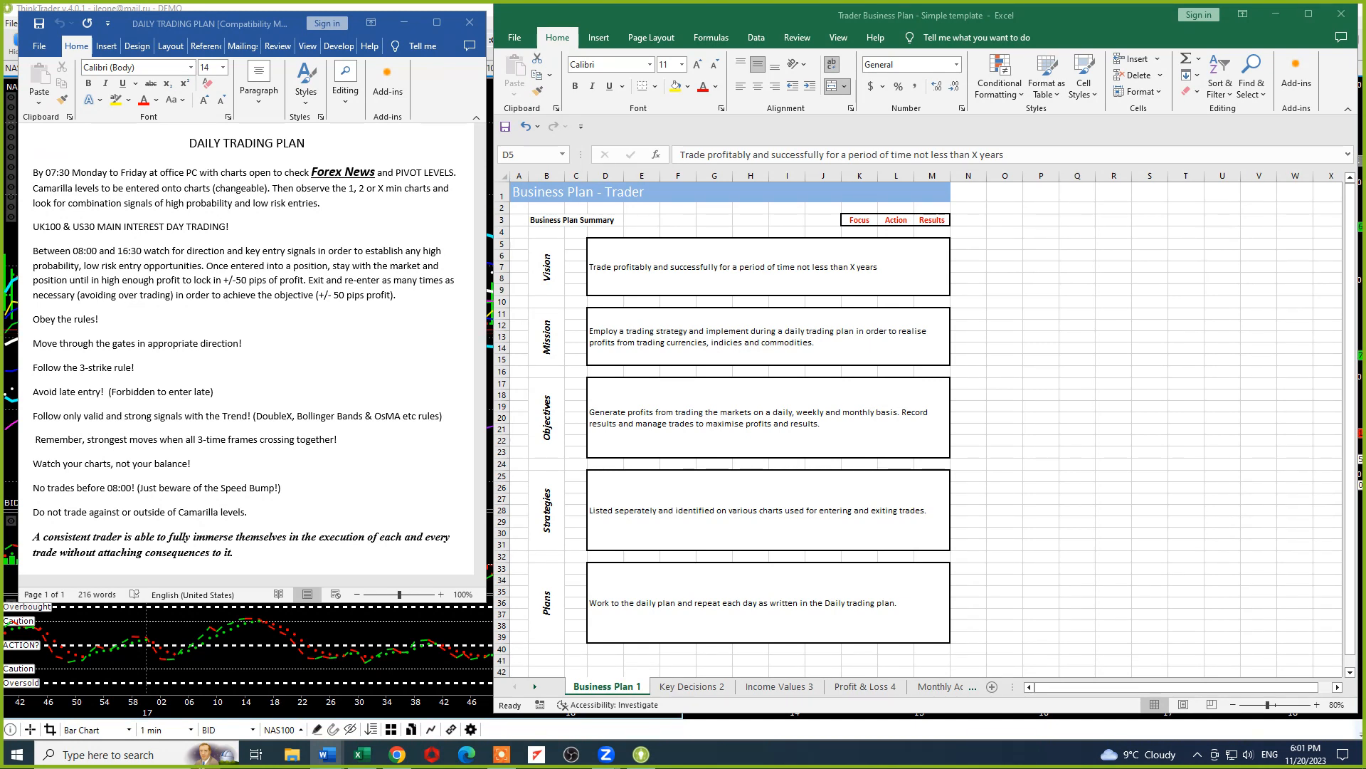
Delete the 'In order to' clause so the D5 Vision statement ends at 'X years.'
{"action": "double_click", "coordinate": [259, 280]}
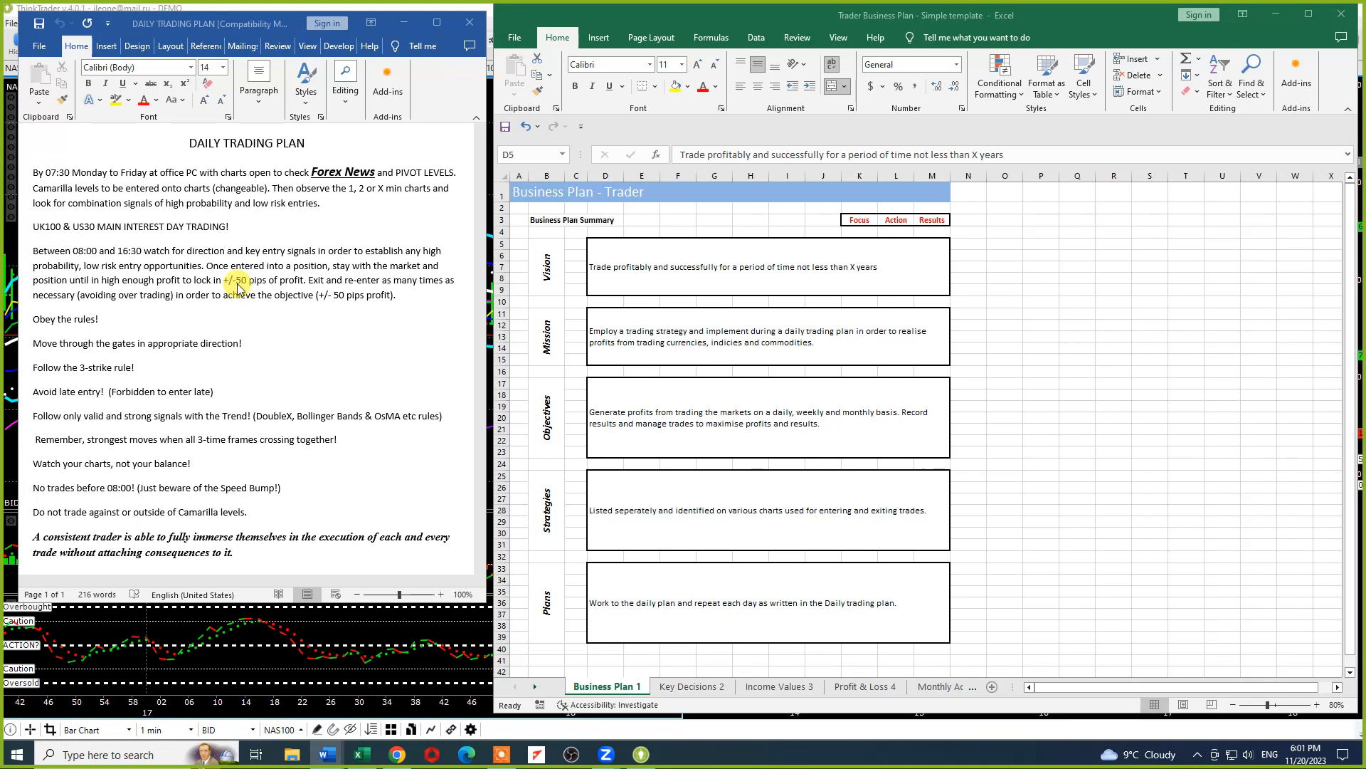
{"action": "mouse_move", "coordinate": [120, 494]}
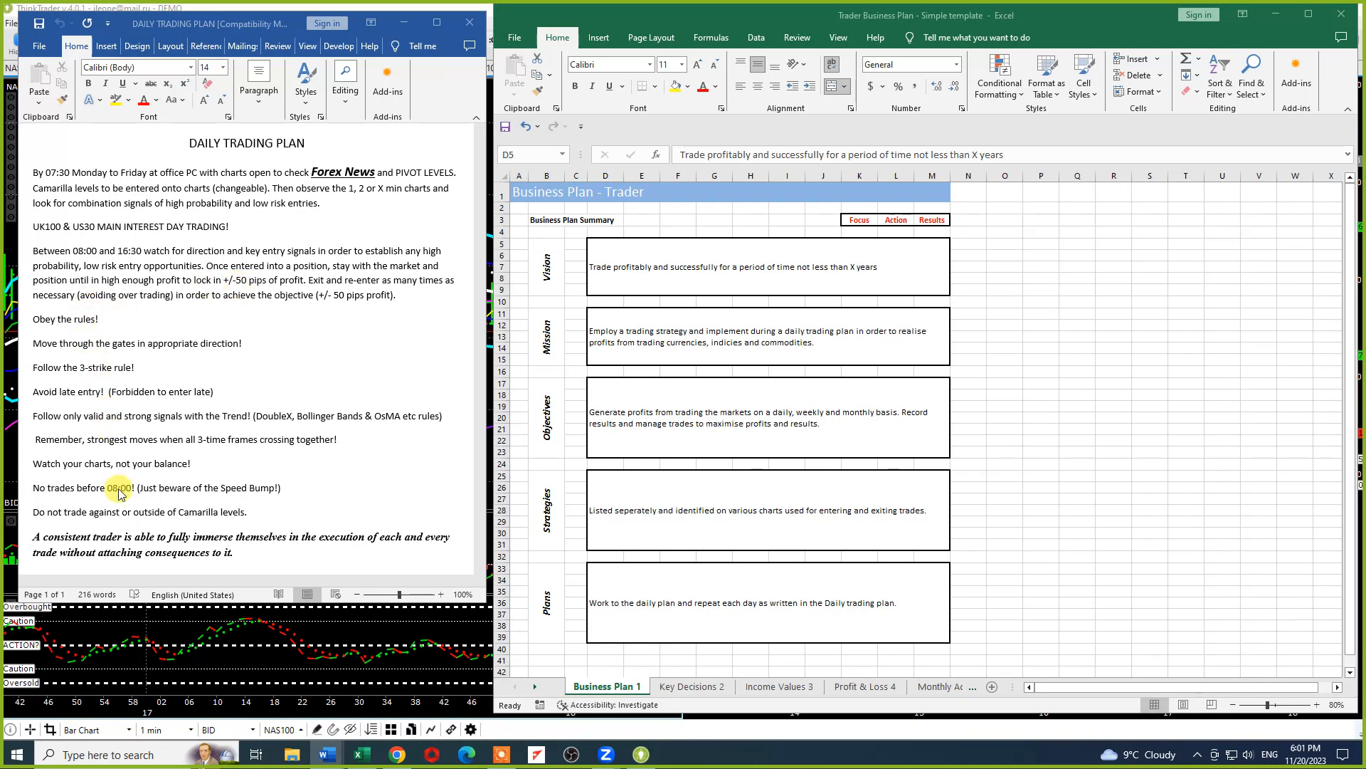
{"action": "mouse_move", "coordinate": [239, 477]}
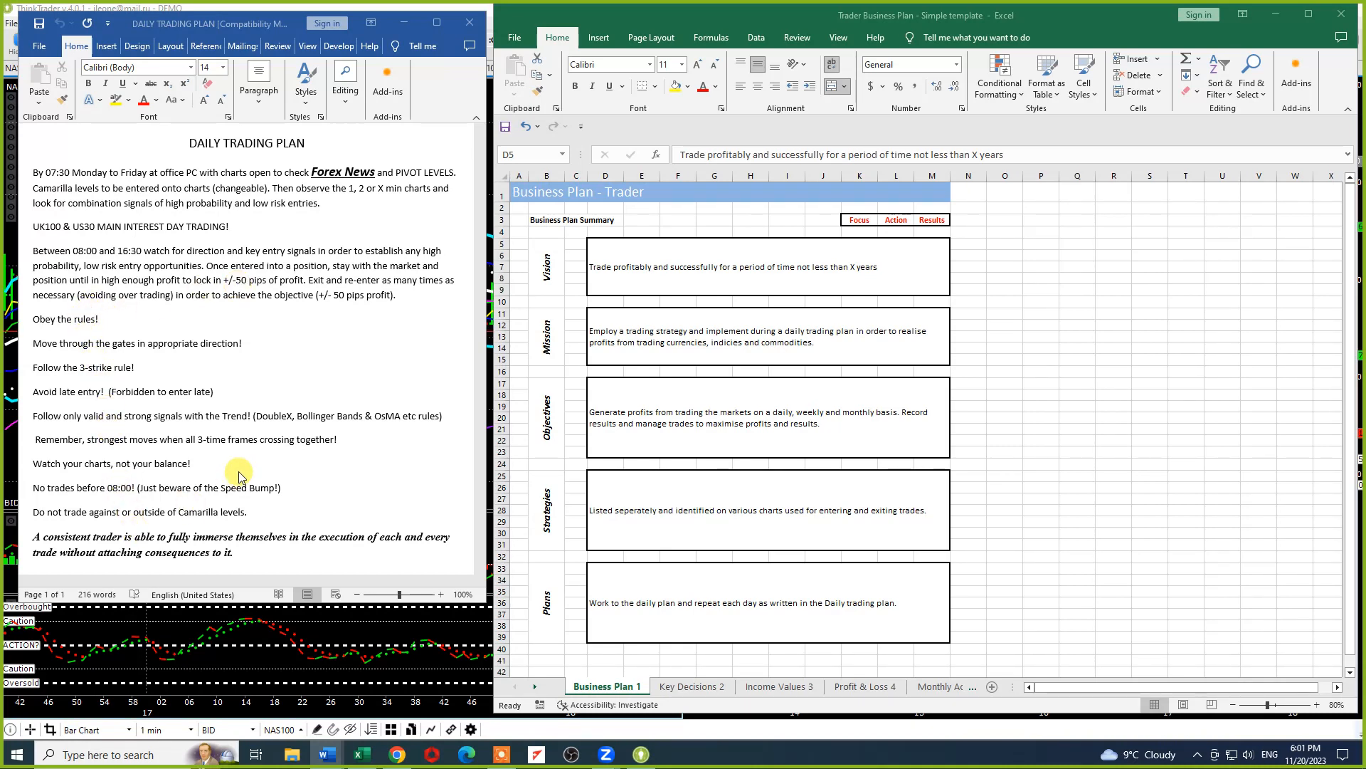
{"action": "mouse_move", "coordinate": [233, 373]}
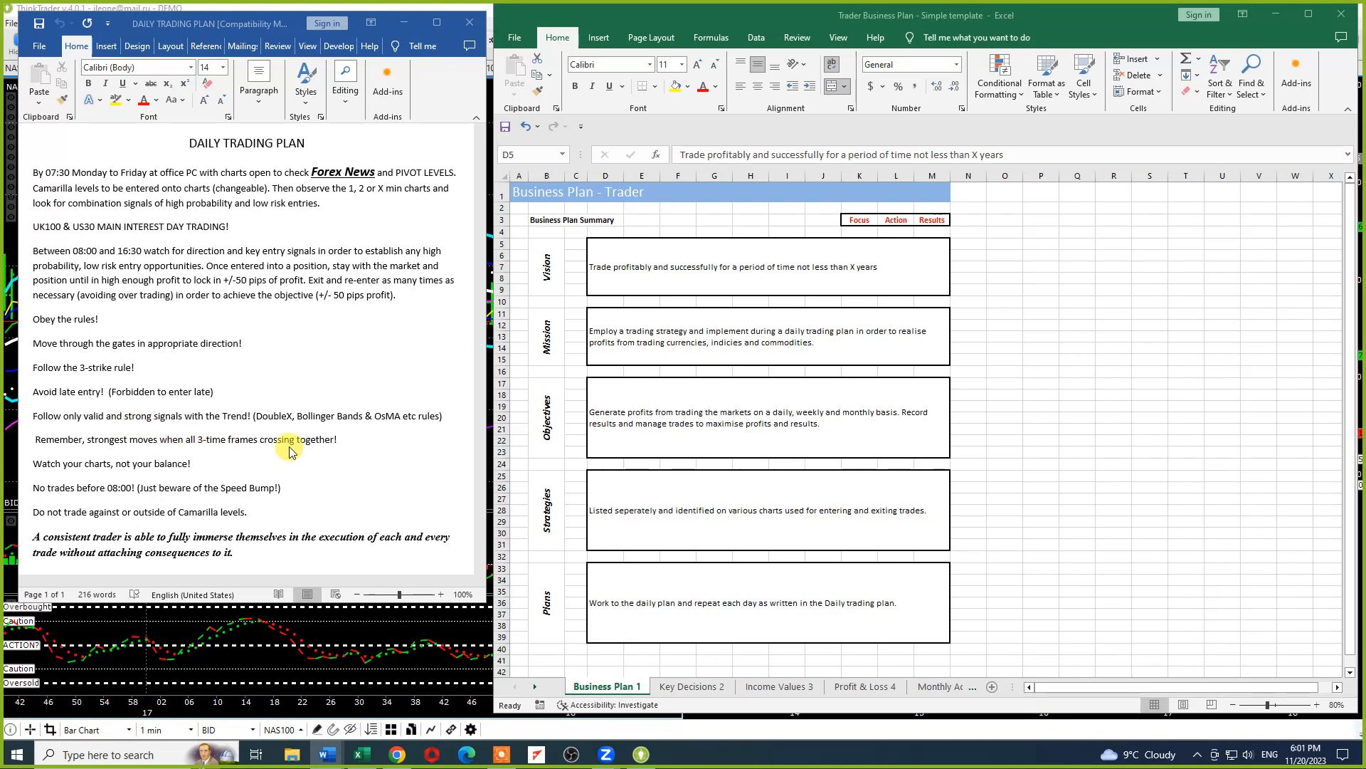
{"action": "mouse_move", "coordinate": [162, 416]}
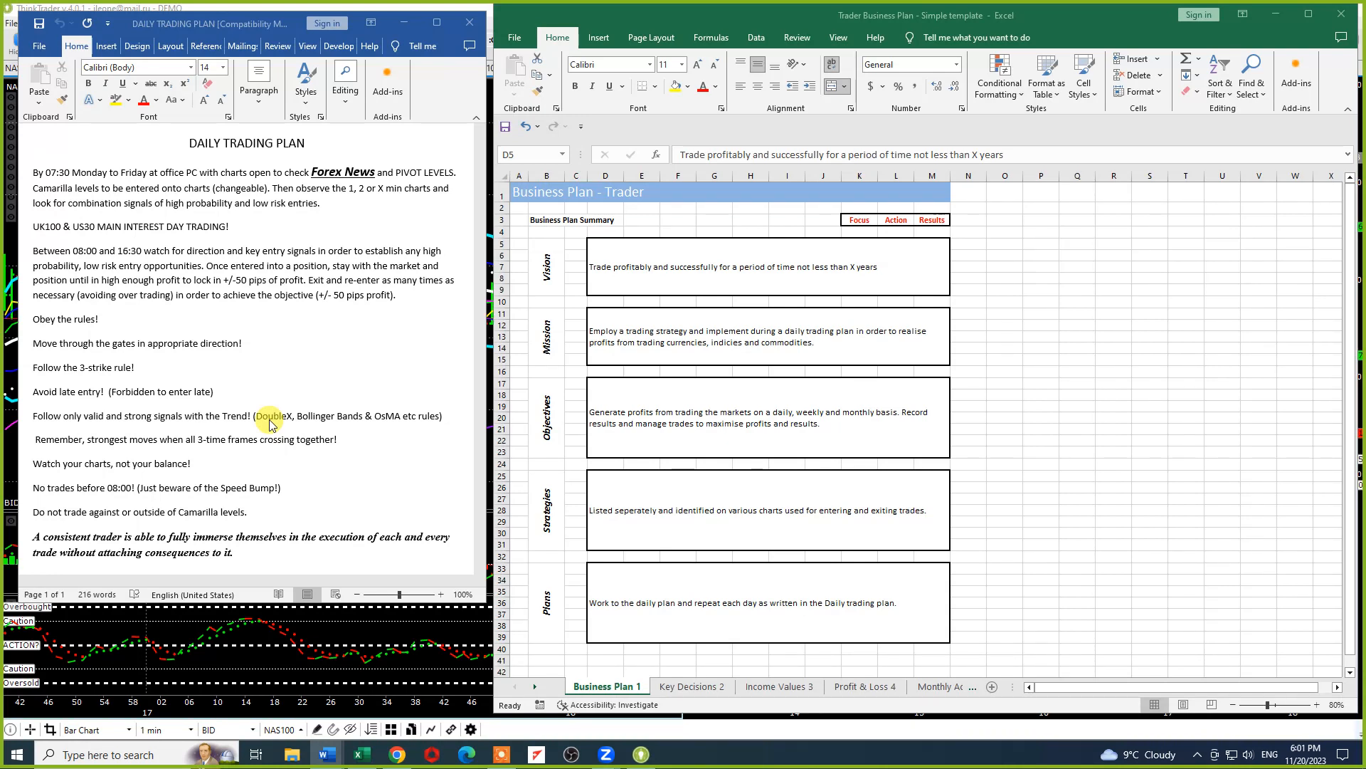
{"action": "mouse_move", "coordinate": [174, 470]}
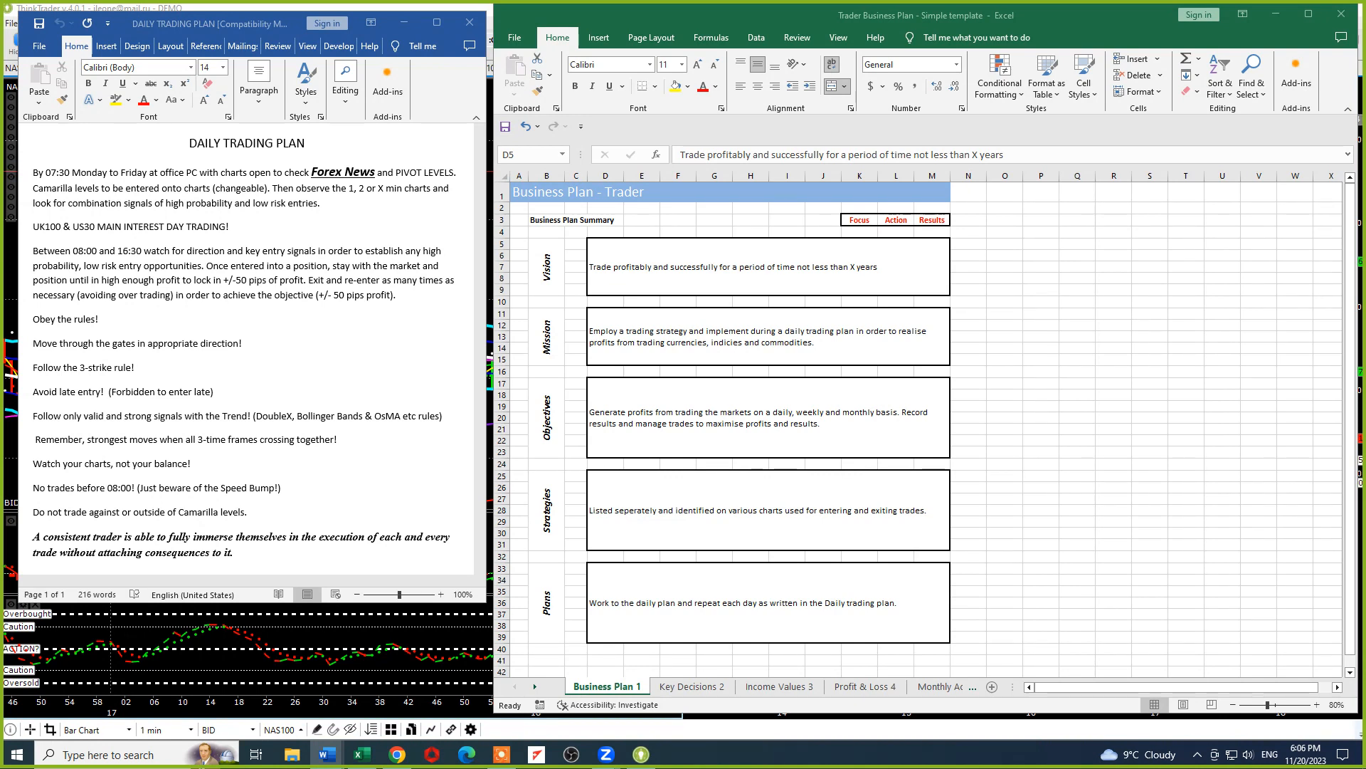
{"action": "mouse_move", "coordinate": [874, 311]}
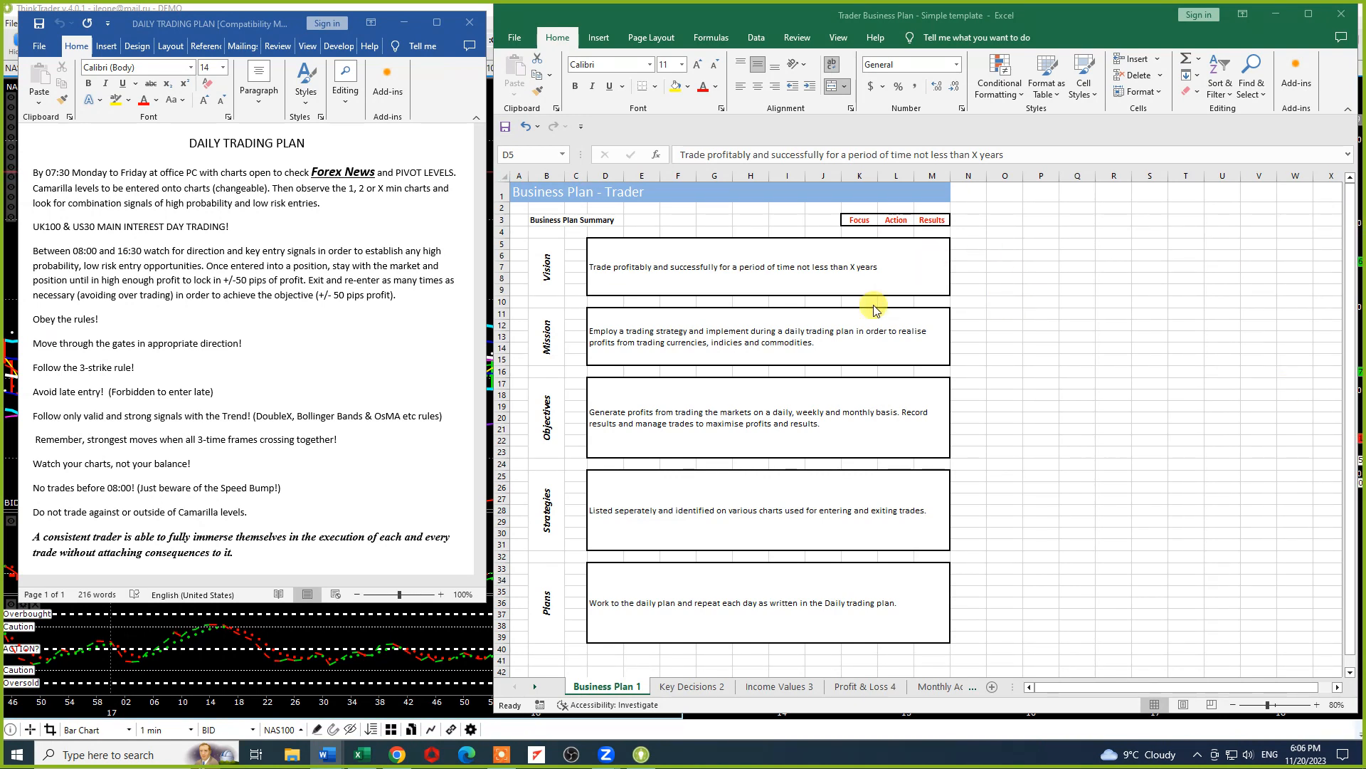
{"action": "mouse_move", "coordinate": [656, 253]}
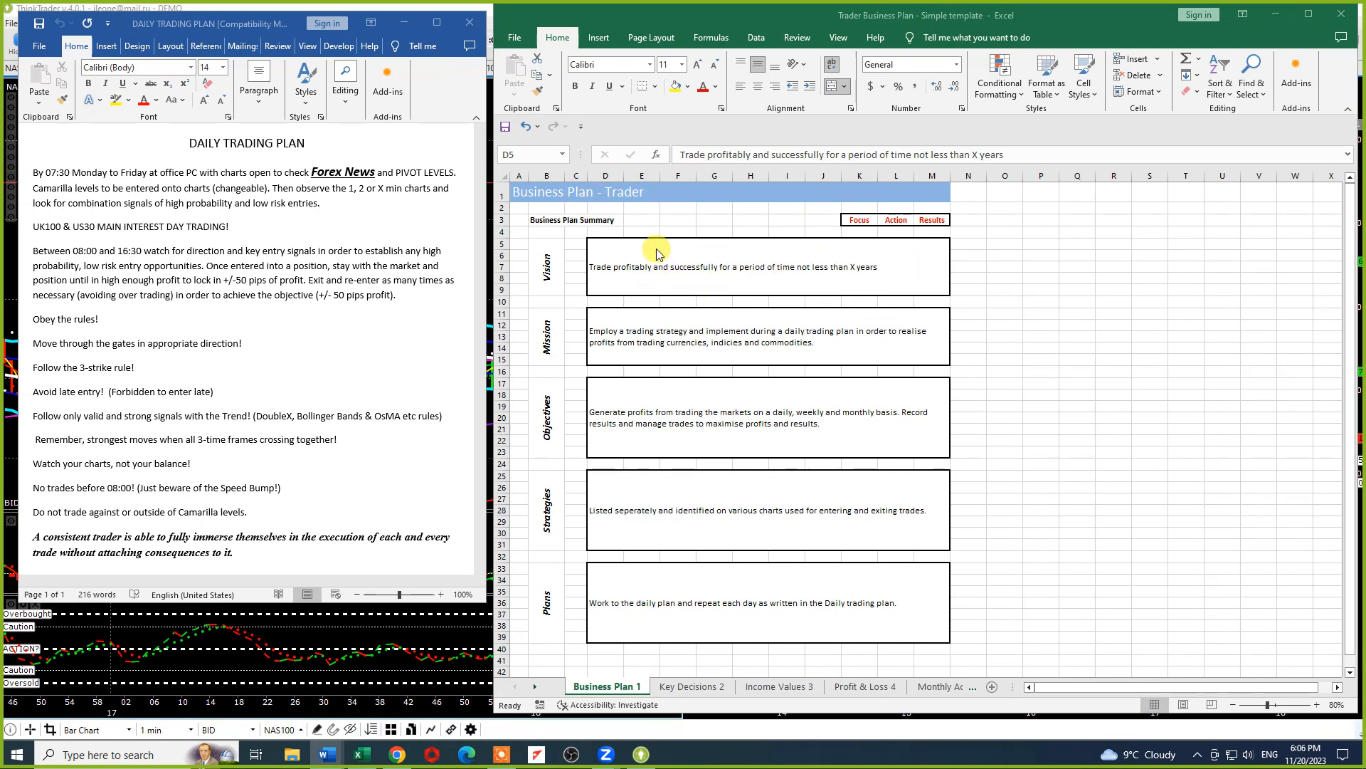
{"action": "mouse_move", "coordinate": [781, 271]}
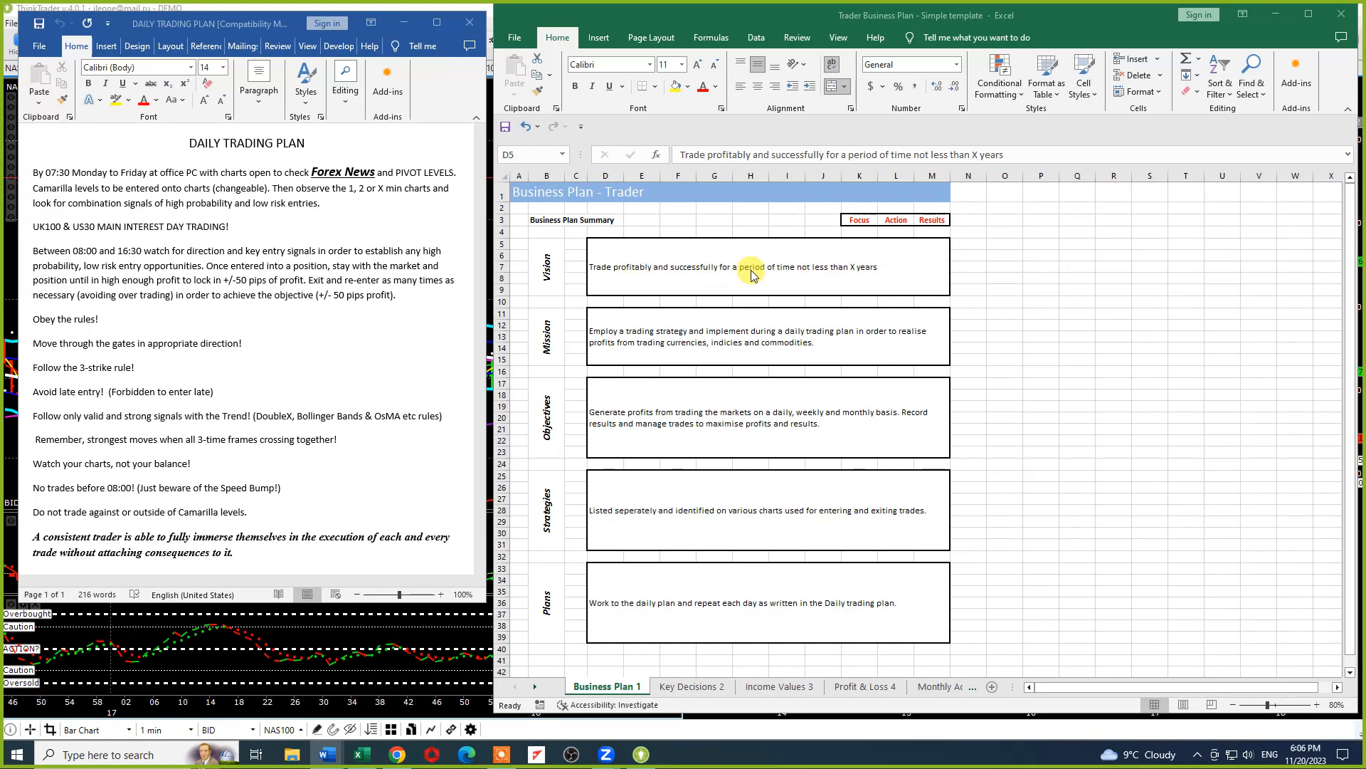
{"action": "mouse_move", "coordinate": [853, 273]}
{"action": "type", "text": ". In iorder"}
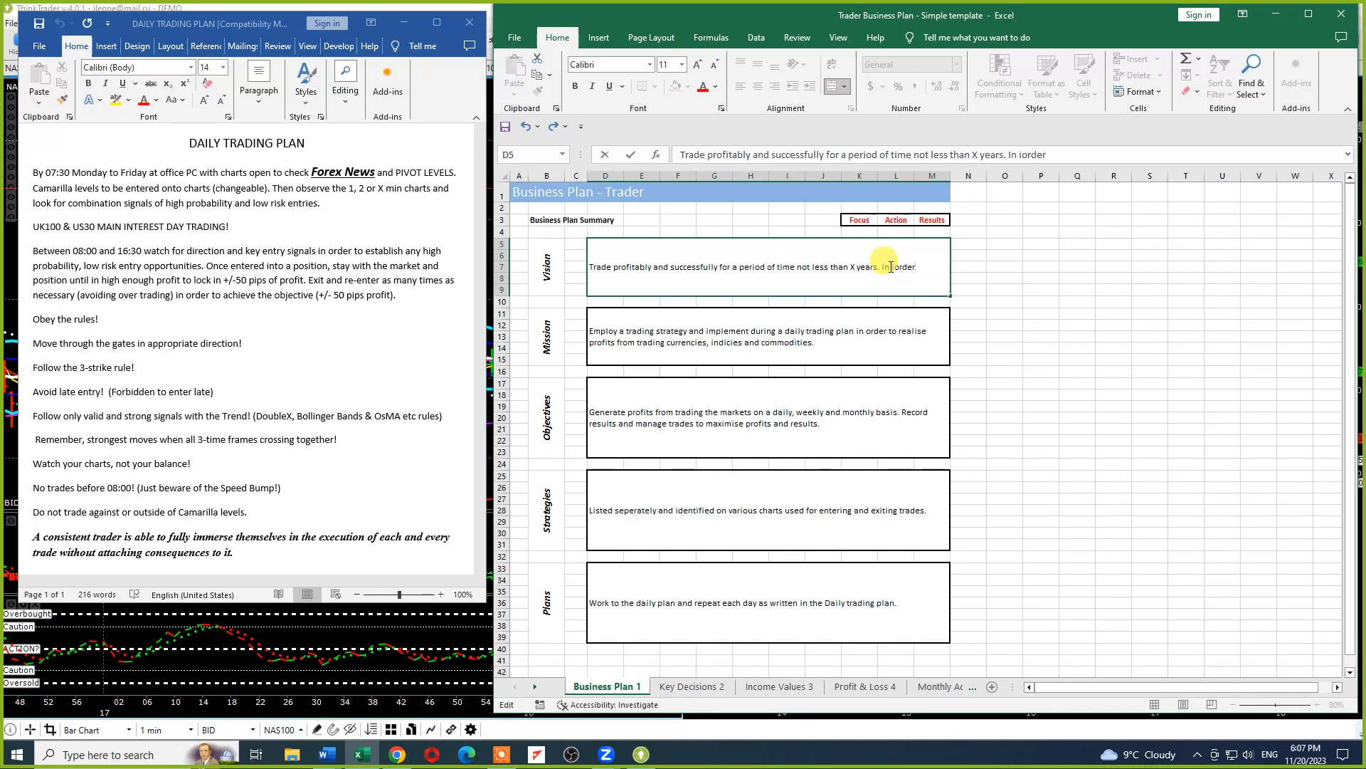
{"action": "key", "text": "Backspace"}
{"action": "type", "text": " to."}
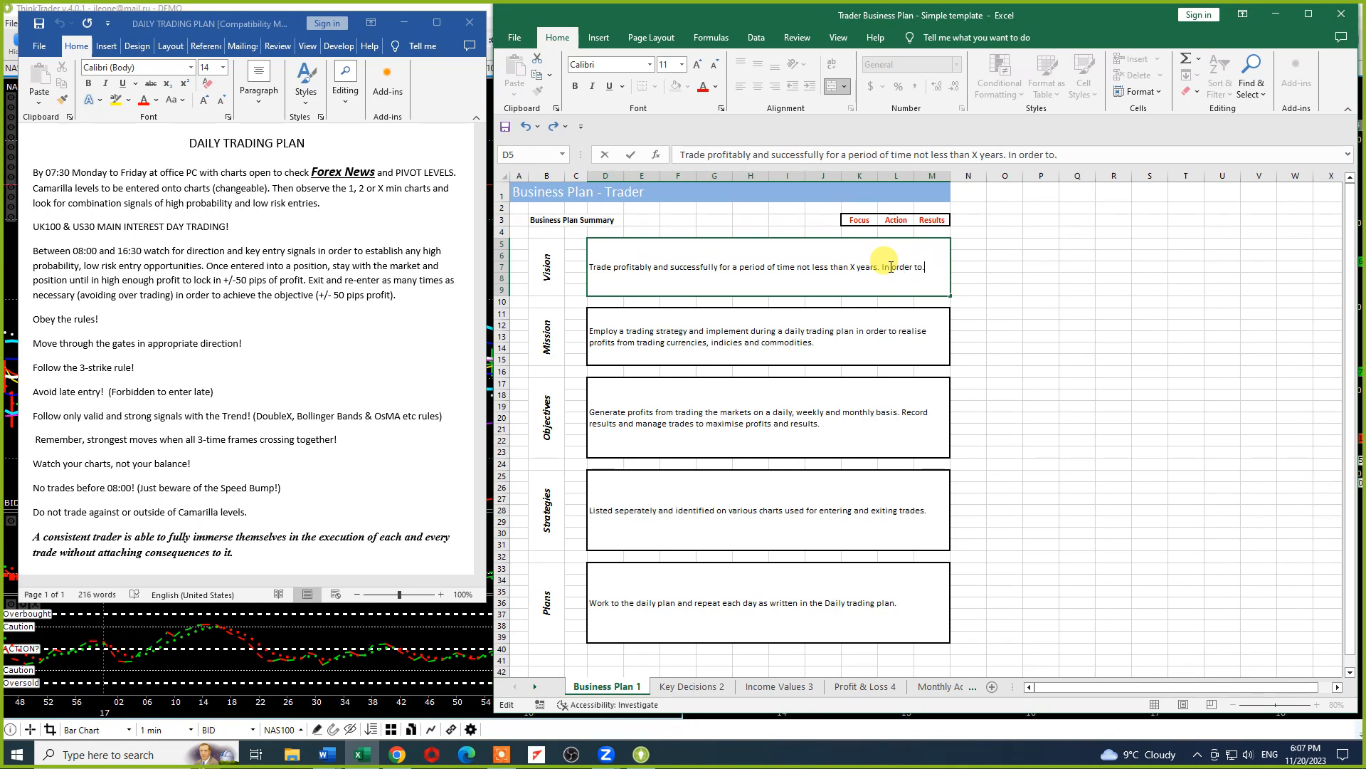
{"action": "key", "text": "Backspace"}
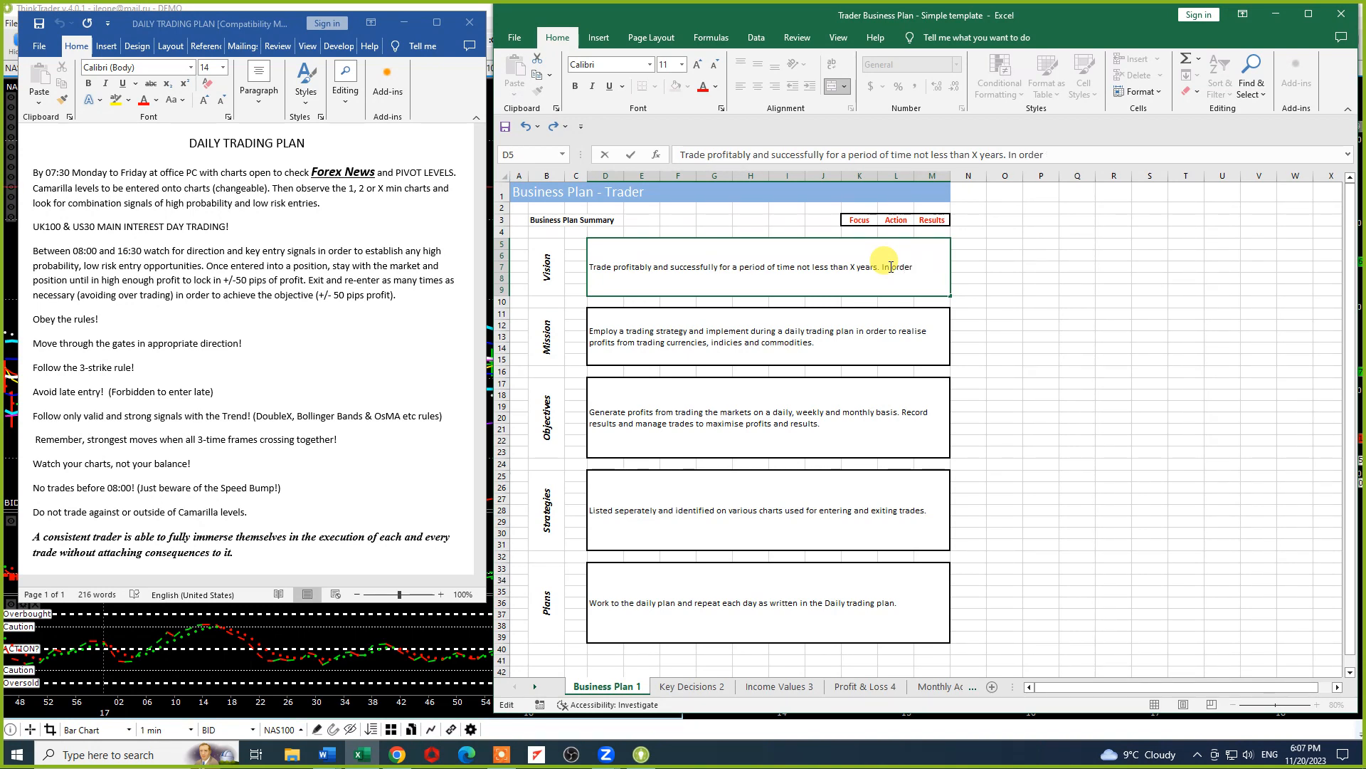
{"action": "key", "text": "Backspace"}
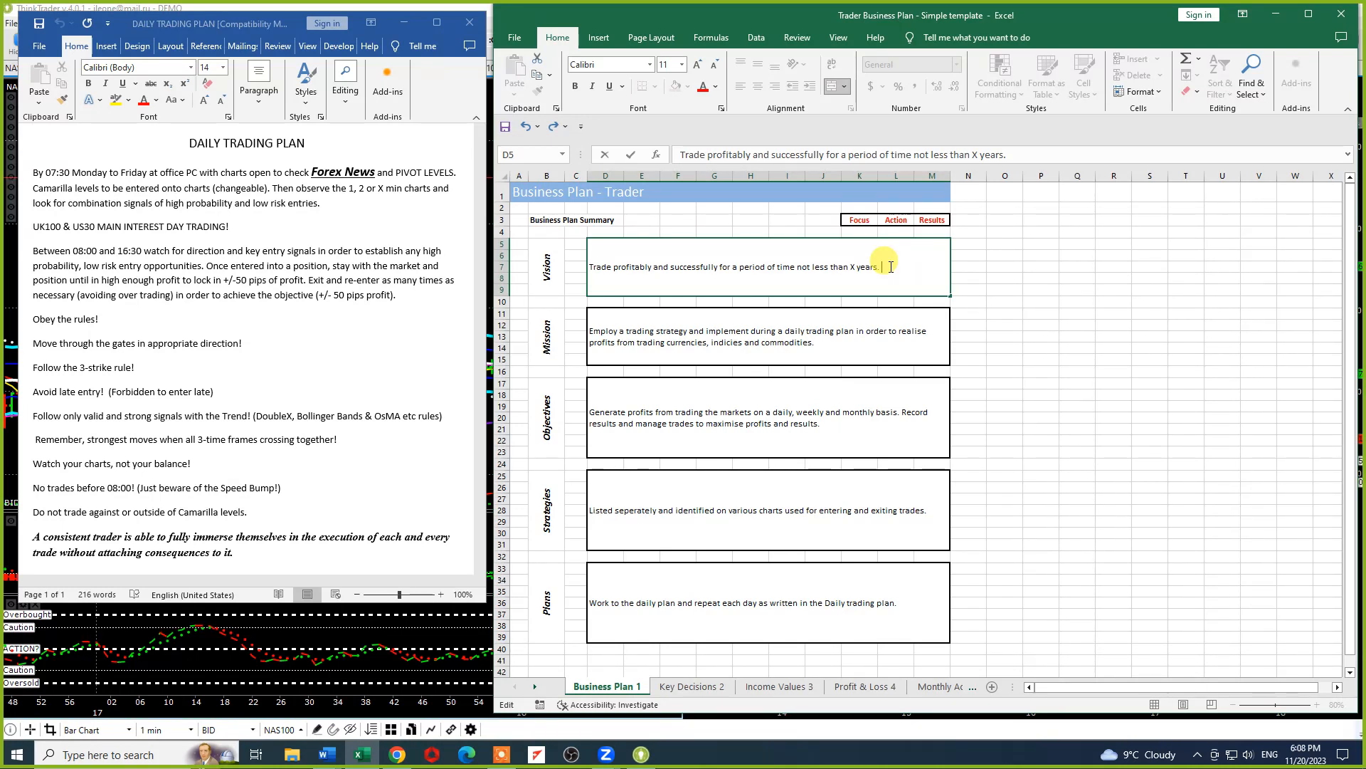
{"action": "mouse_move", "coordinate": [815, 343]}
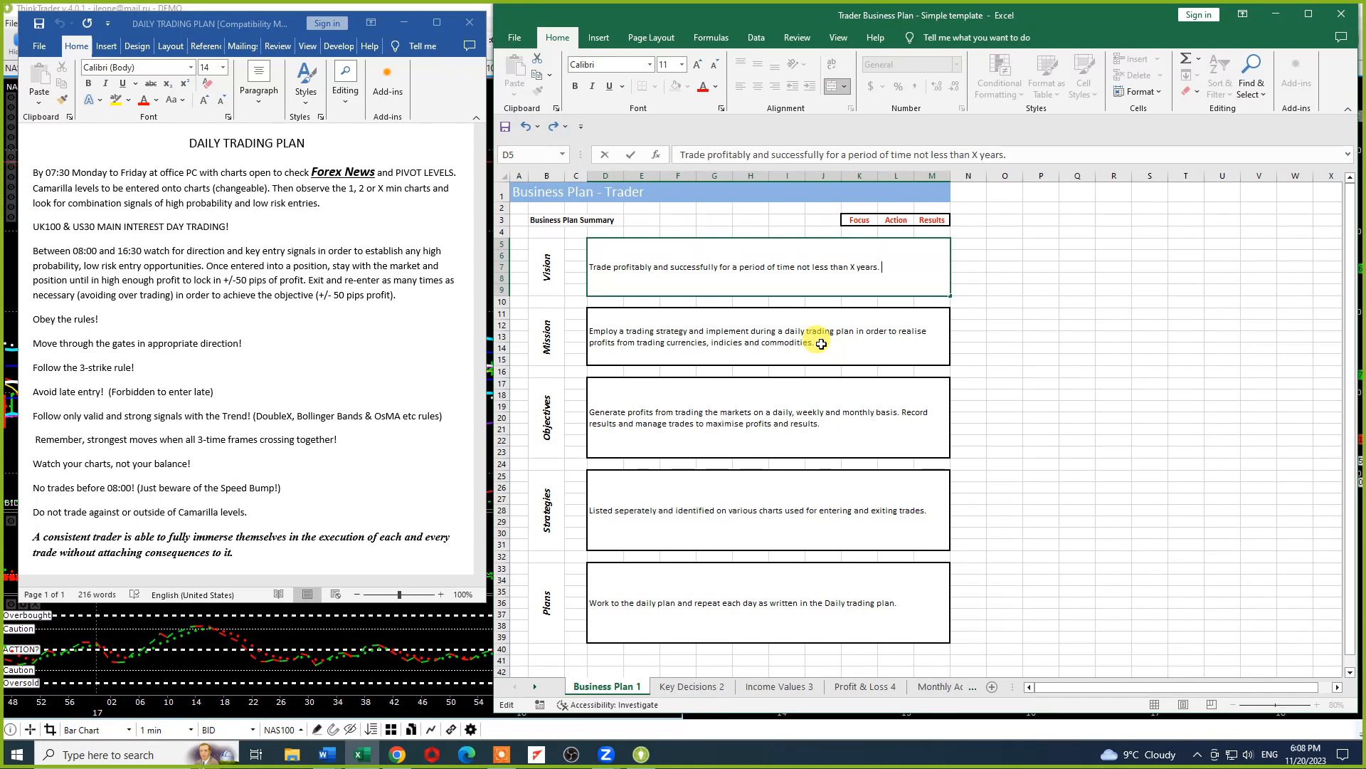
{"action": "mouse_move", "coordinate": [719, 430]}
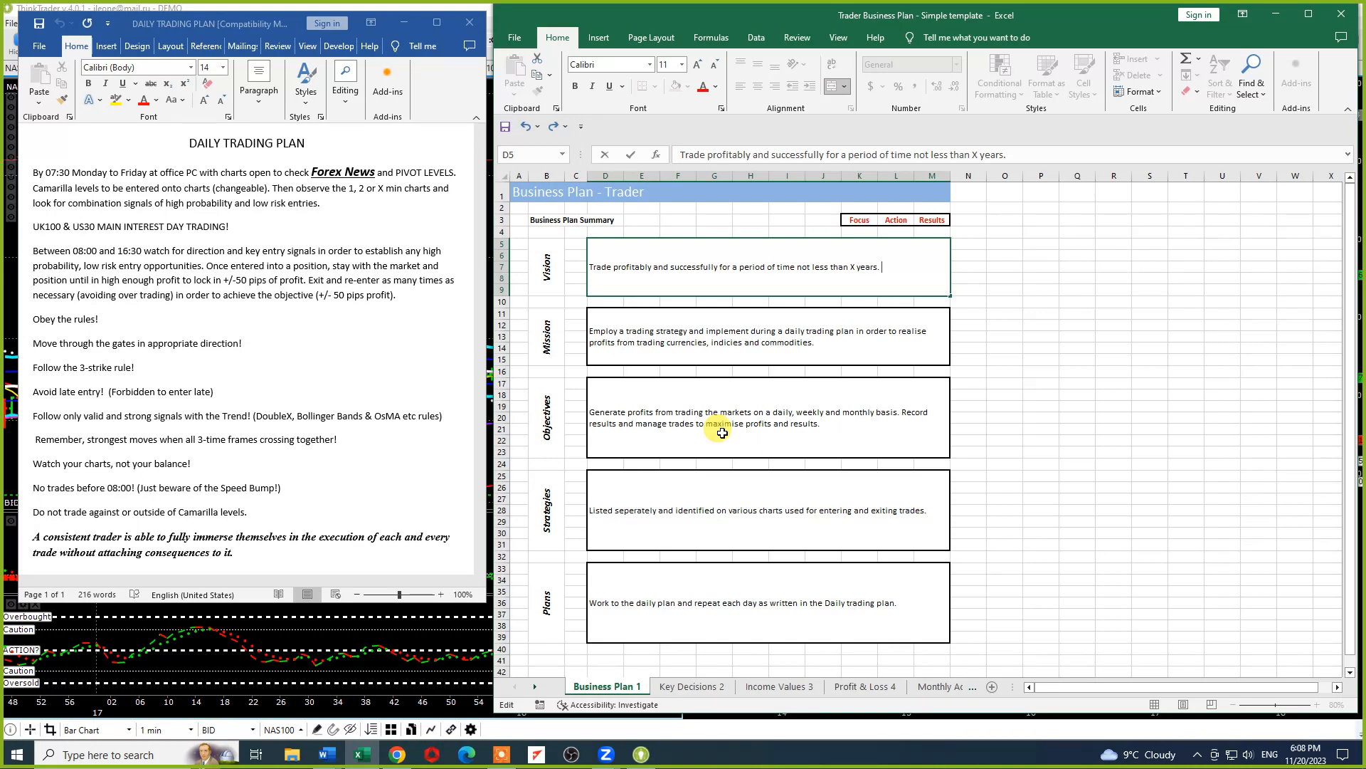
Review the Plans statement on Business Plan 1, then switch to Key Decisions 2
{"action": "left_click", "coordinate": [704, 509]}
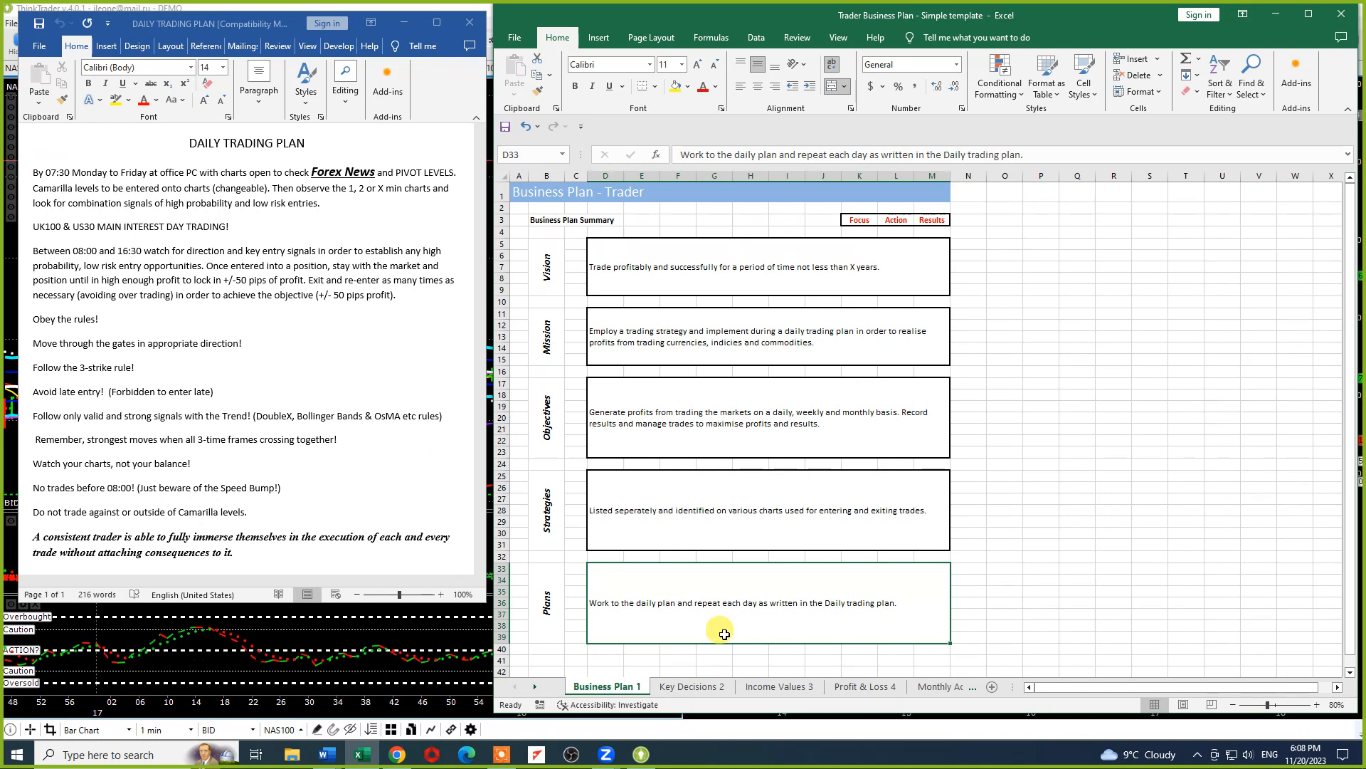
{"action": "left_click", "coordinate": [691, 687]}
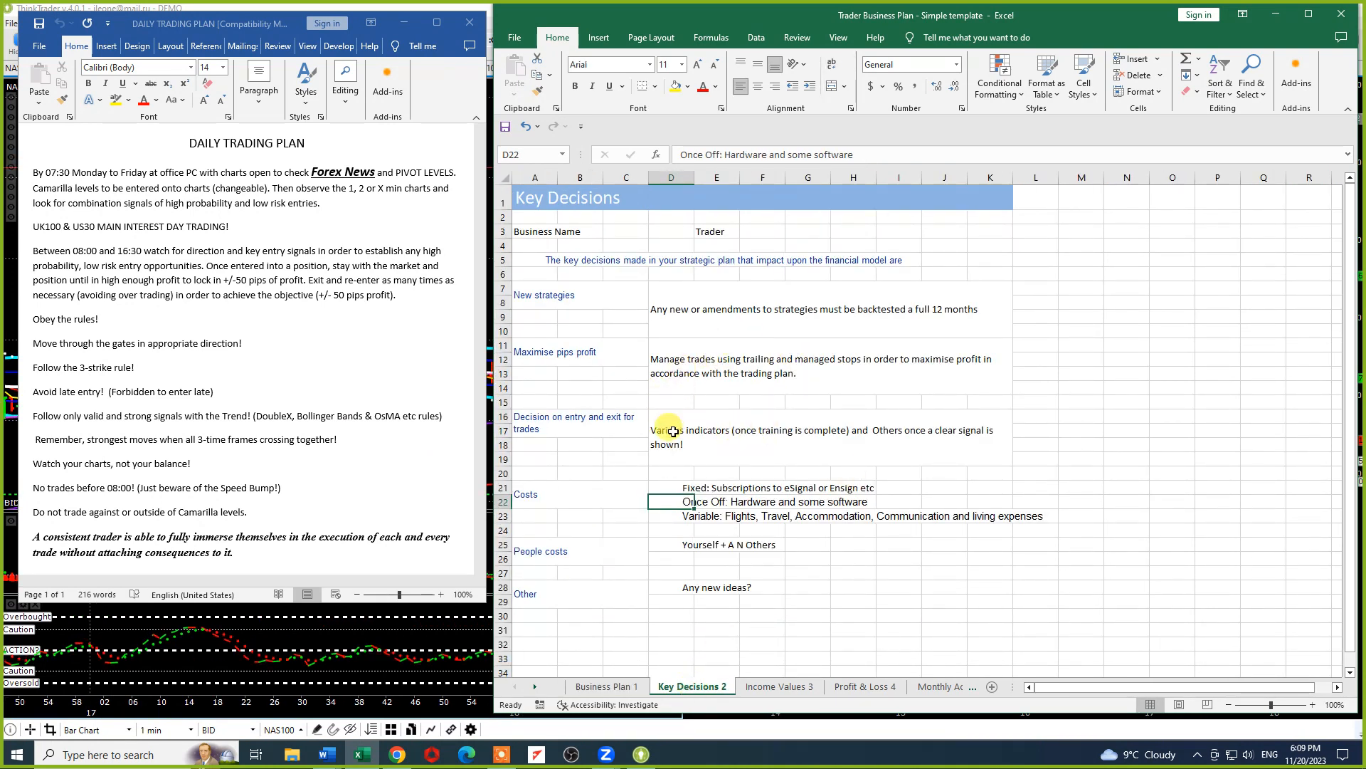
Review New strategies, Maximise pips profit, entry/exit and Any new ideas?, then open Income Values 3
{"action": "left_click", "coordinate": [723, 308]}
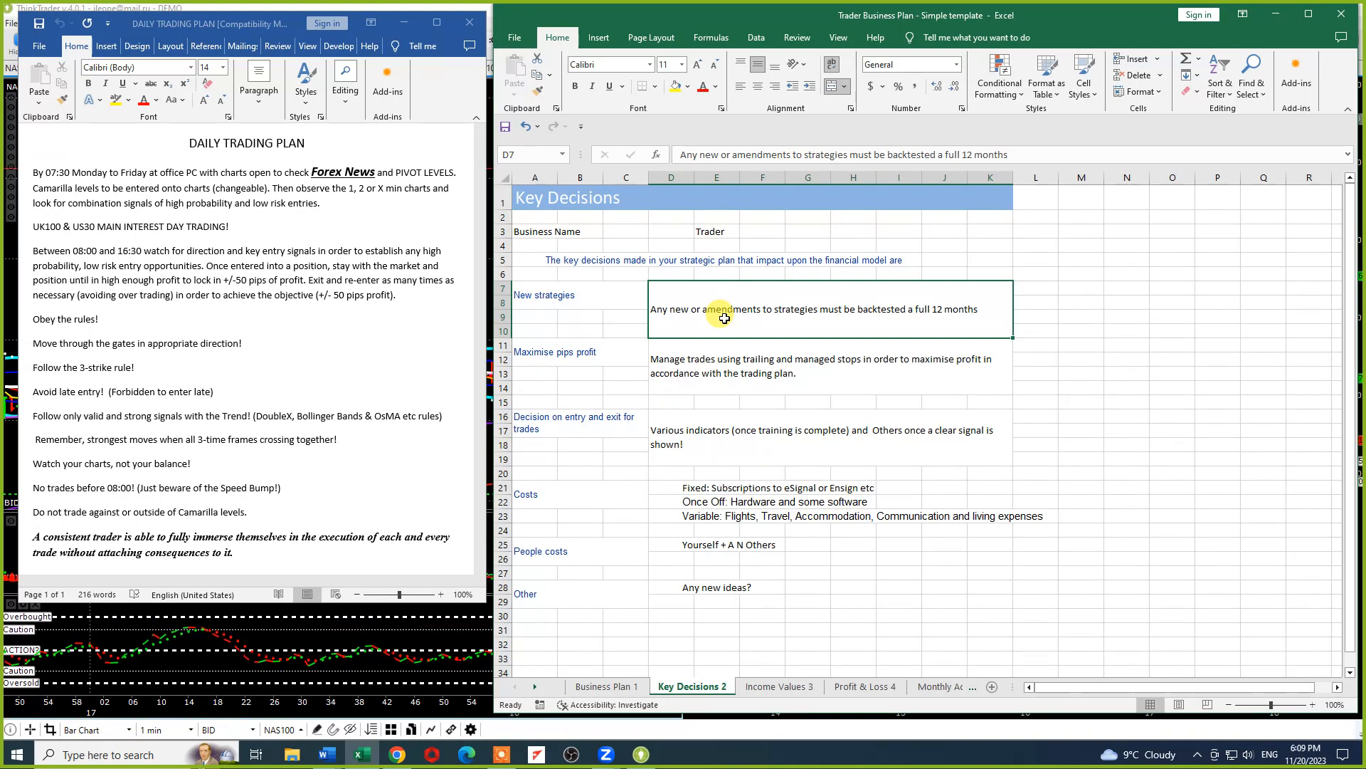
{"action": "left_click", "coordinate": [784, 365]}
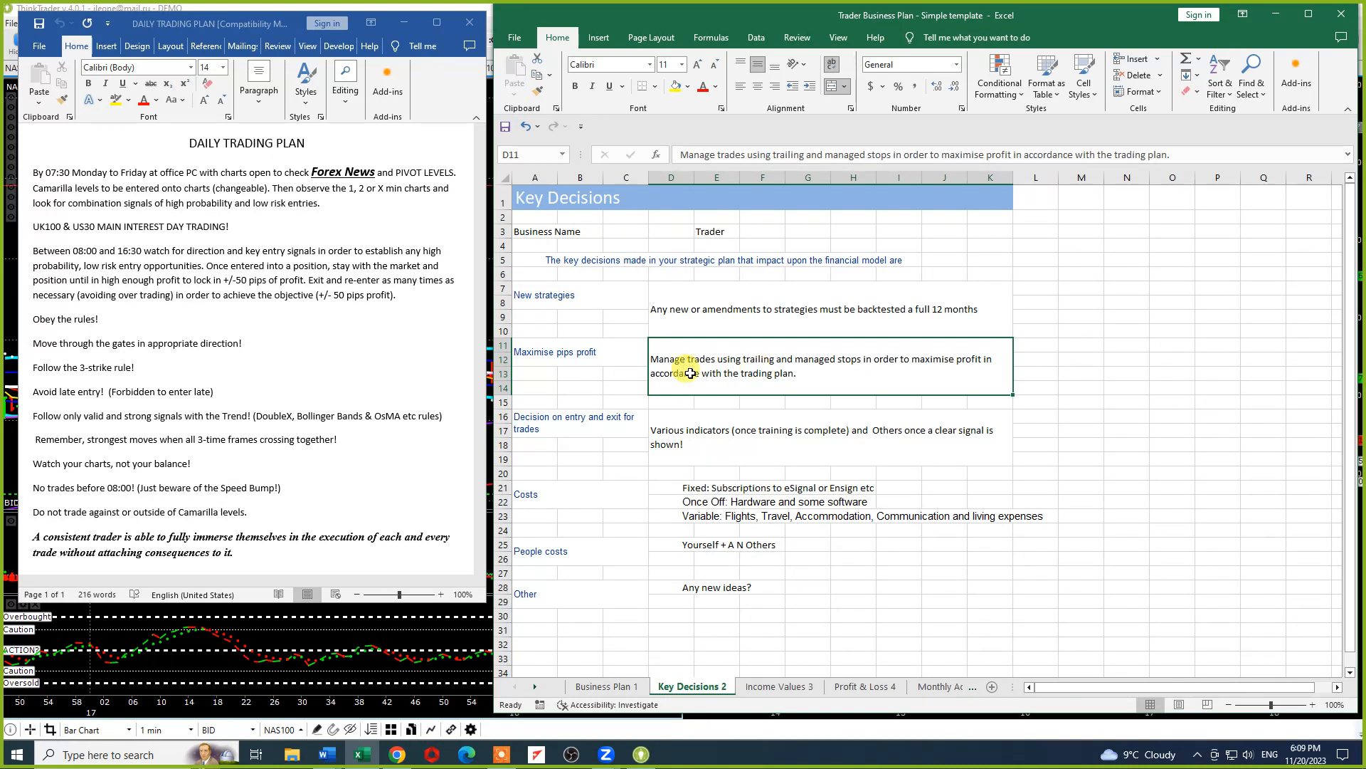
{"action": "left_click", "coordinate": [575, 423]}
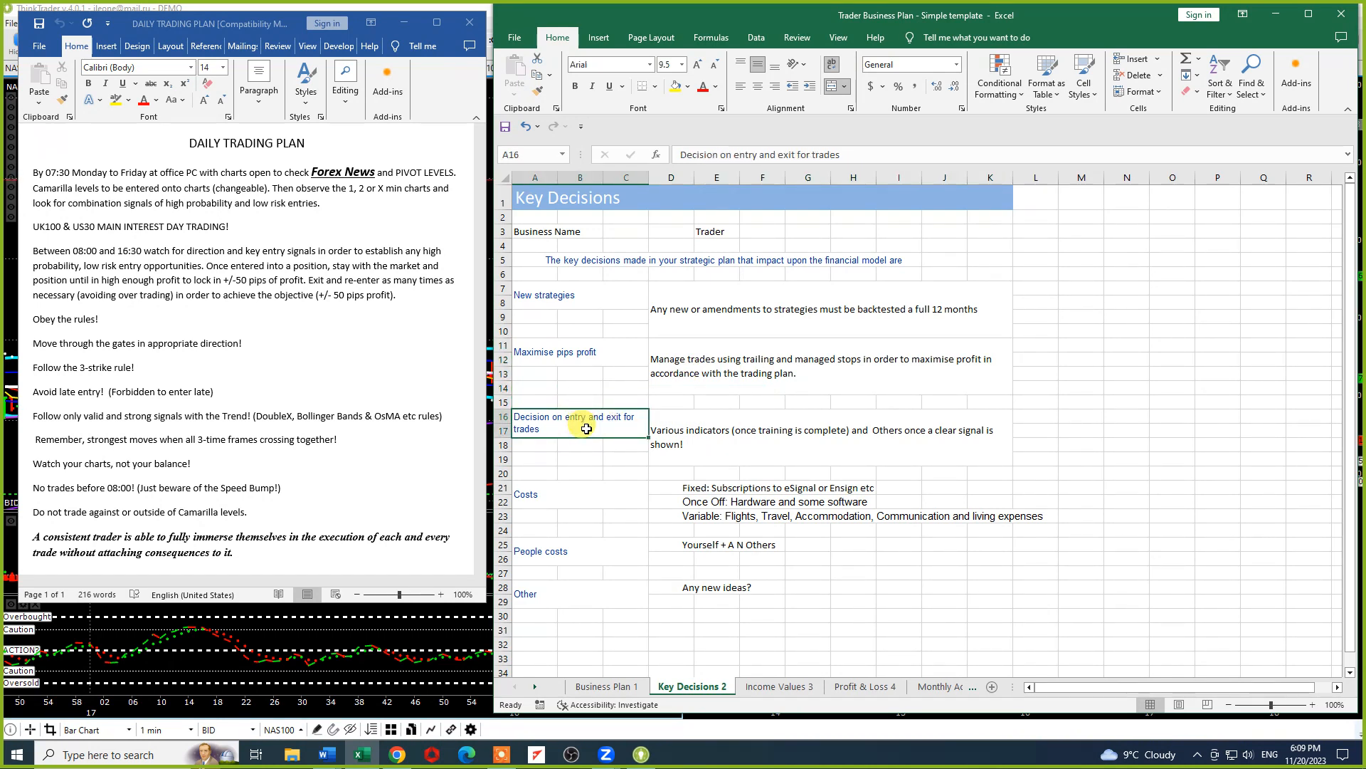
{"action": "mouse_move", "coordinate": [726, 442]}
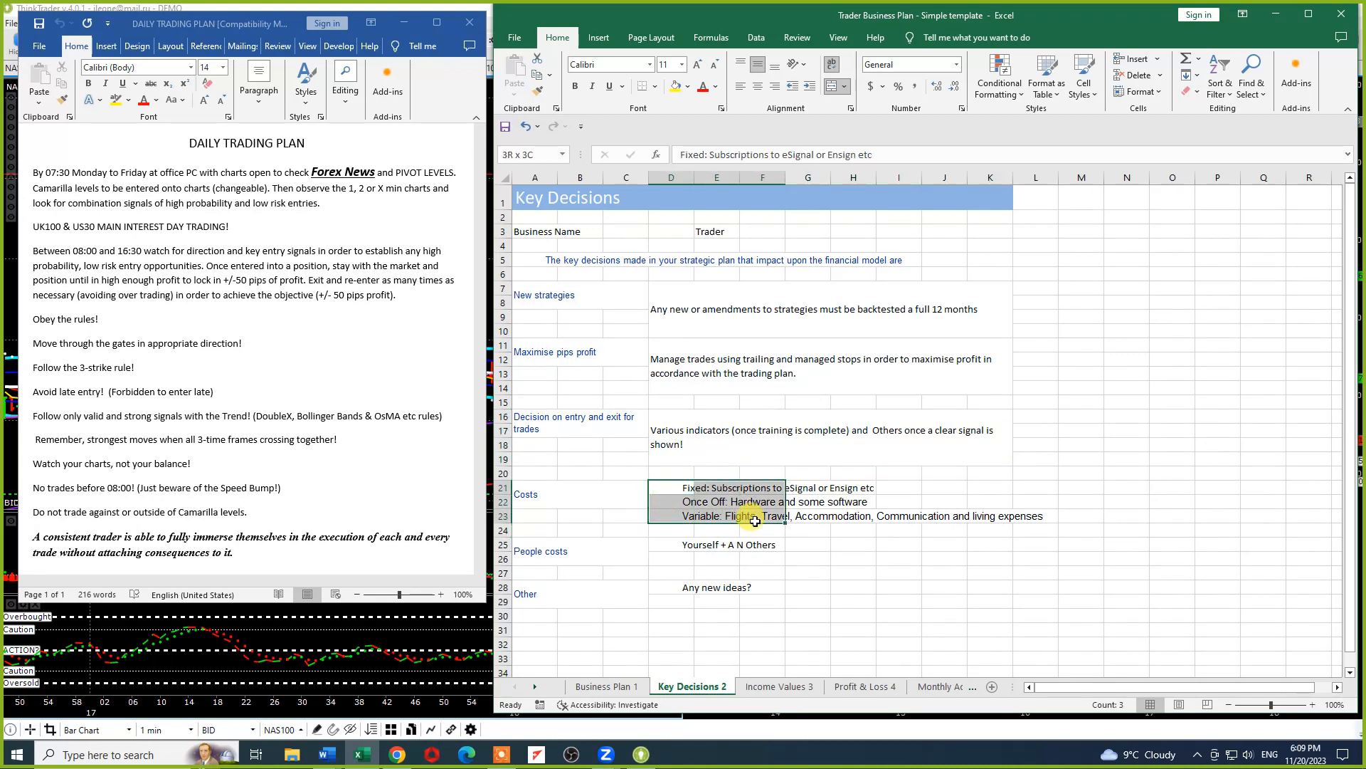
{"action": "left_click", "coordinate": [671, 586]}
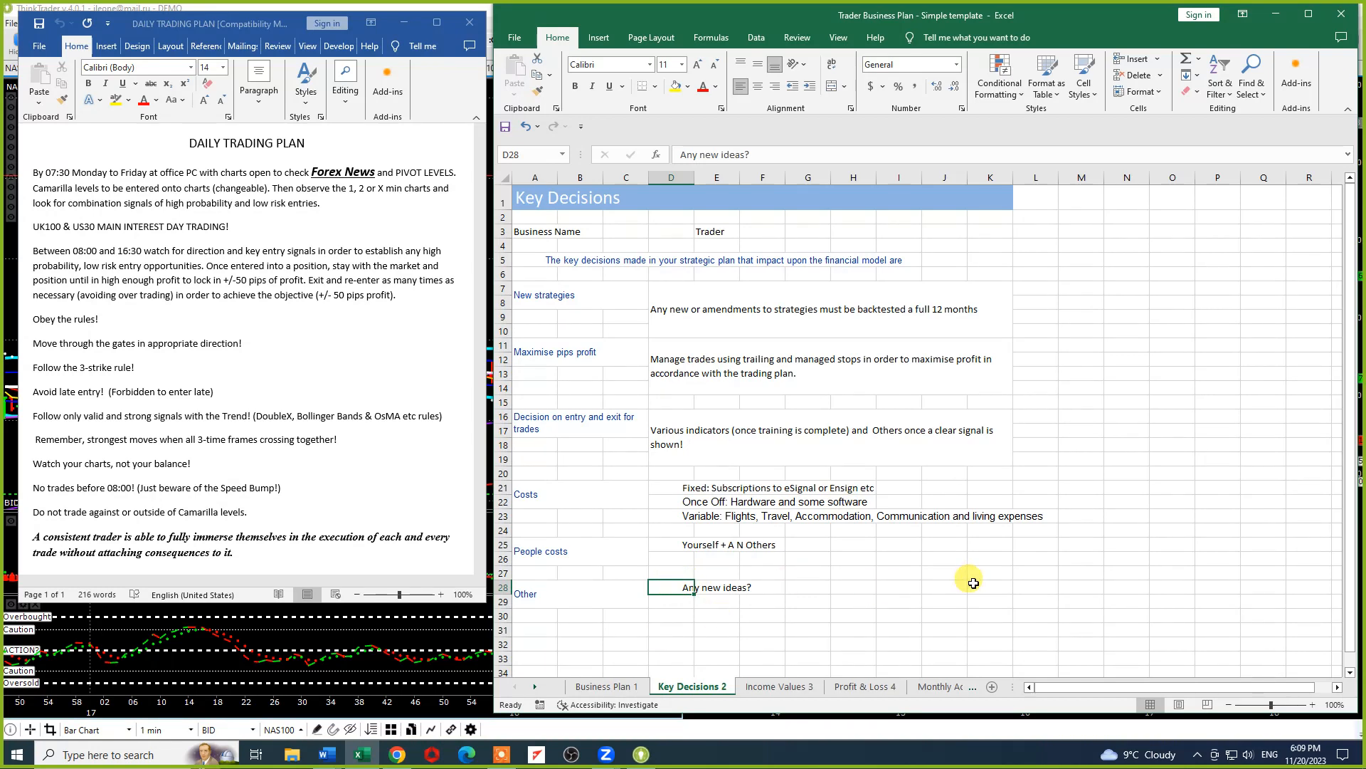
{"action": "left_click", "coordinate": [776, 686]}
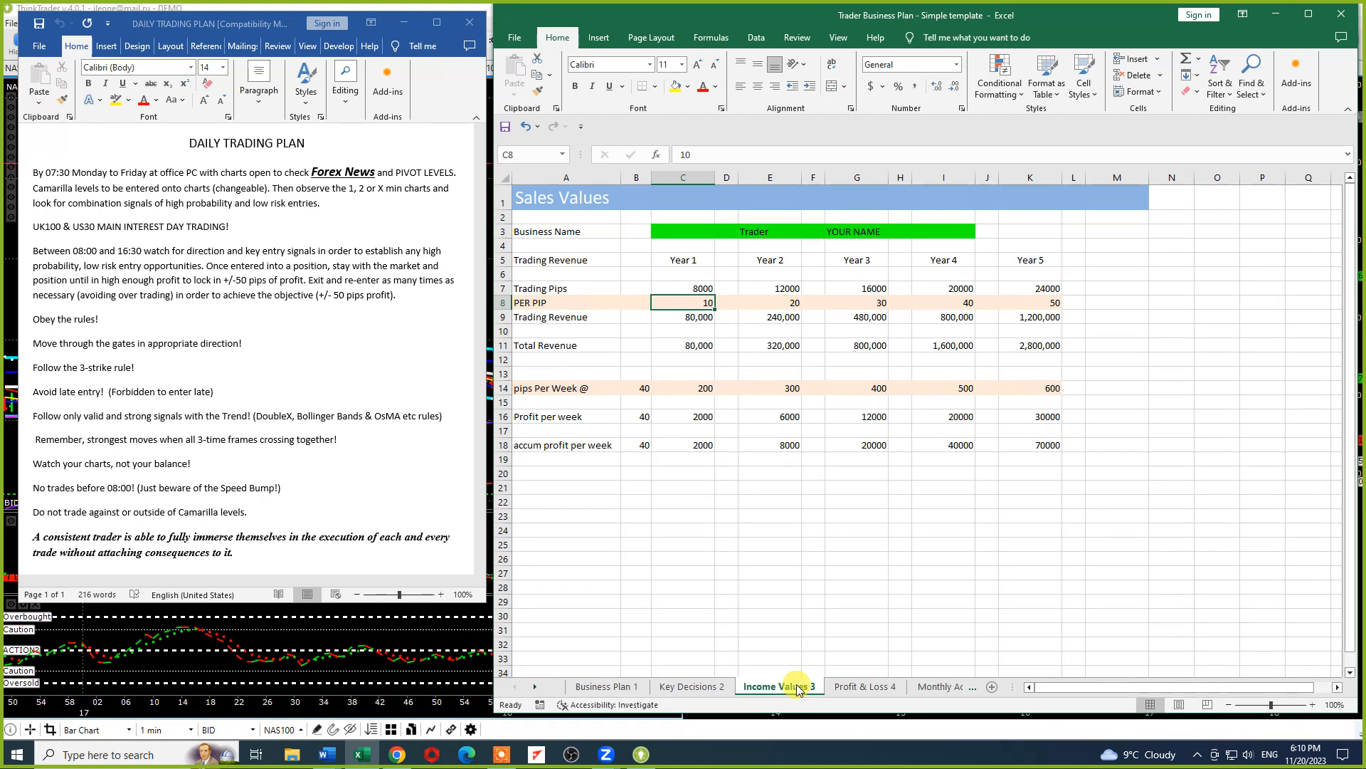
{"action": "left_click", "coordinate": [683, 288]}
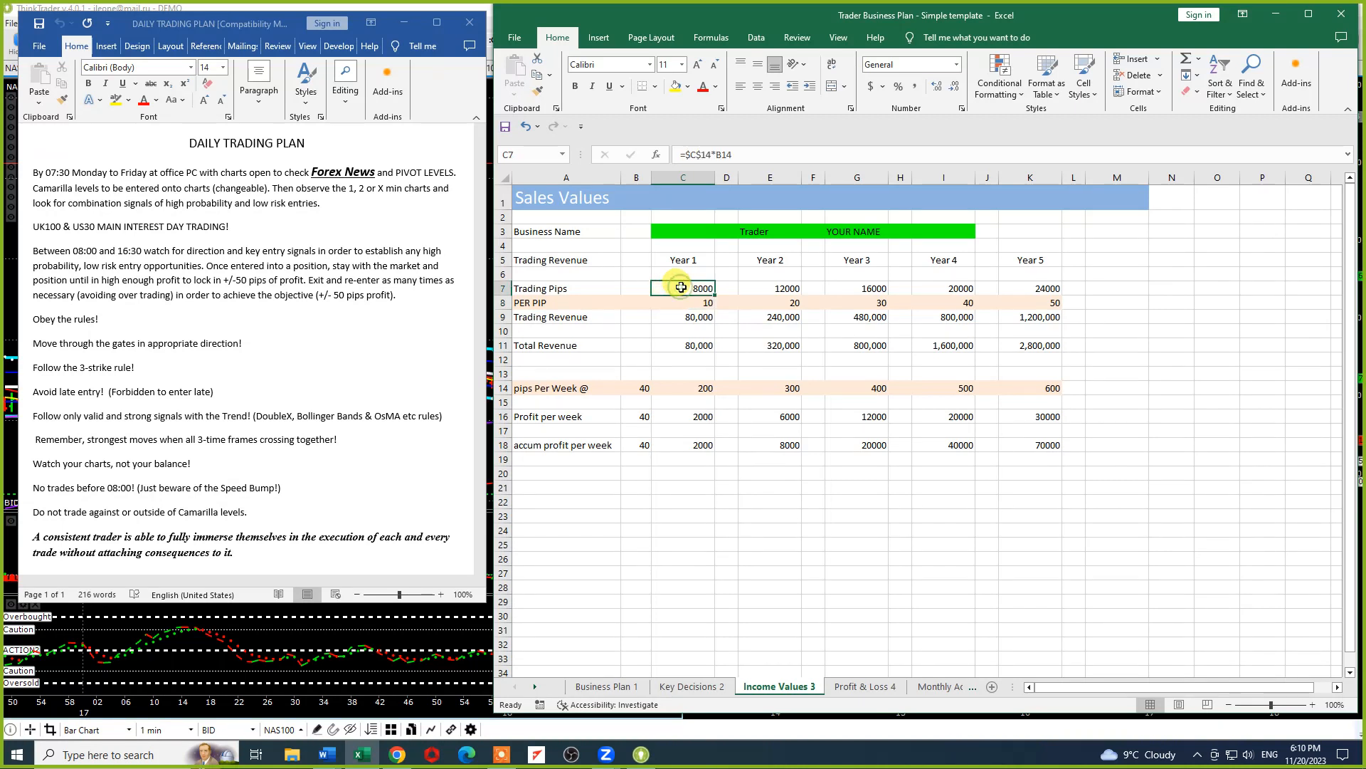
{"action": "left_click", "coordinate": [683, 316]}
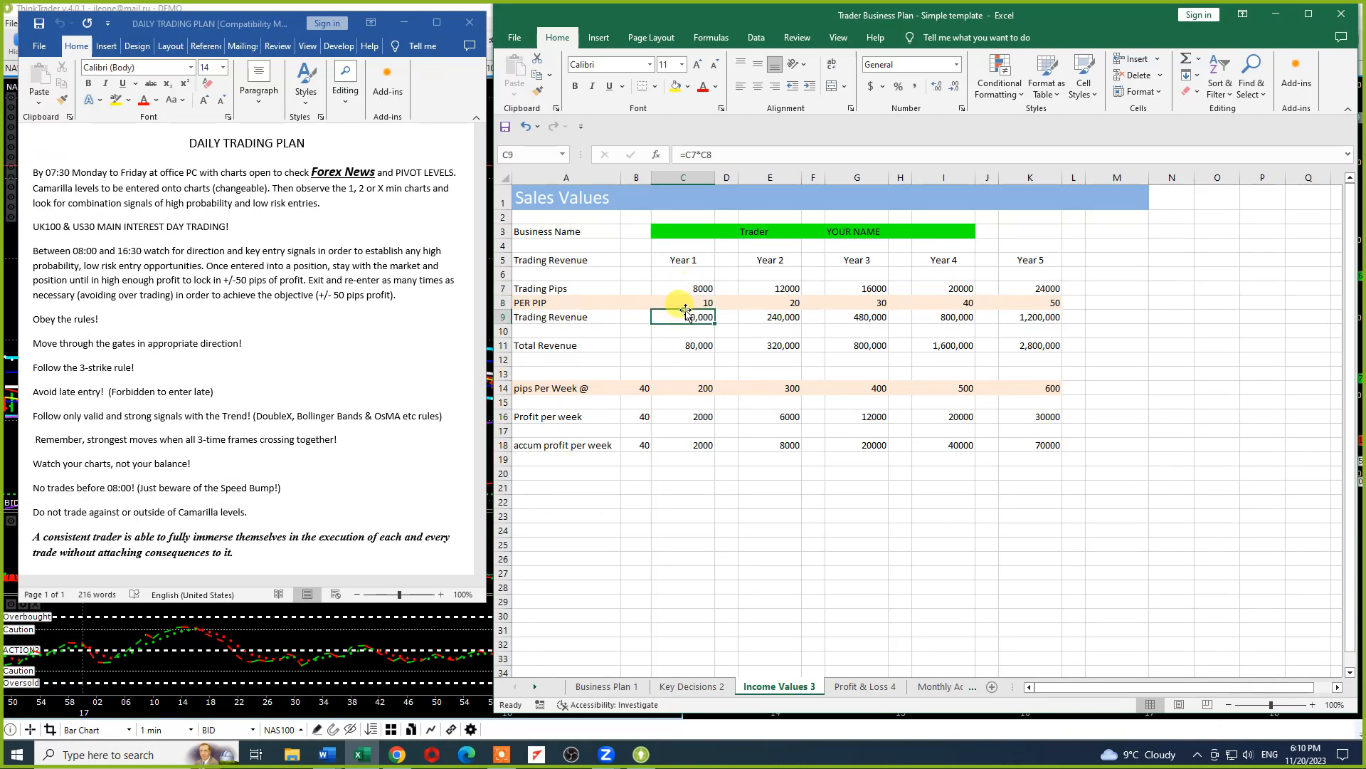
{"action": "left_click", "coordinate": [683, 302]}
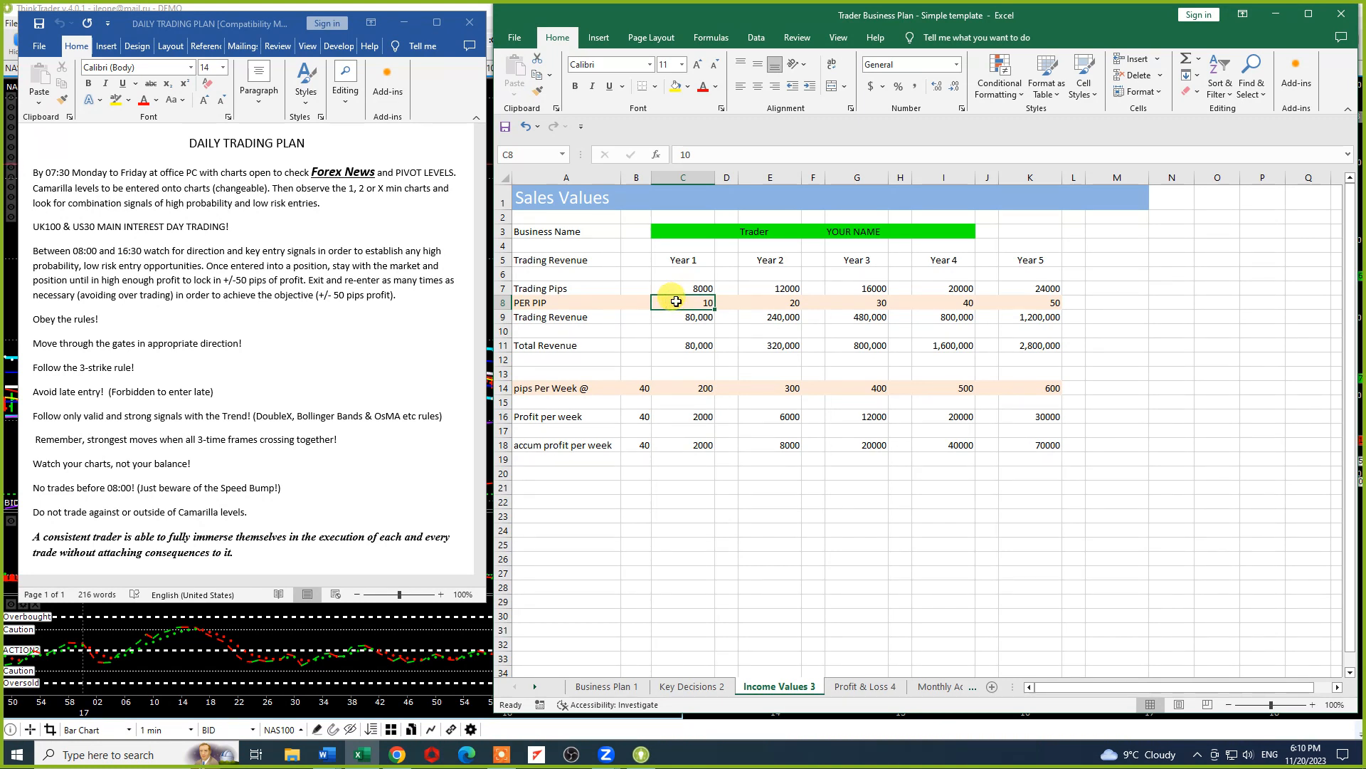
{"action": "left_click", "coordinate": [683, 260]}
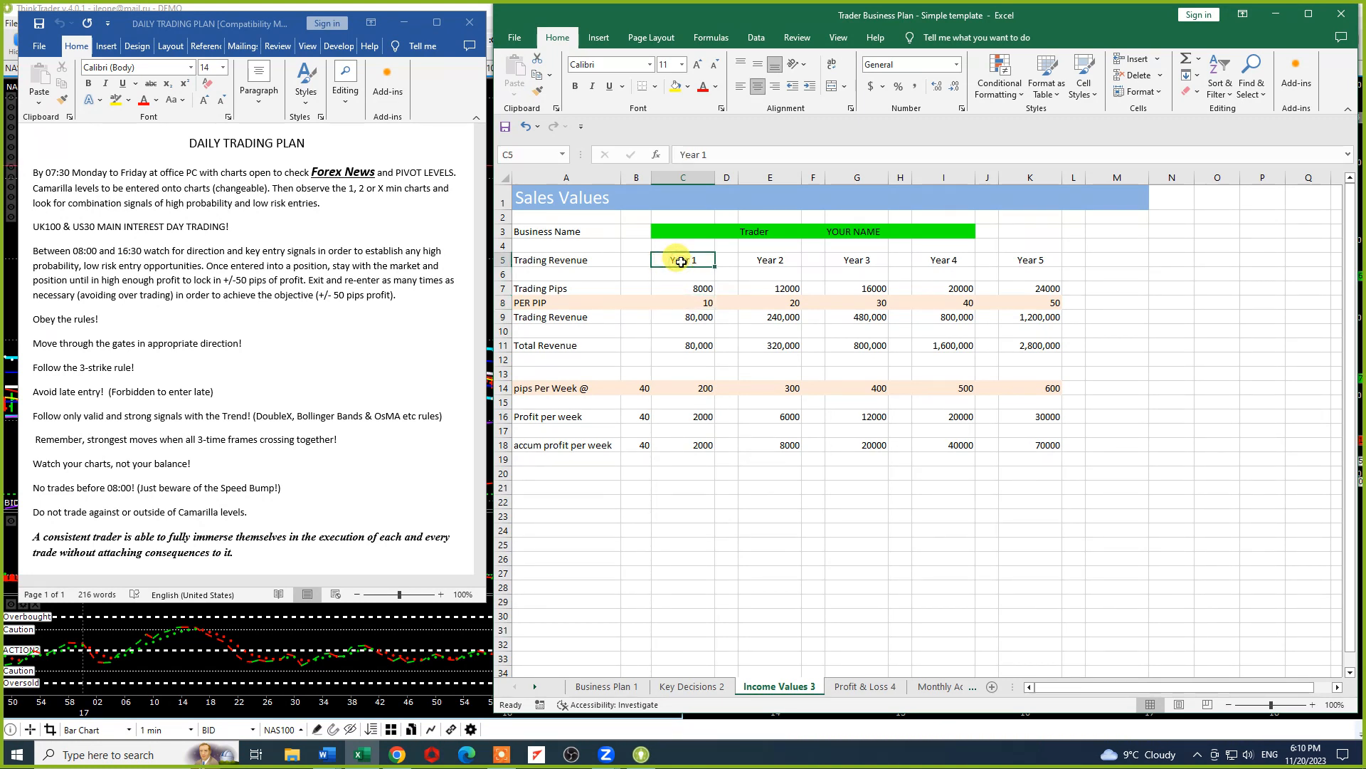
{"action": "left_click", "coordinate": [683, 316]}
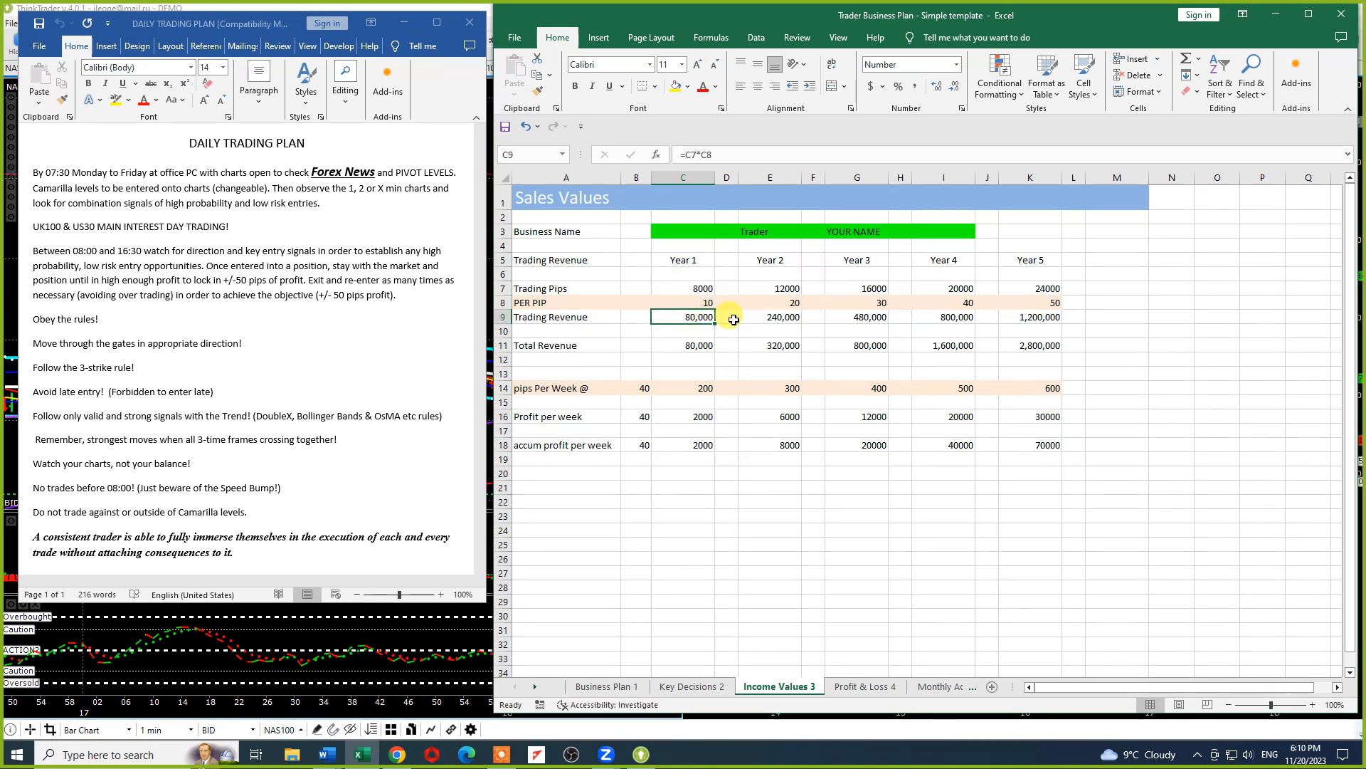
{"action": "left_click", "coordinate": [683, 387]}
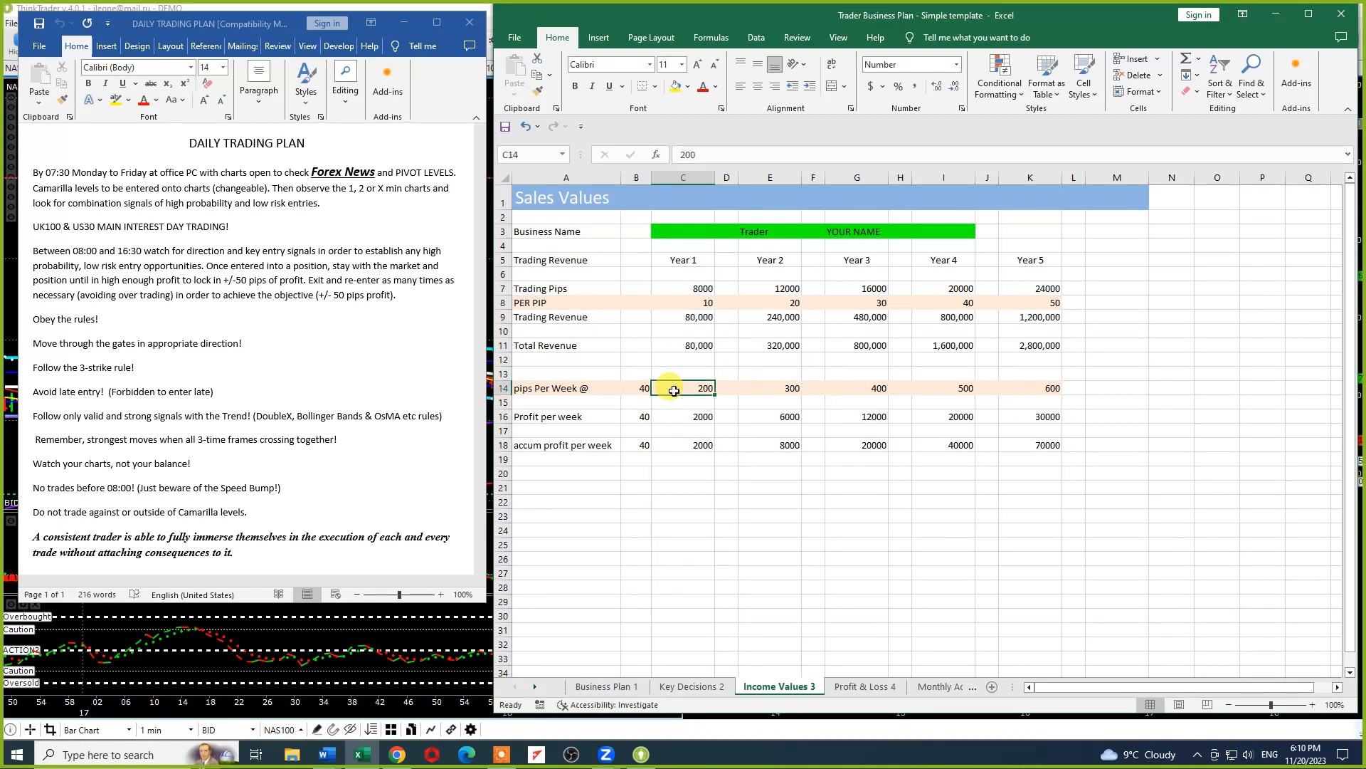
{"action": "left_click", "coordinate": [636, 388]}
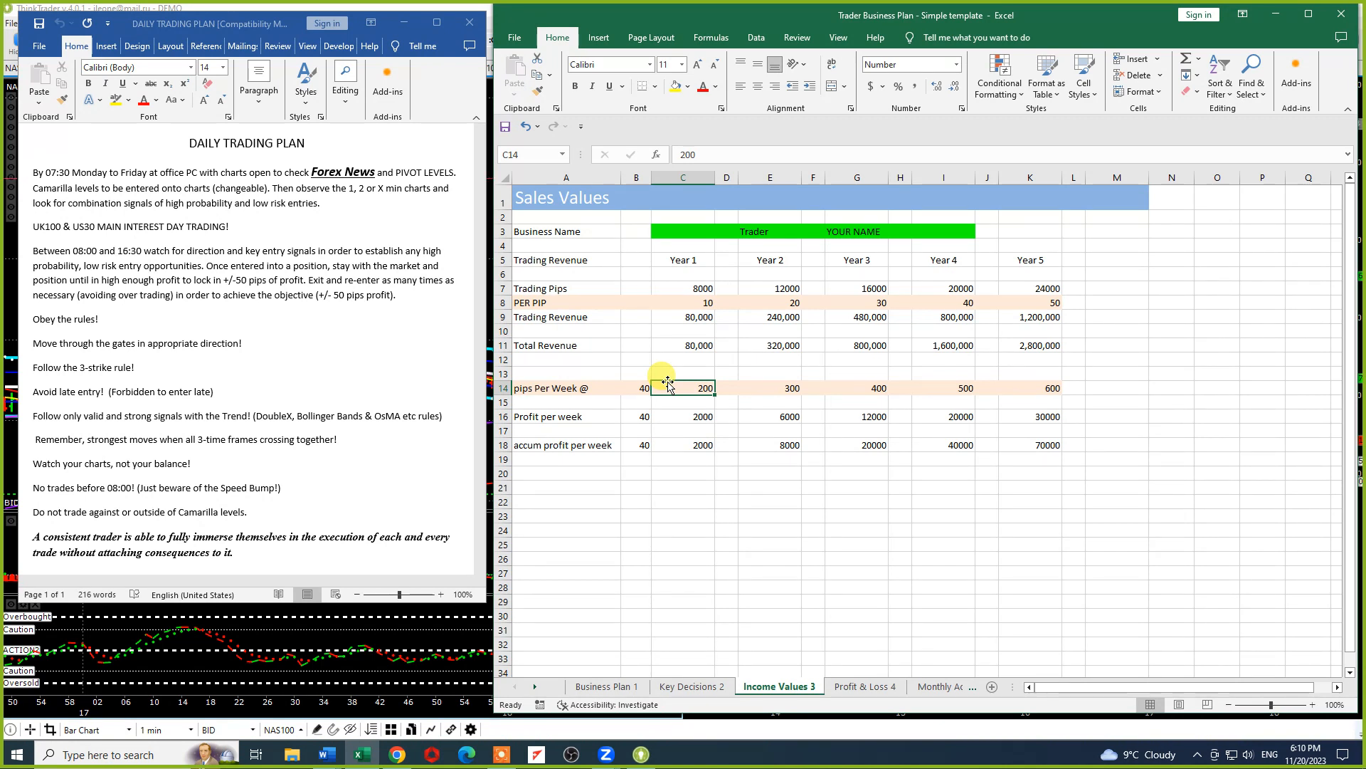
{"action": "left_click", "coordinate": [770, 287]}
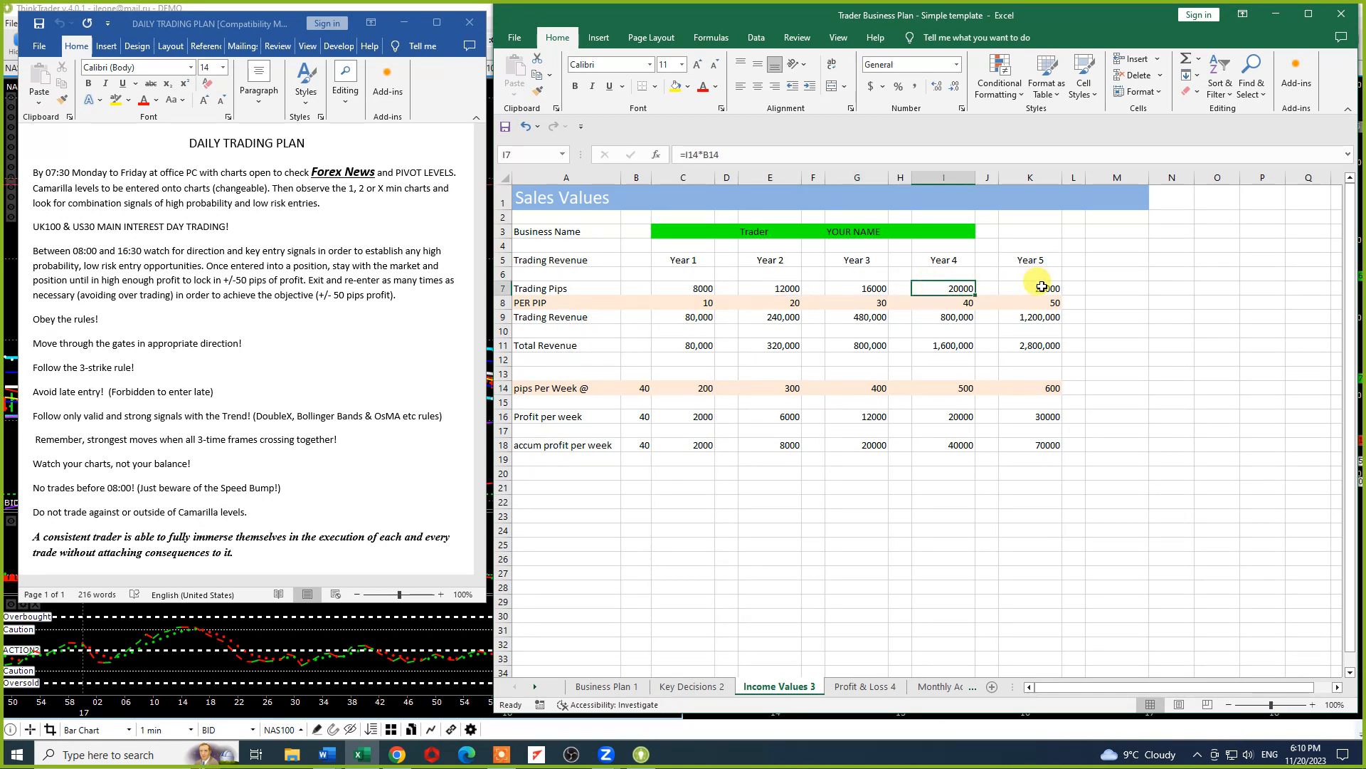
{"action": "left_click", "coordinate": [1029, 287]}
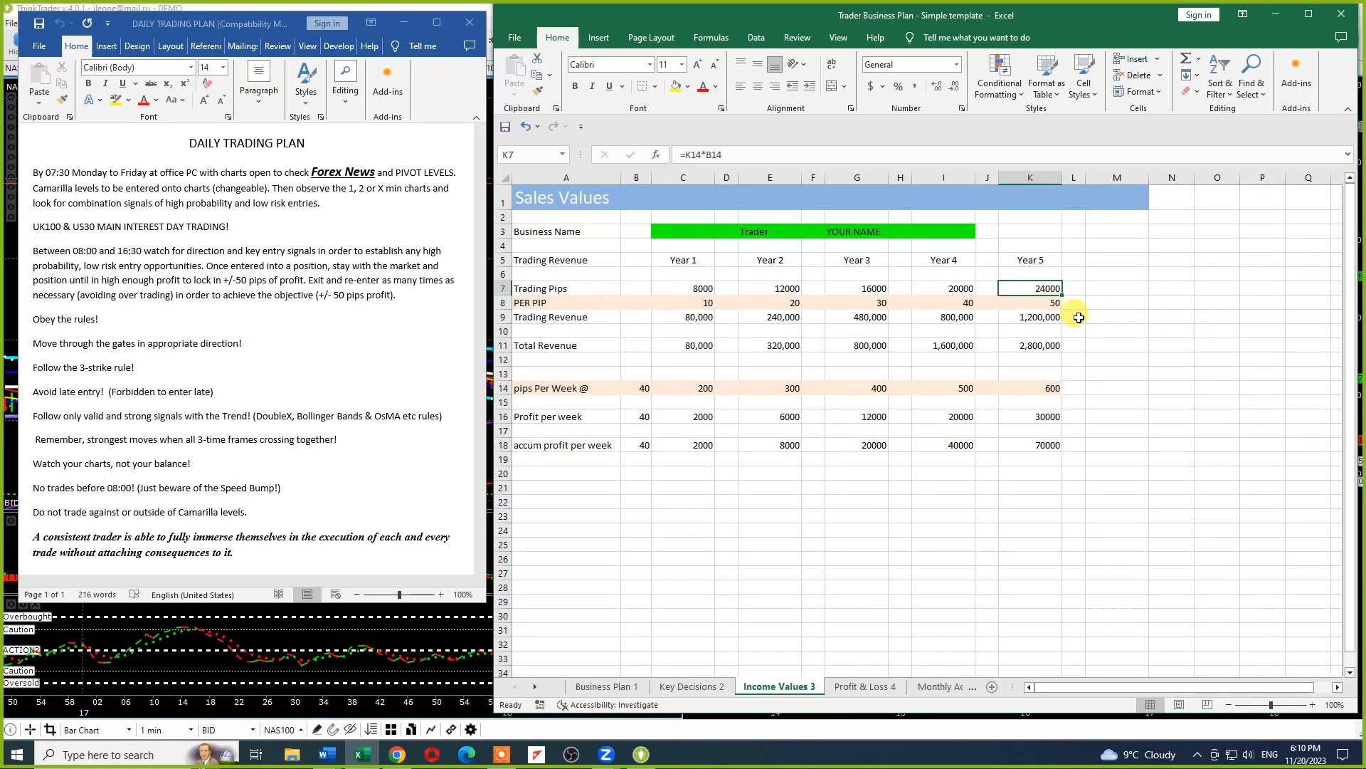
{"action": "left_click", "coordinate": [1029, 316]}
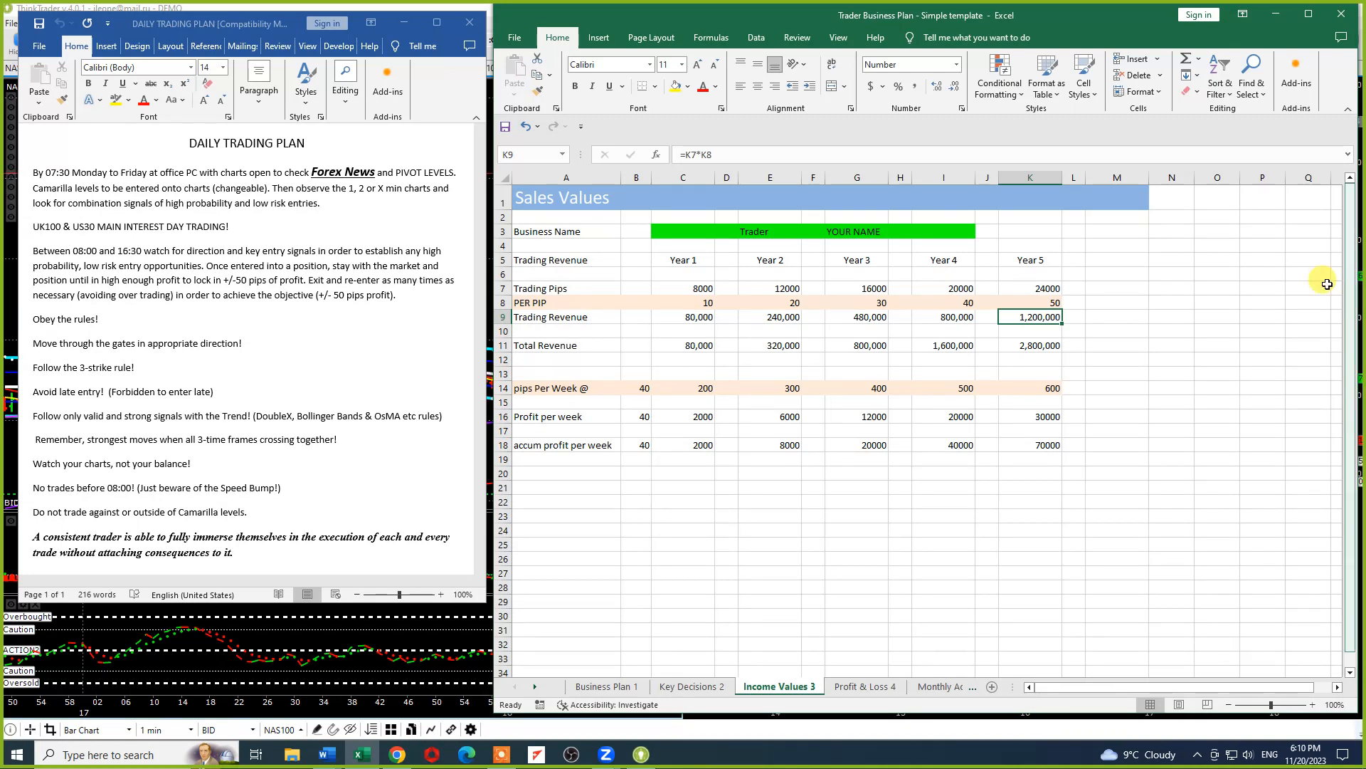
{"action": "mouse_move", "coordinate": [1036, 332]}
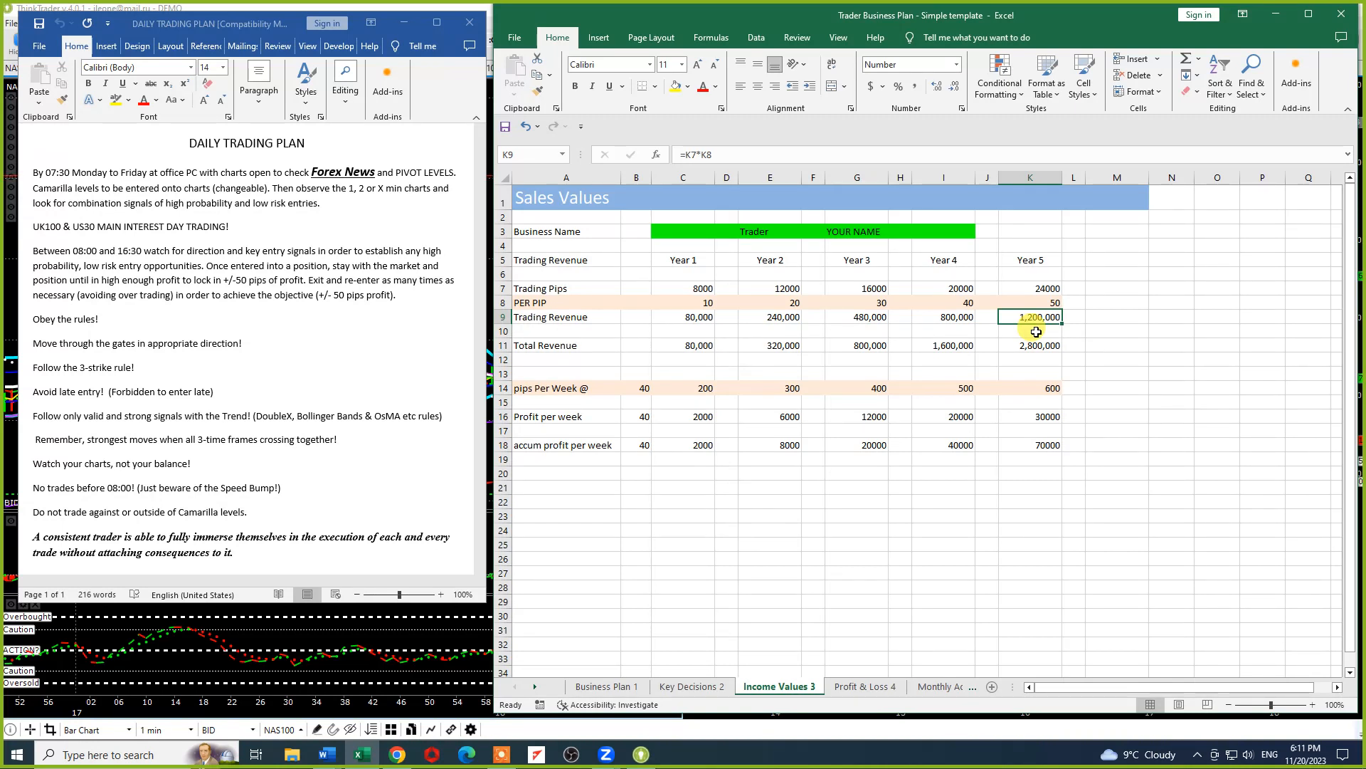
{"action": "mouse_move", "coordinate": [813, 292]}
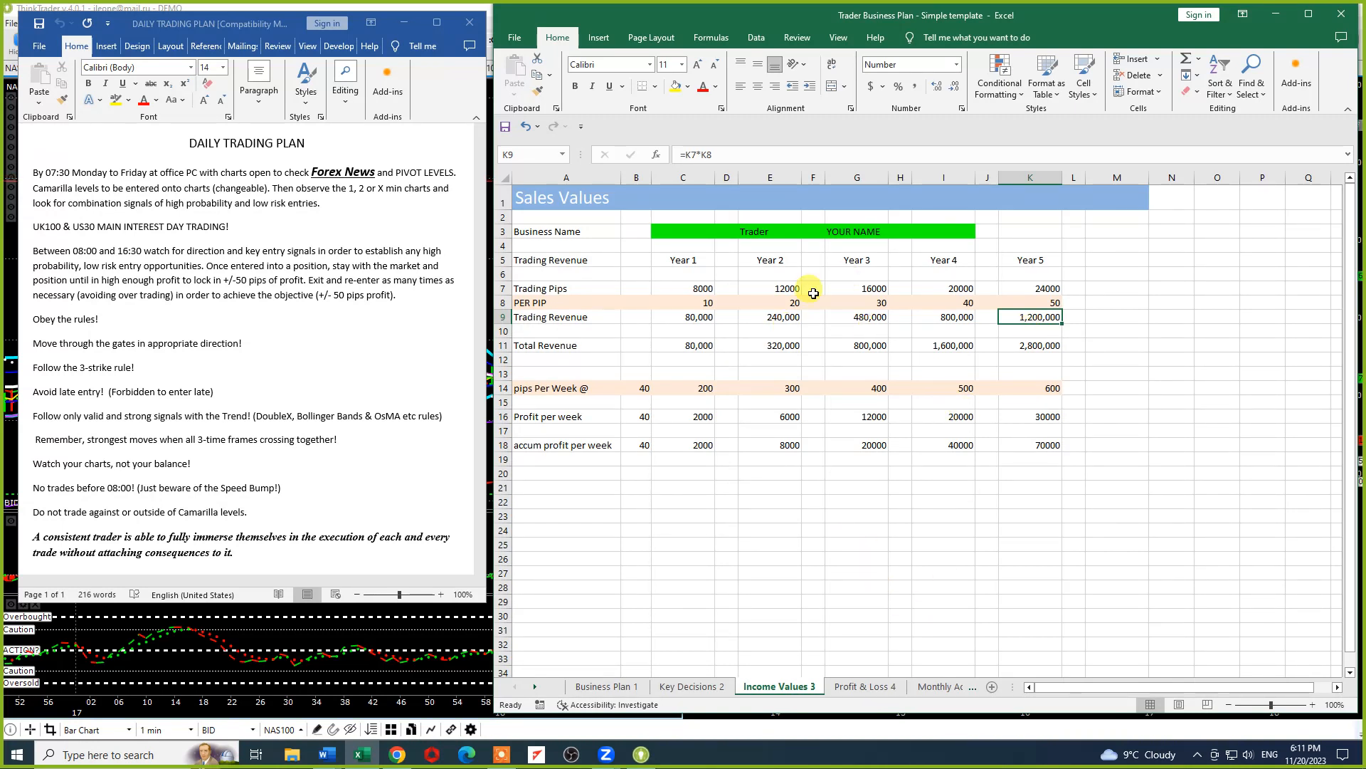
Check the Year 2–5 column headings, then switch to the Profit & Loss 4 sheet
{"action": "left_click", "coordinate": [769, 260]}
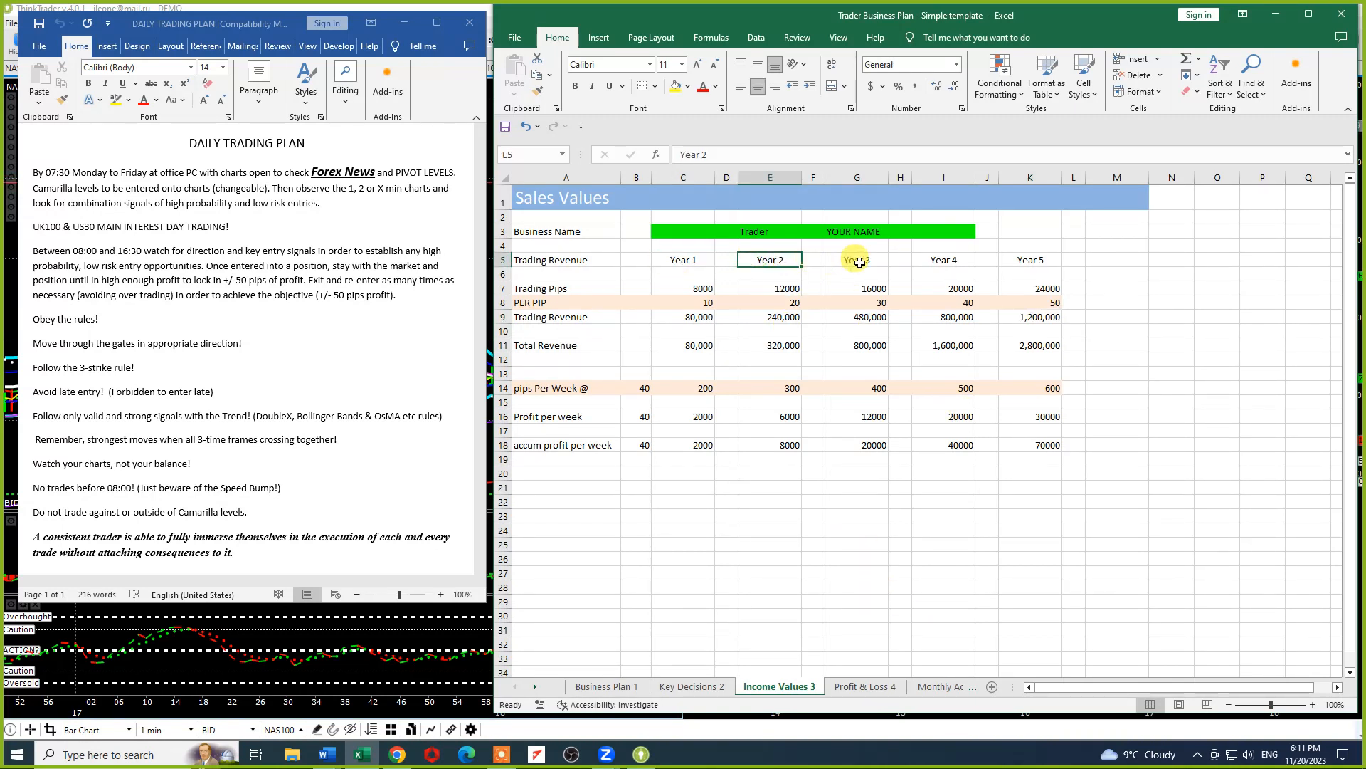
{"action": "left_click", "coordinate": [942, 259]}
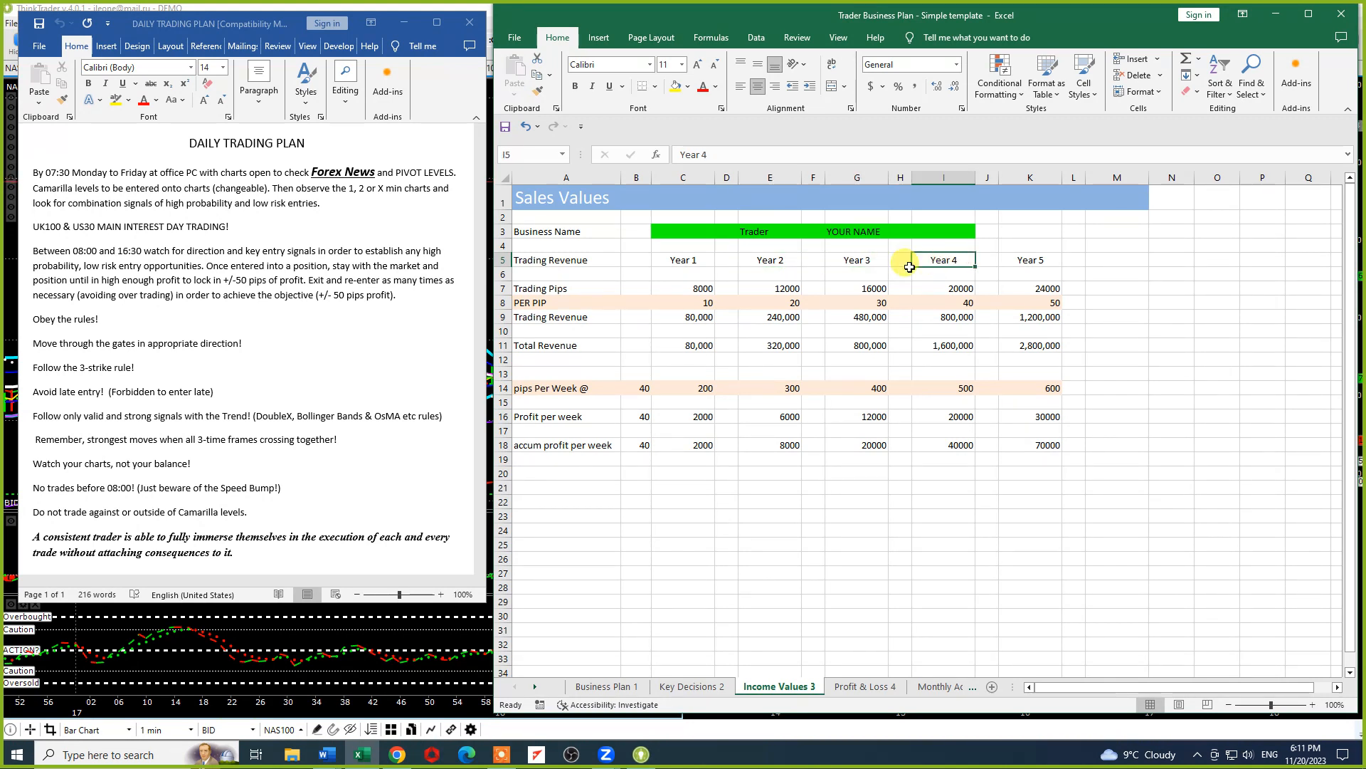
{"action": "left_click", "coordinate": [855, 259]}
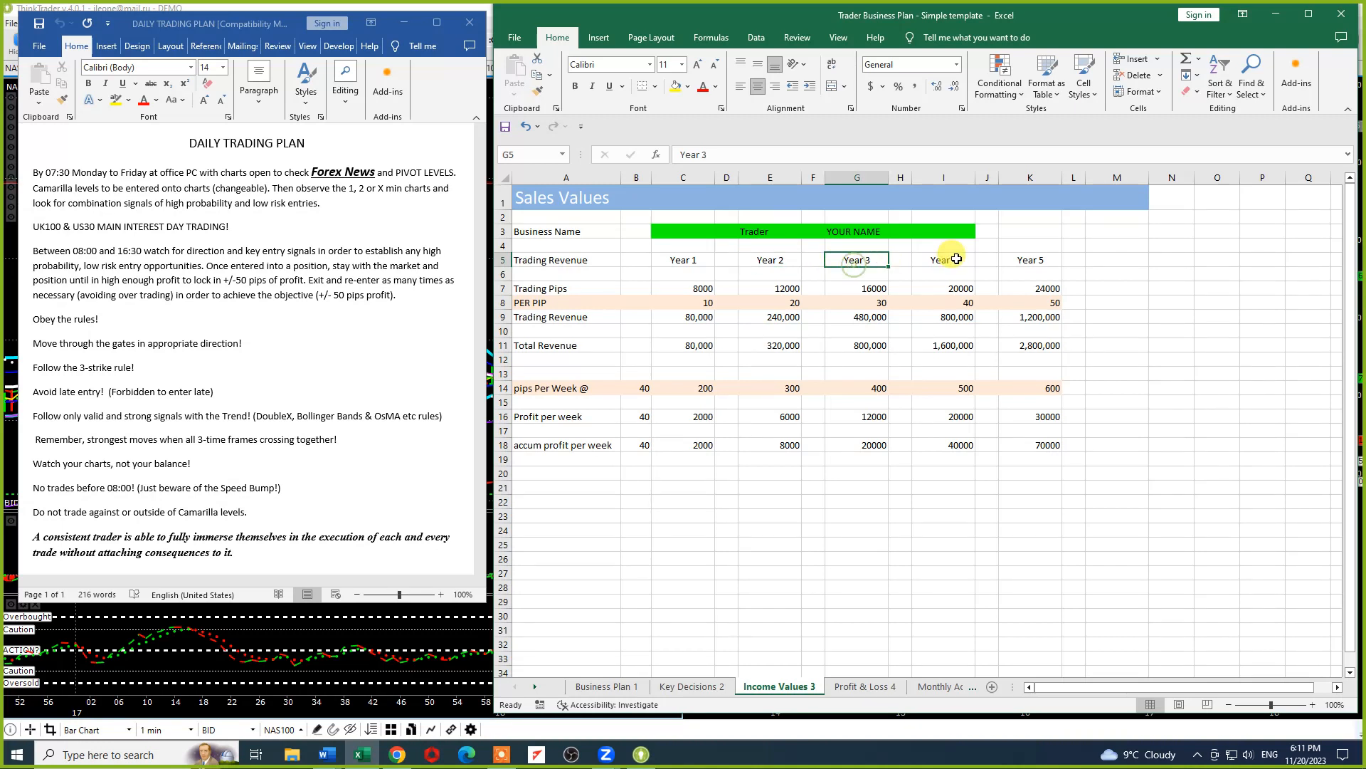
{"action": "left_click", "coordinate": [1029, 259]}
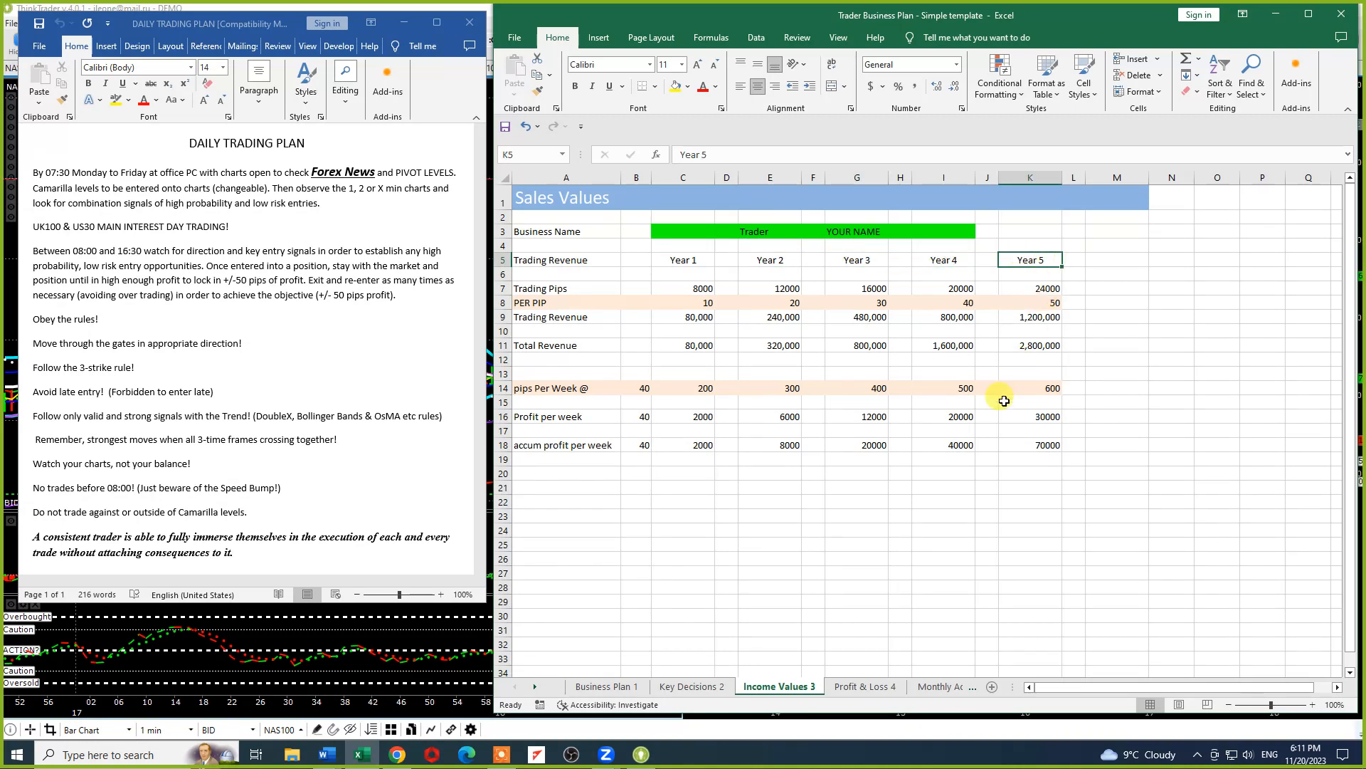
{"action": "mouse_move", "coordinate": [936, 526]}
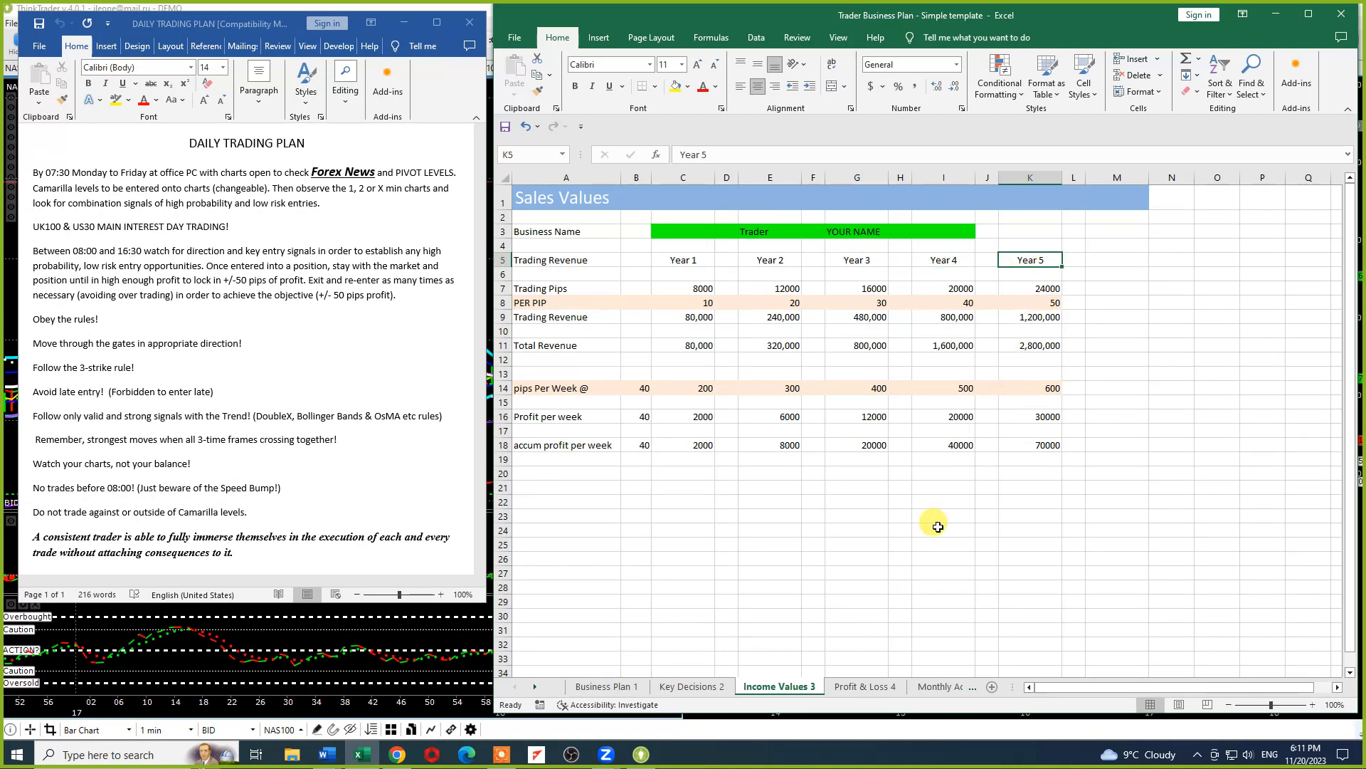
{"action": "left_click", "coordinate": [865, 686]}
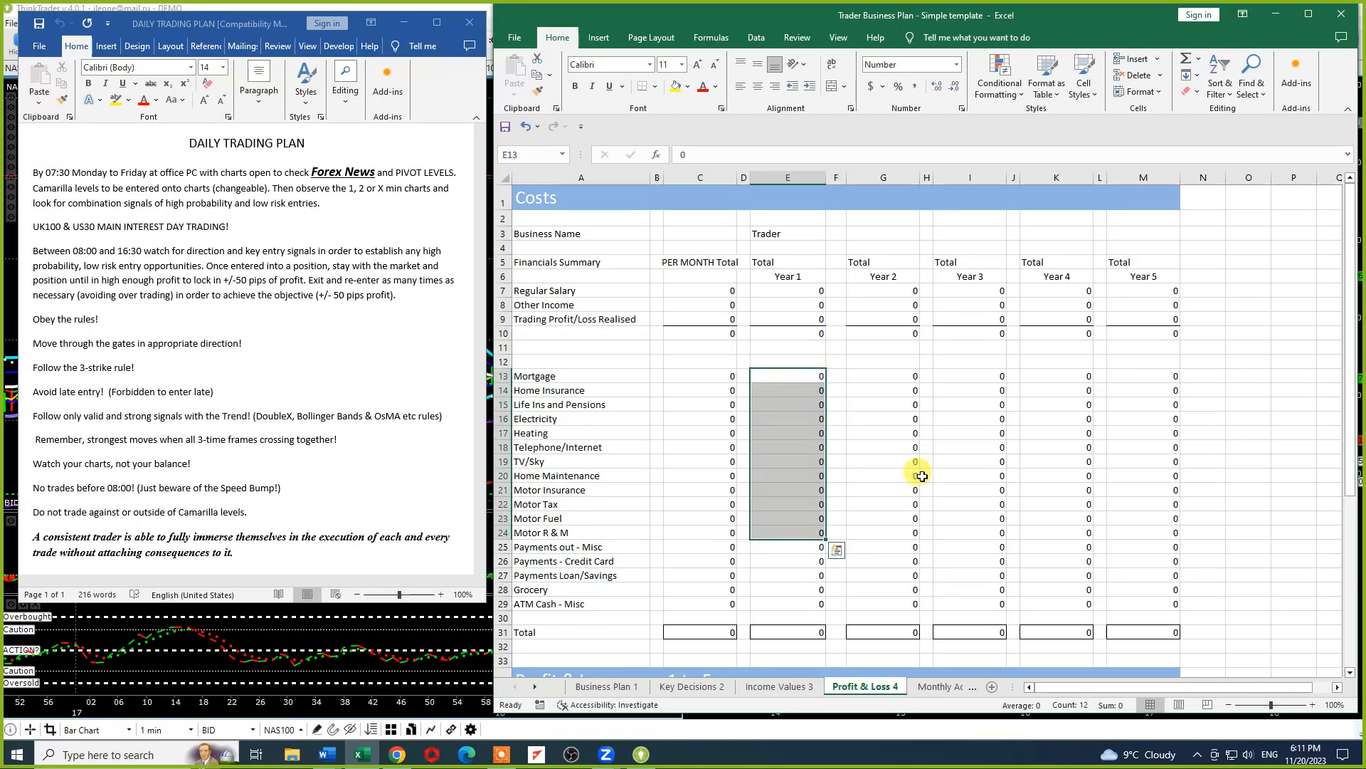
{"action": "left_click", "coordinate": [787, 275]}
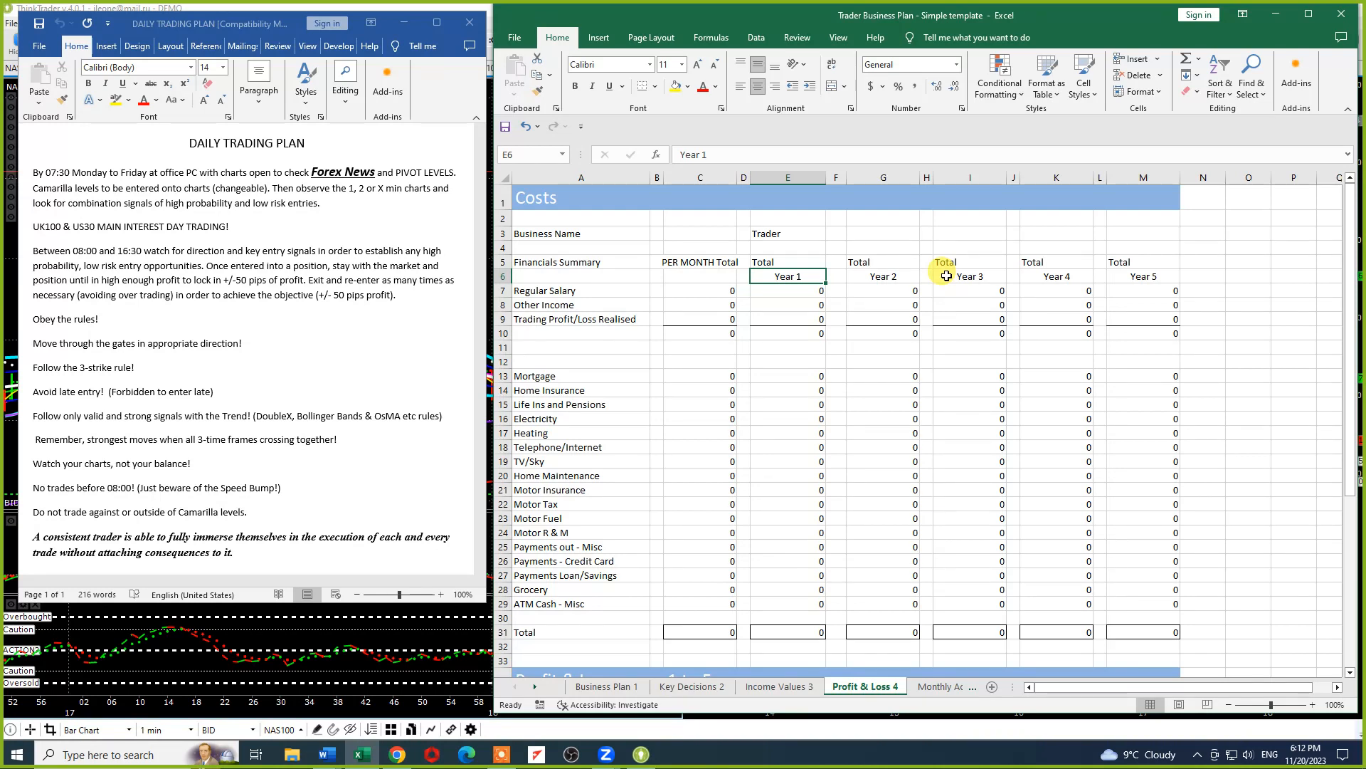
{"action": "mouse_move", "coordinate": [685, 331]}
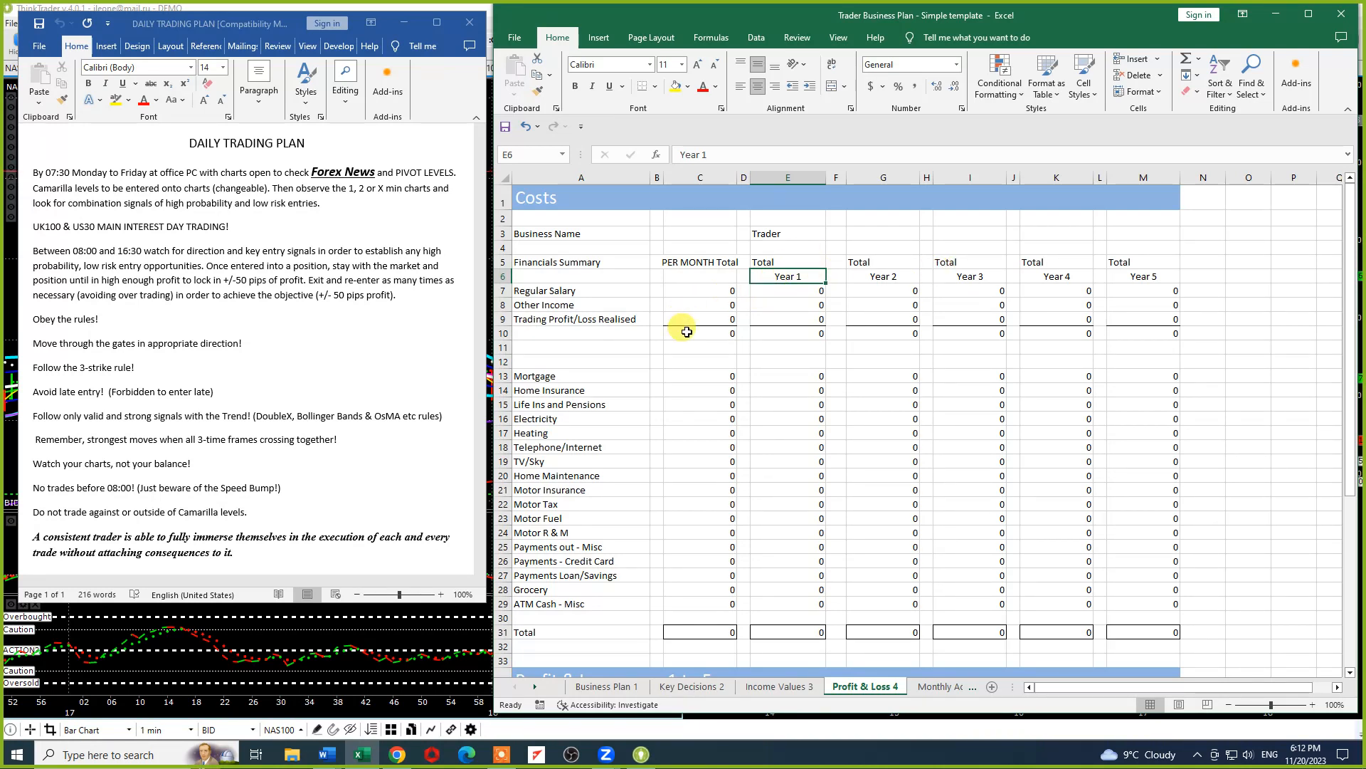
{"action": "left_click", "coordinate": [581, 318]}
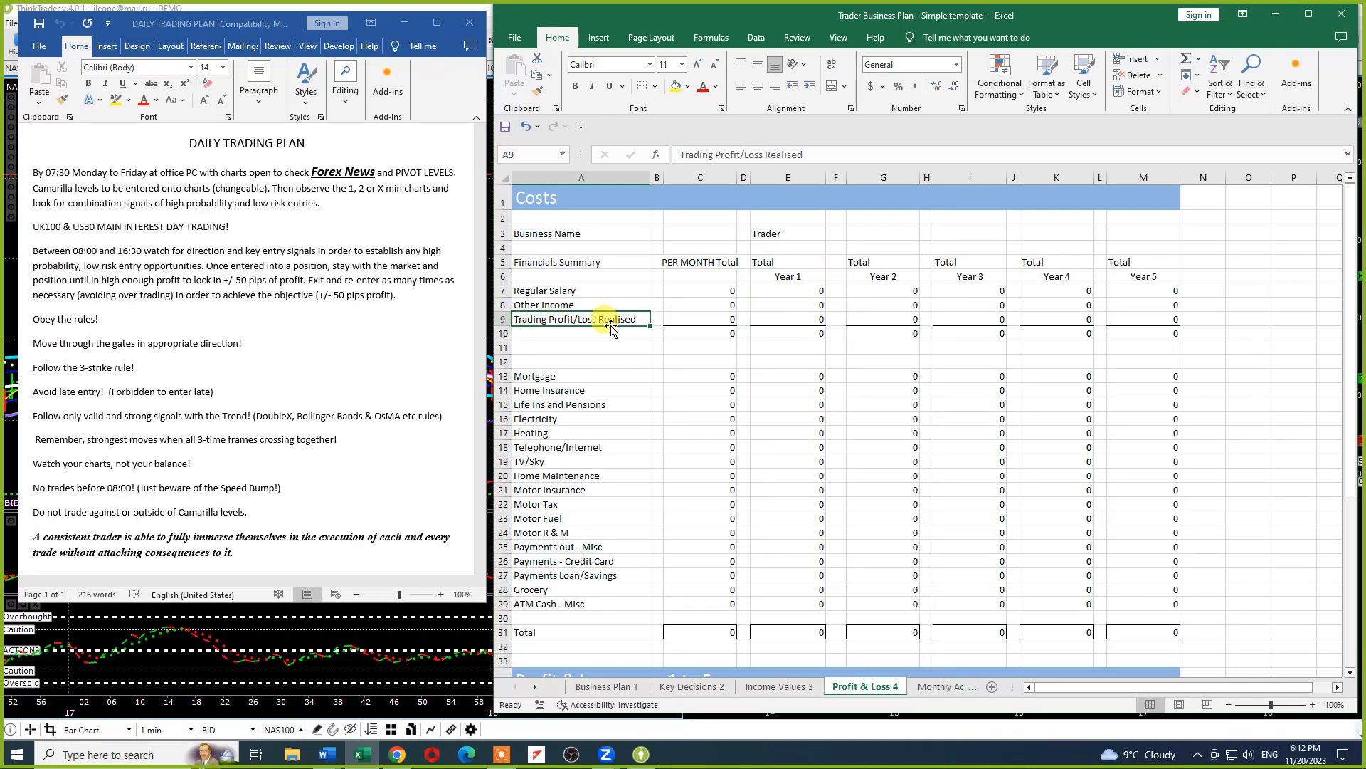
{"action": "mouse_move", "coordinate": [617, 330]}
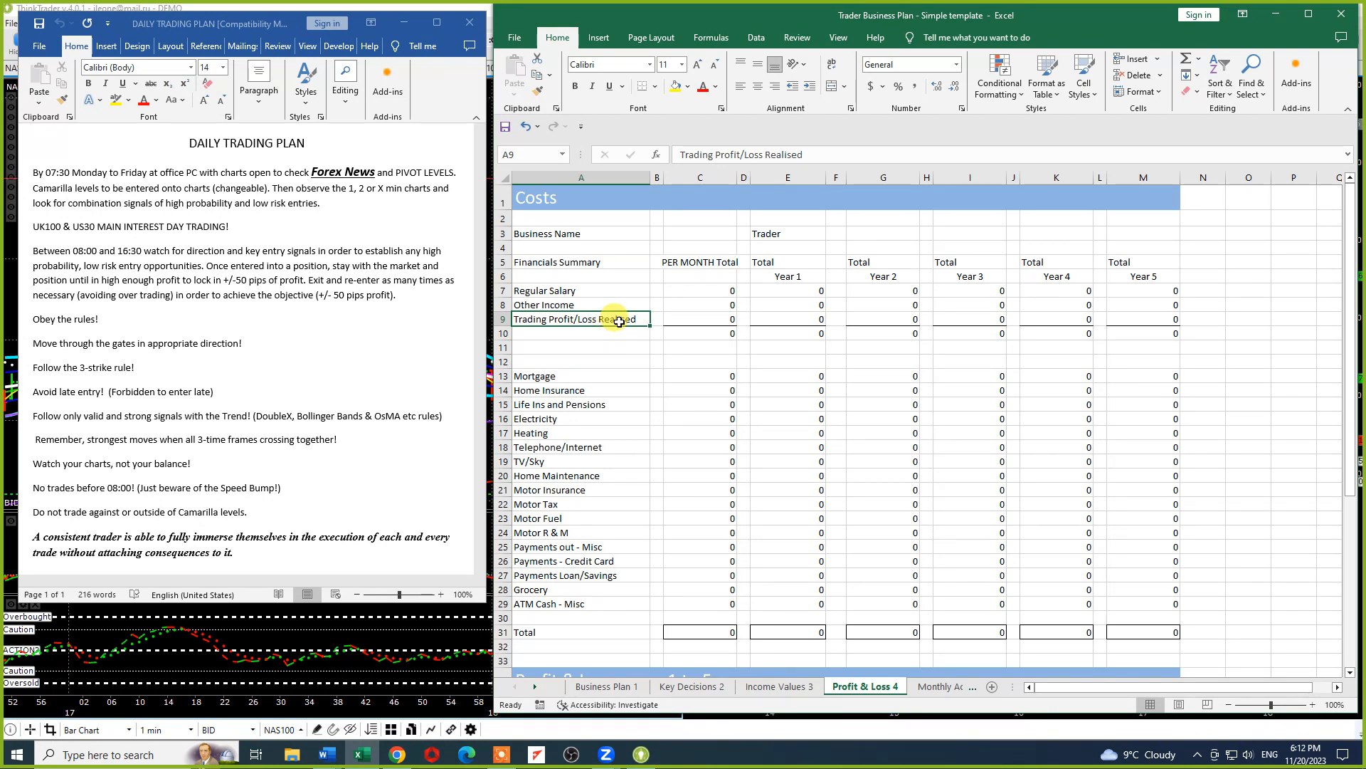
{"action": "scroll", "scroll_direction": "down", "scroll_amount": 3}
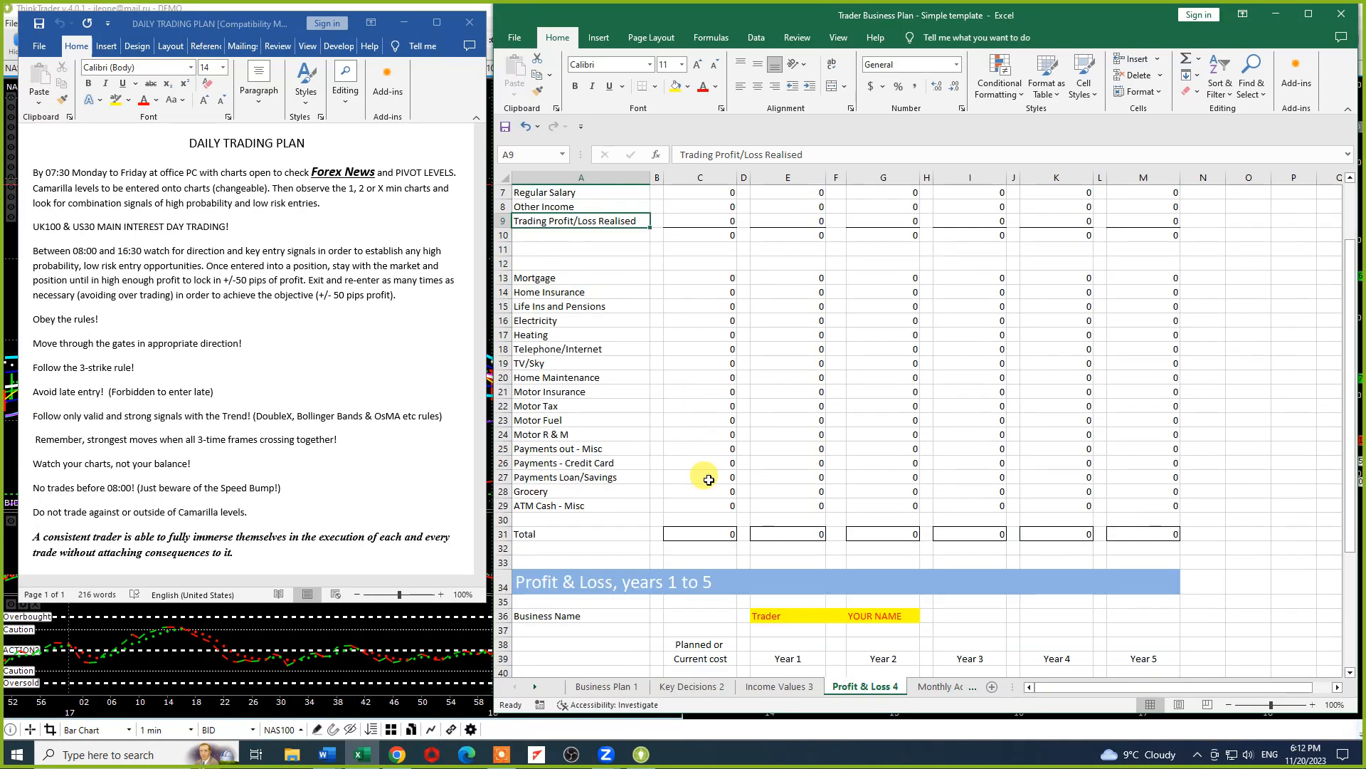
{"action": "scroll", "scroll_direction": "down", "scroll_amount": 3}
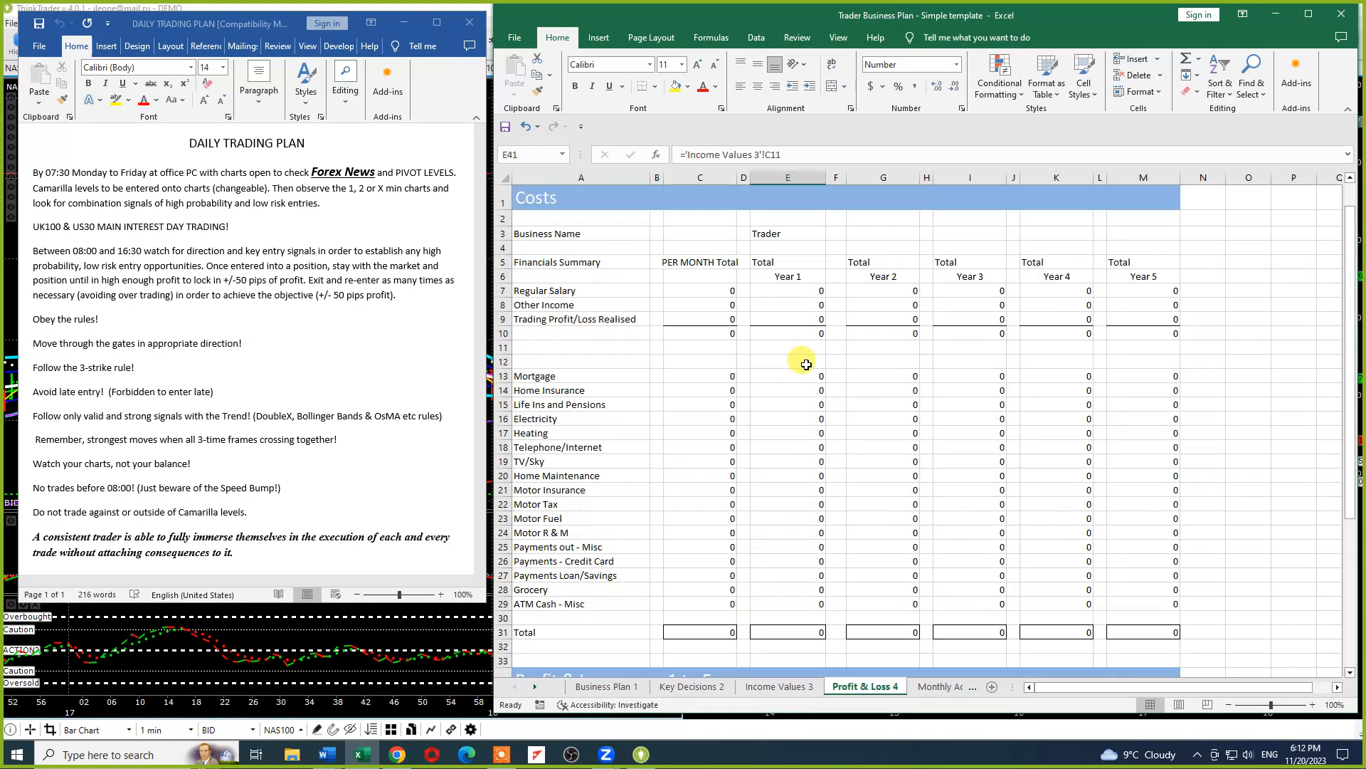
Check the Year 1 Less Known Costs formula, then switch to Monthly Accounts 5
{"action": "scroll", "scroll_direction": "down", "scroll_amount": 3}
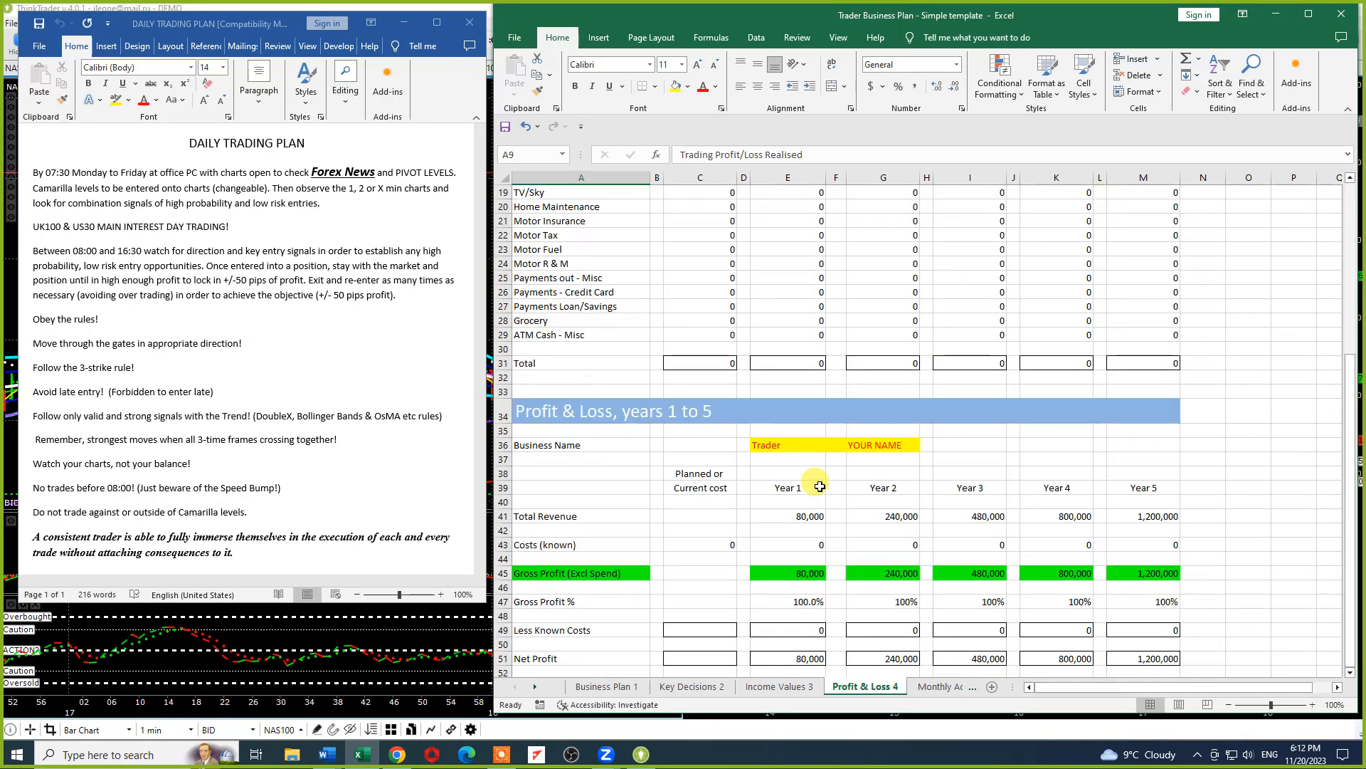
{"action": "scroll", "scroll_direction": "down", "scroll_amount": 3}
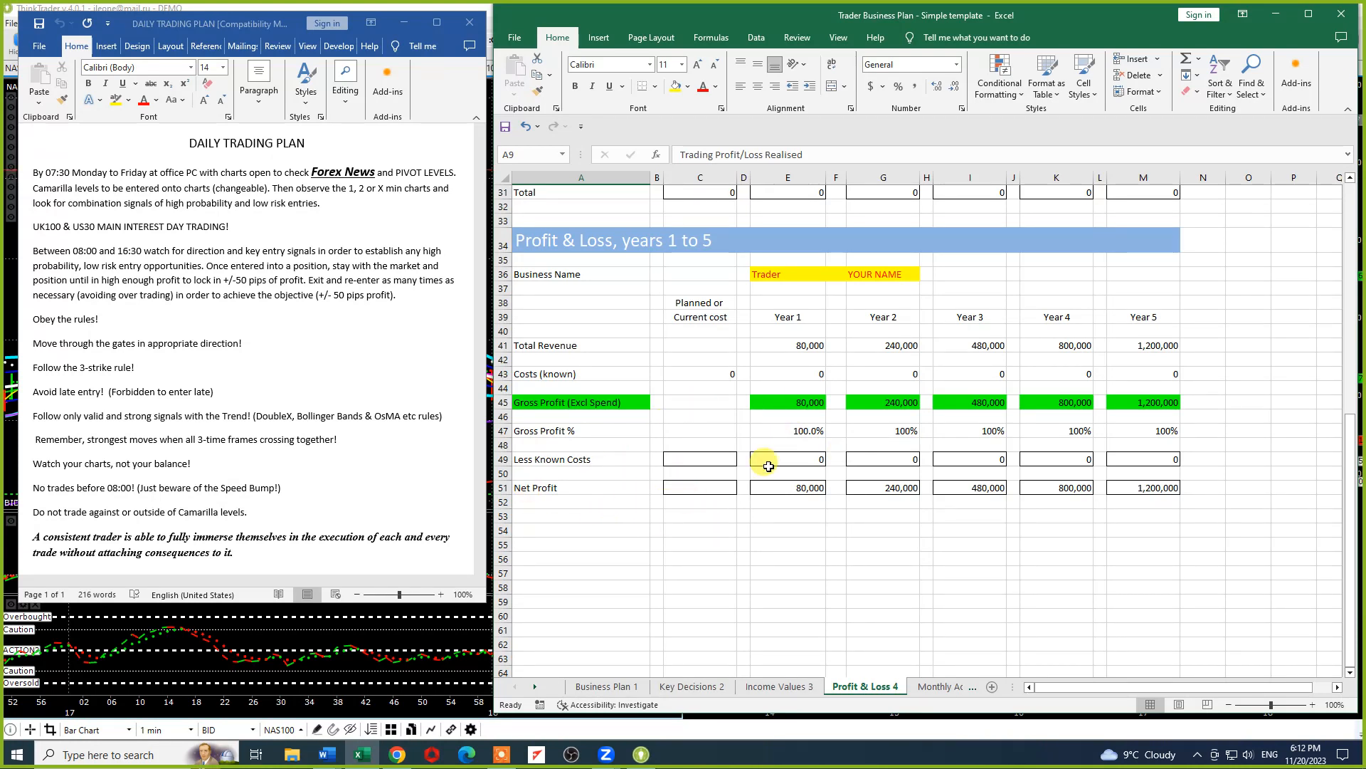
{"action": "left_click", "coordinate": [785, 458]}
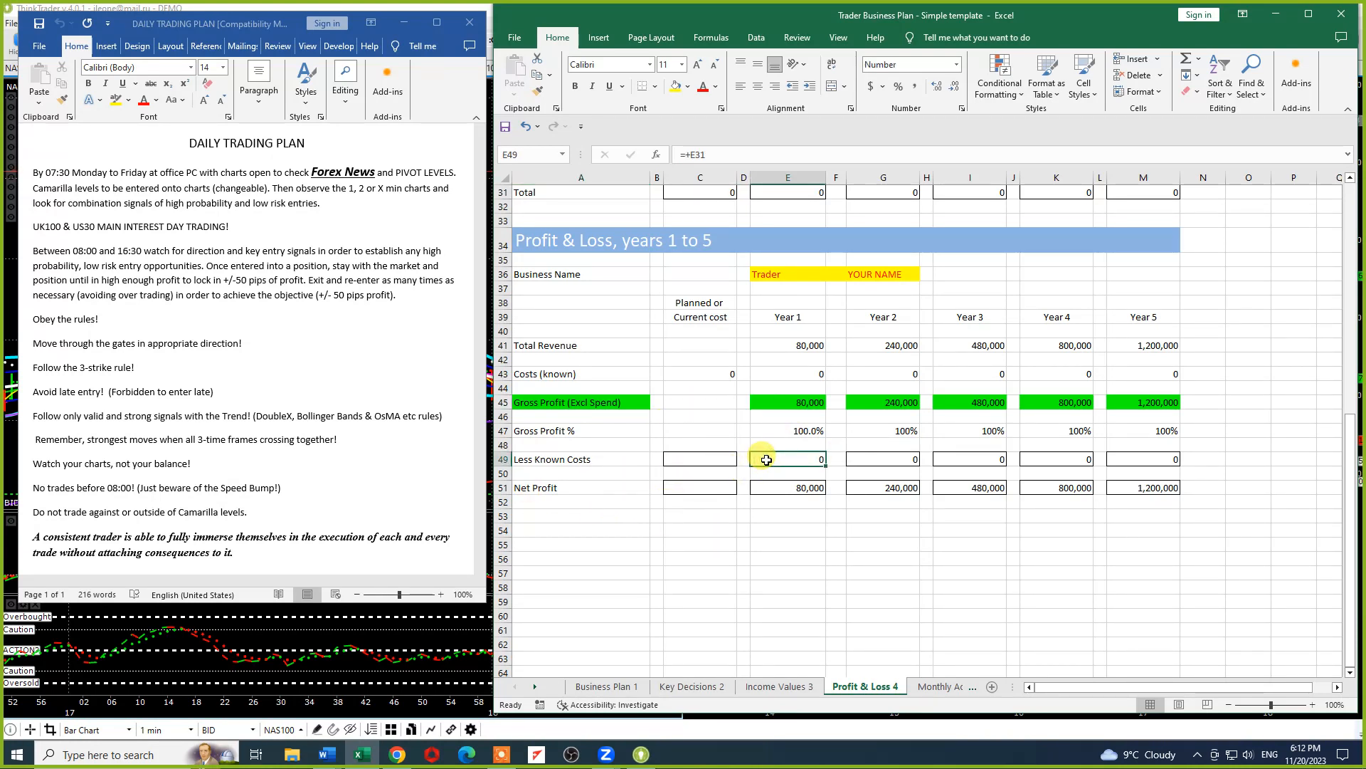
{"action": "left_click", "coordinate": [786, 487]}
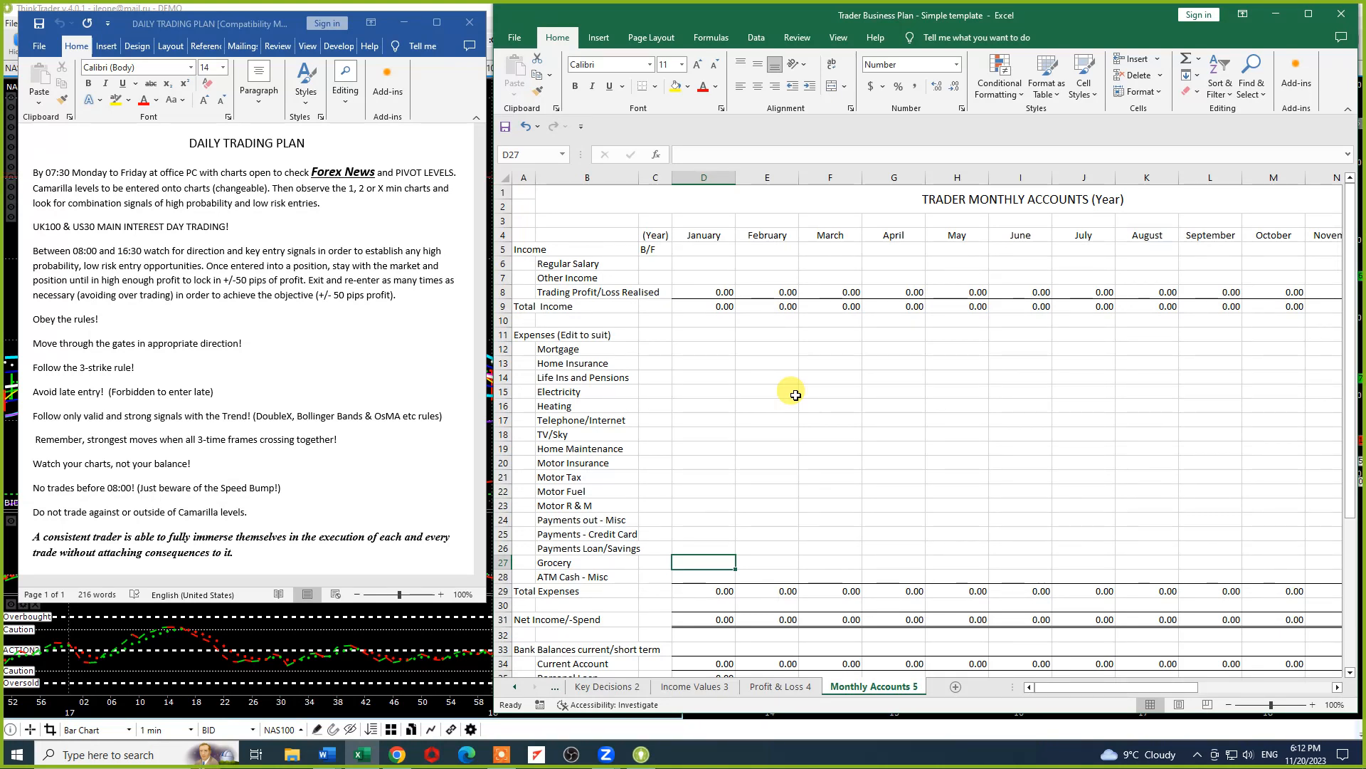
{"action": "mouse_move", "coordinate": [696, 276]}
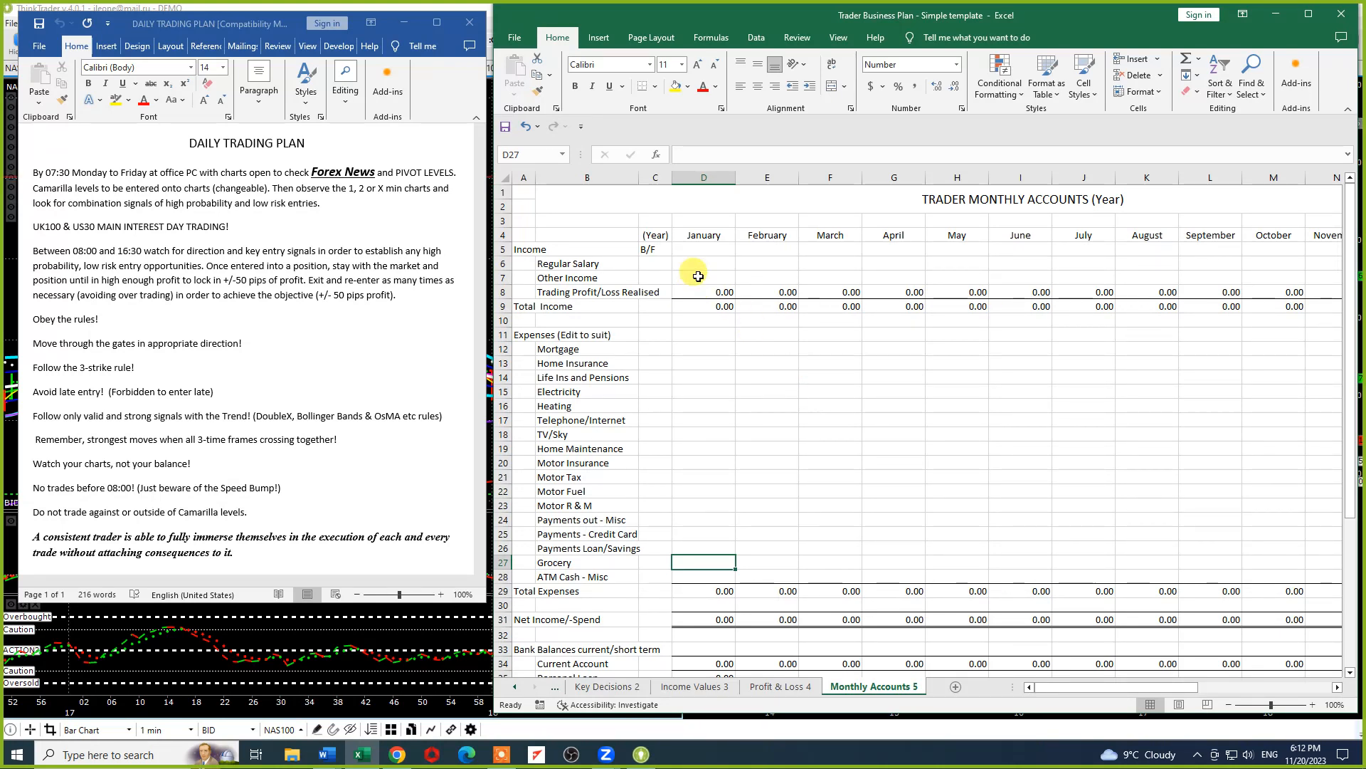
{"action": "left_click", "coordinate": [585, 263]}
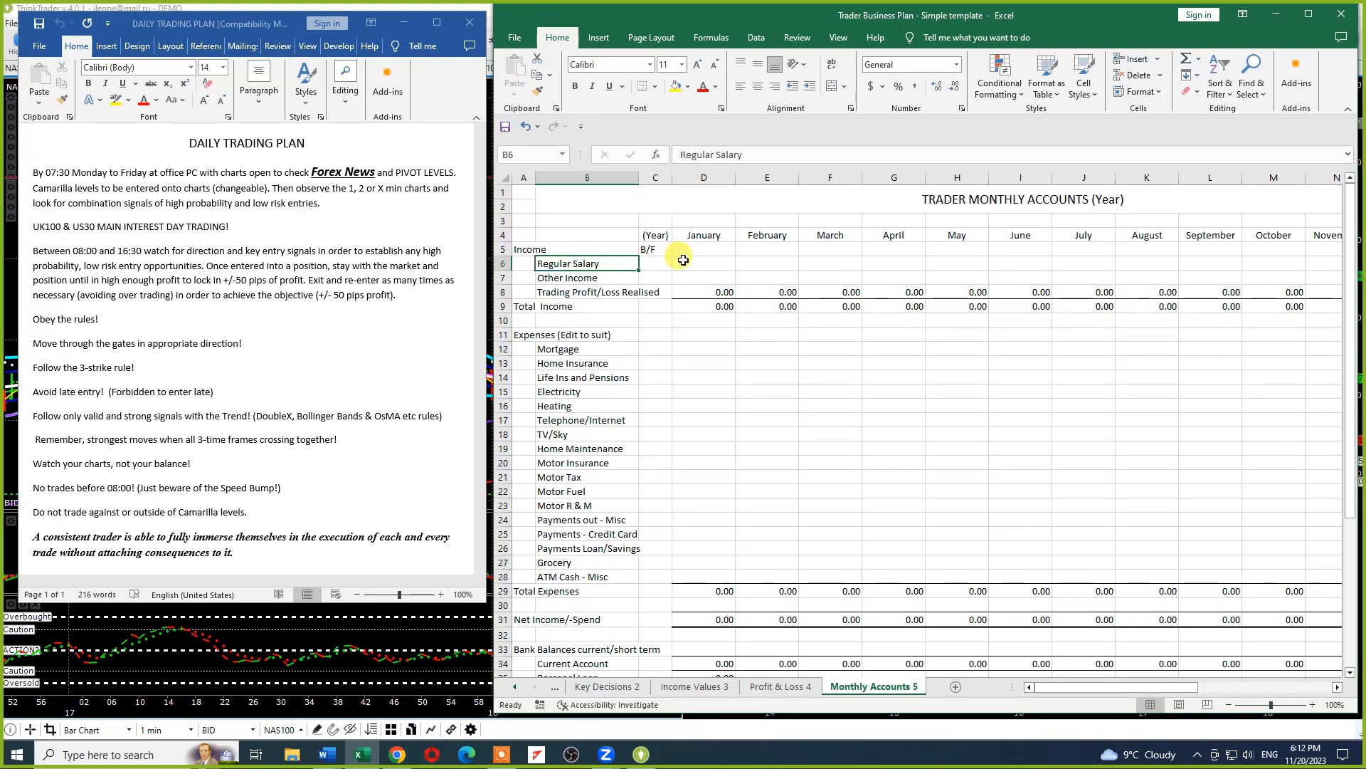
{"action": "left_click", "coordinate": [703, 263]}
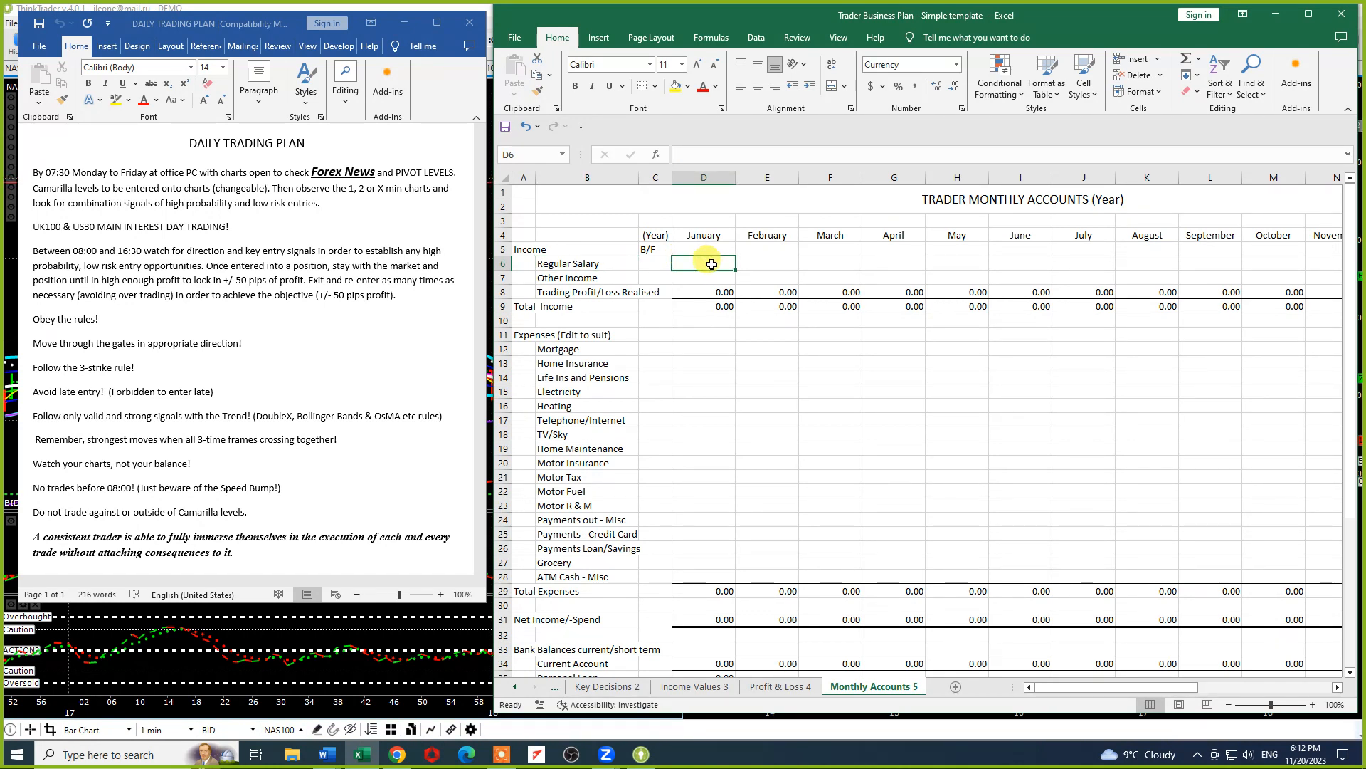
{"action": "mouse_move", "coordinate": [751, 258]}
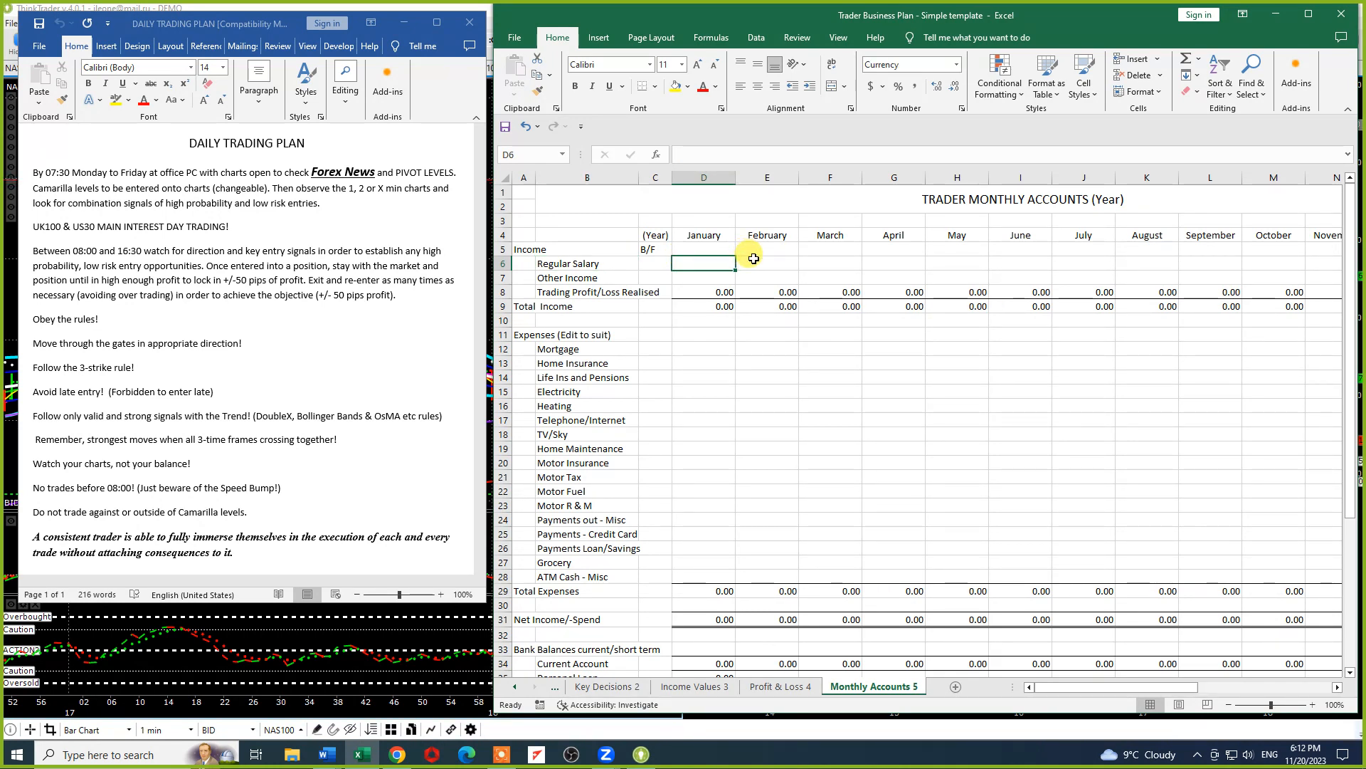
{"action": "left_click", "coordinate": [829, 262]}
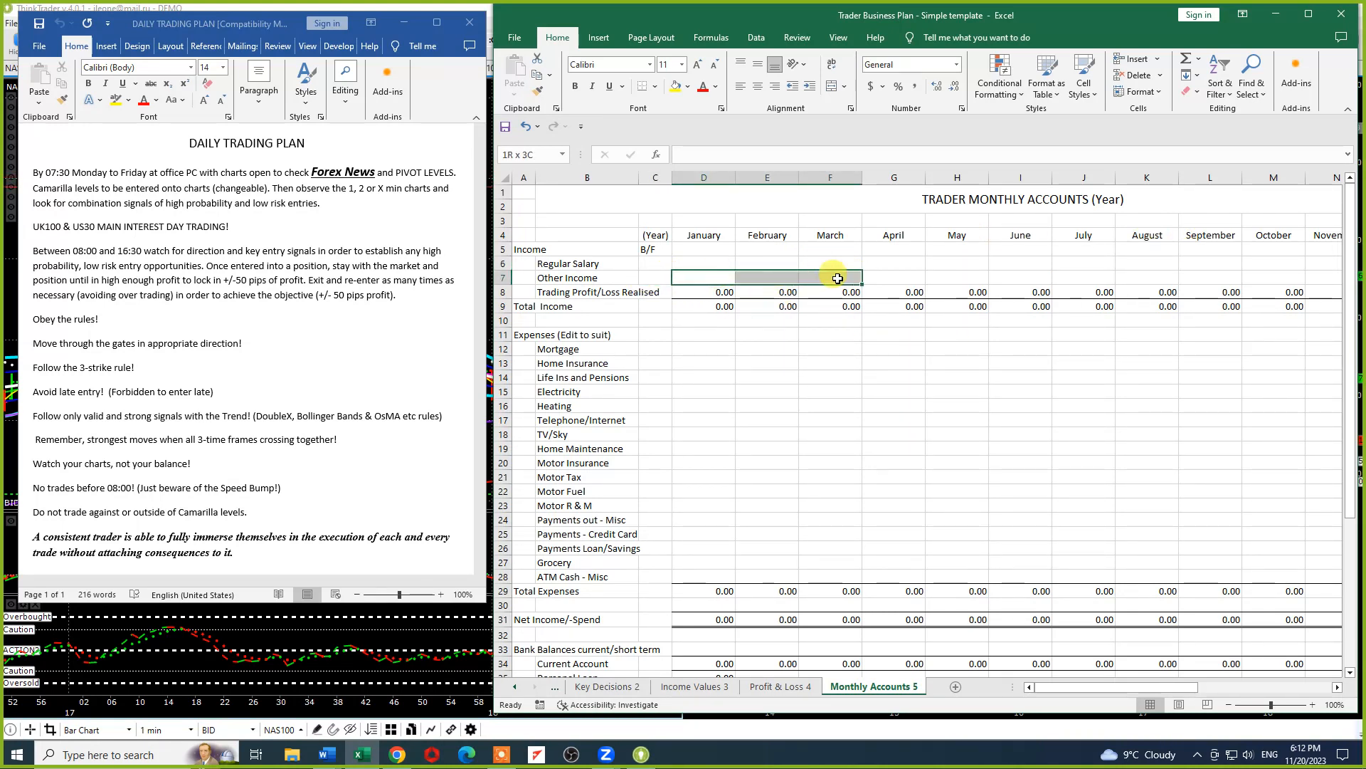
{"action": "left_click", "coordinate": [703, 277]}
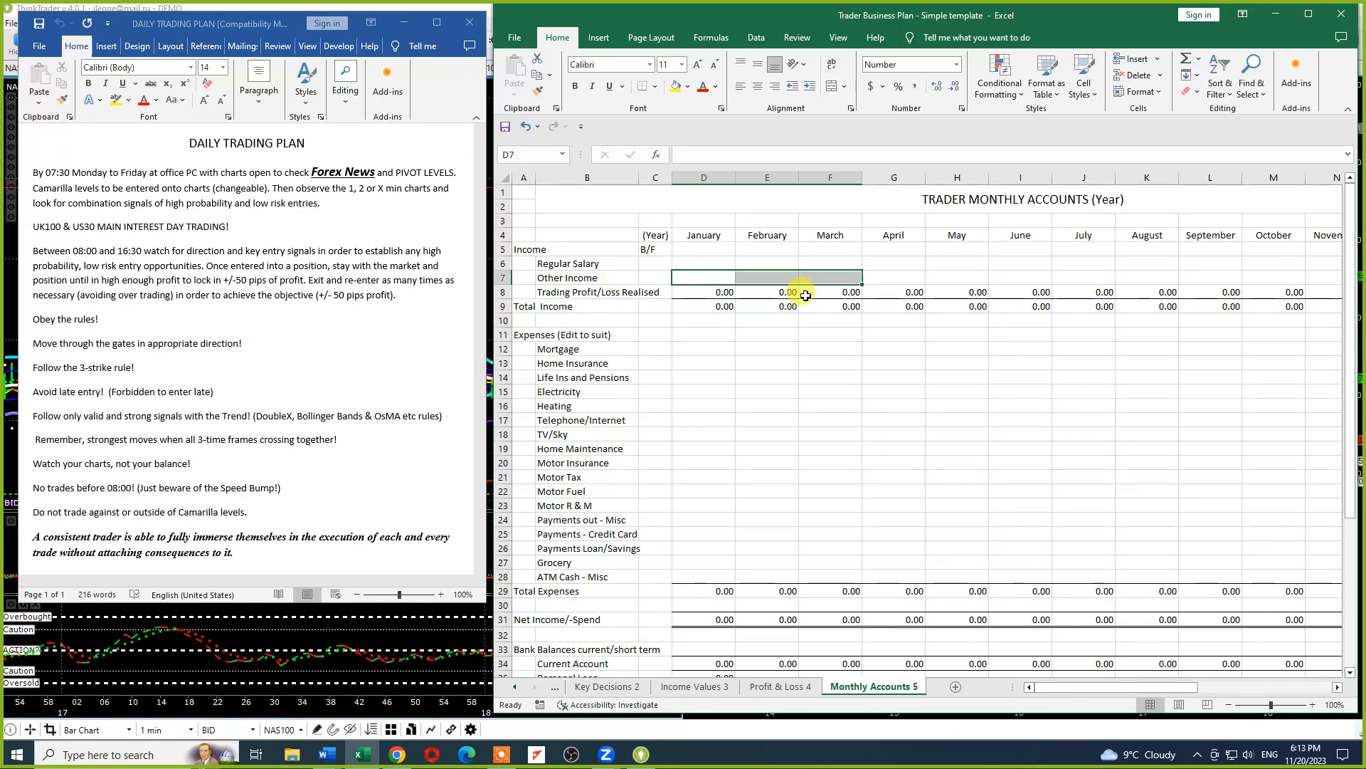
{"action": "left_click", "coordinate": [702, 292]}
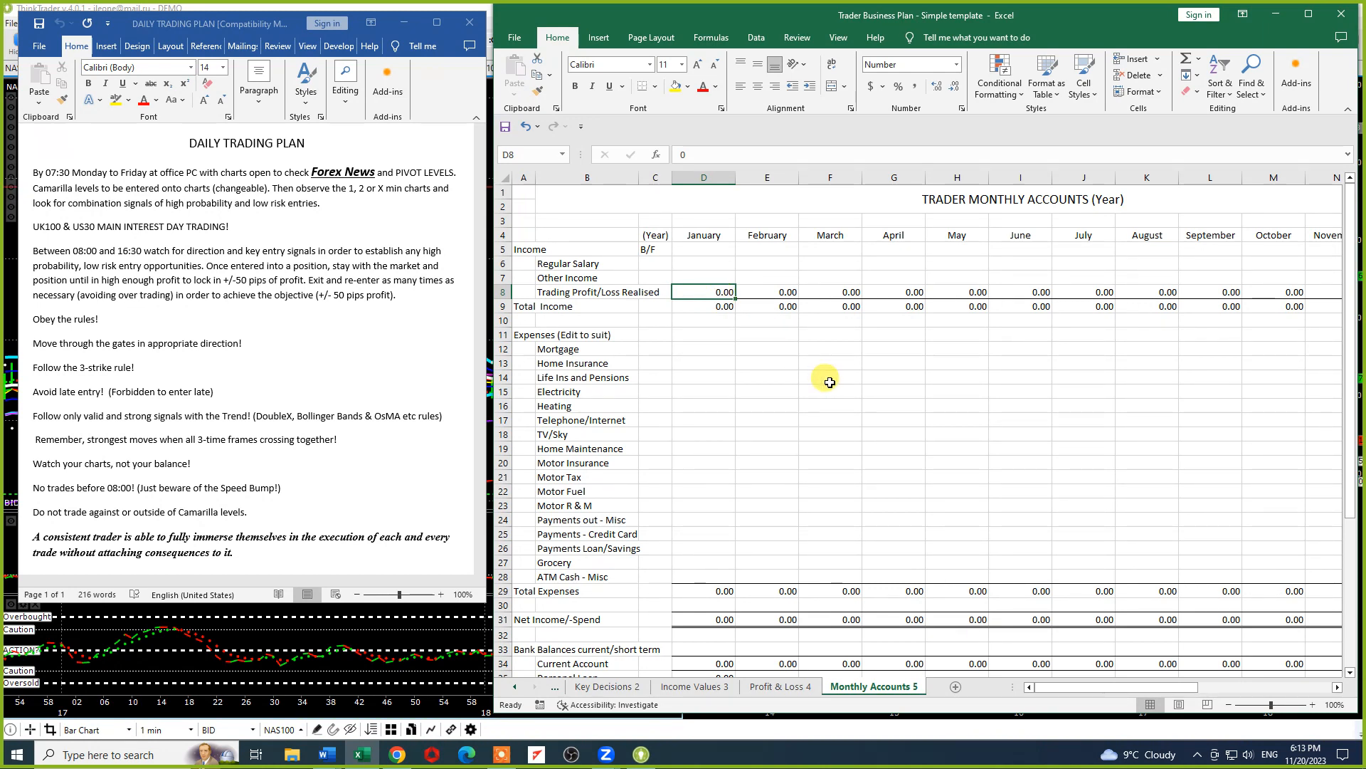
{"action": "mouse_move", "coordinate": [693, 290]}
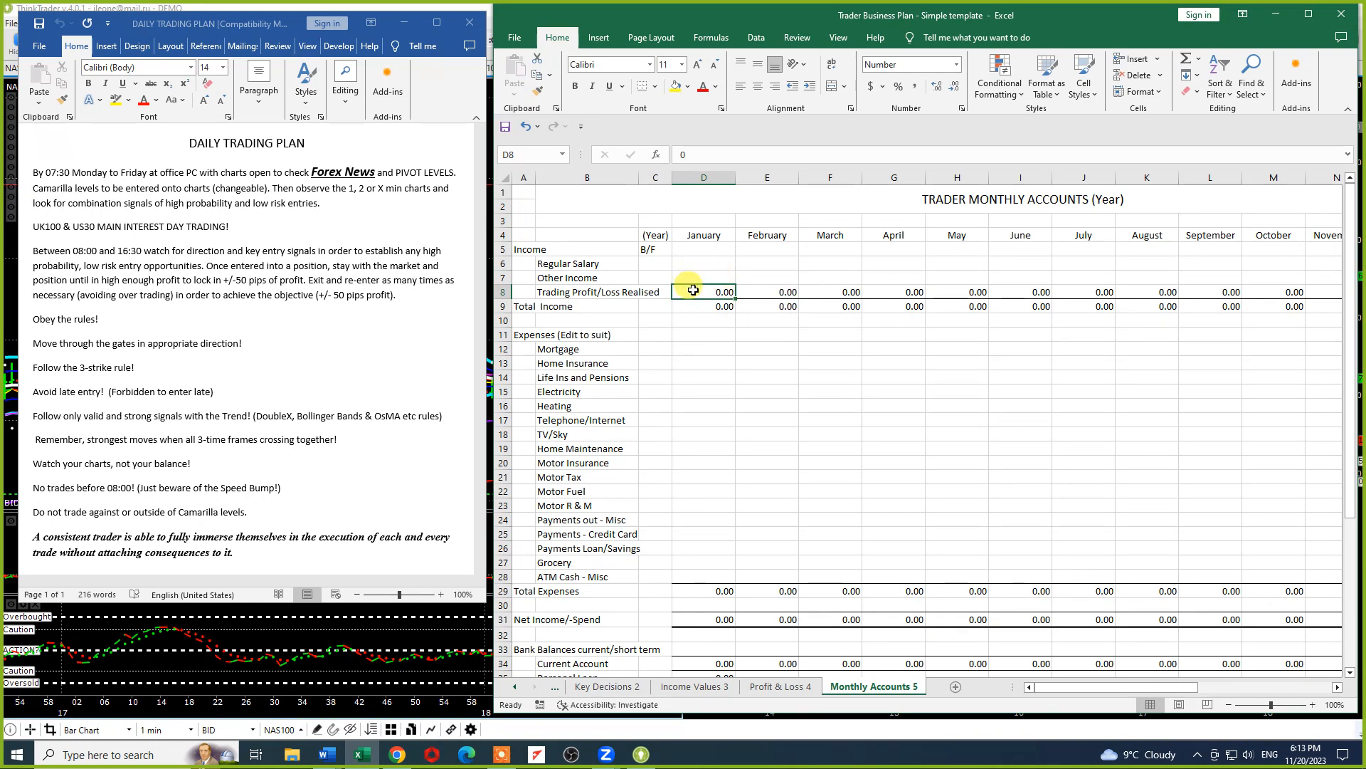
{"action": "mouse_move", "coordinate": [696, 264]}
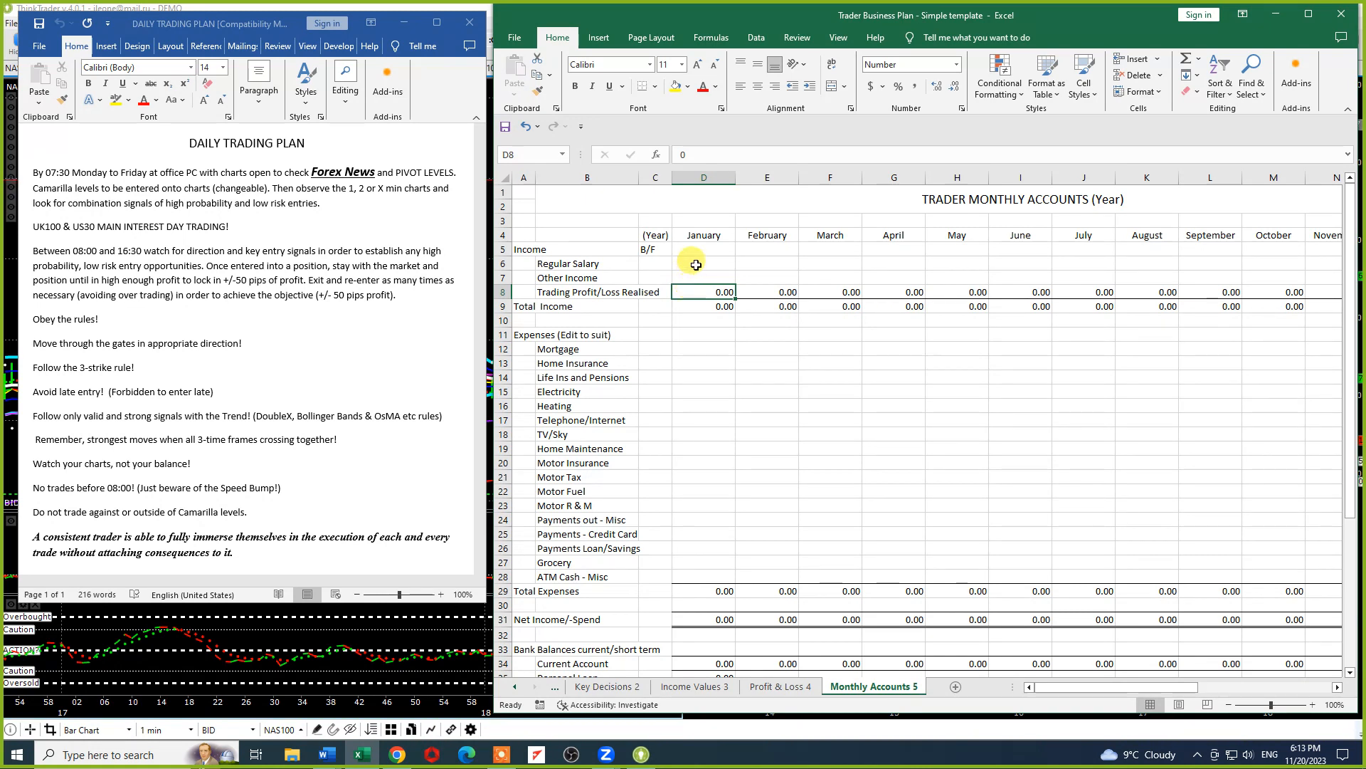
{"action": "left_click", "coordinate": [703, 267]}
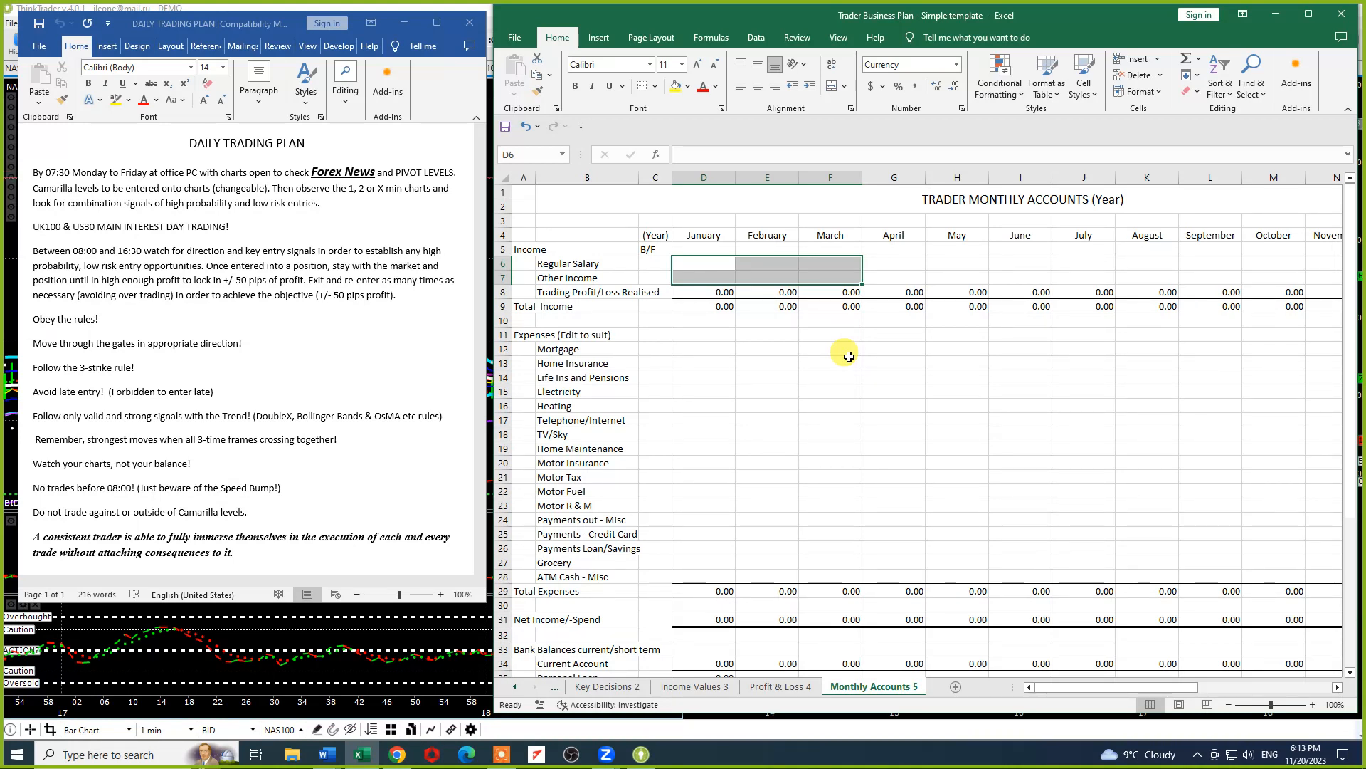
{"action": "scroll", "scroll_direction": "down", "scroll_amount": 3}
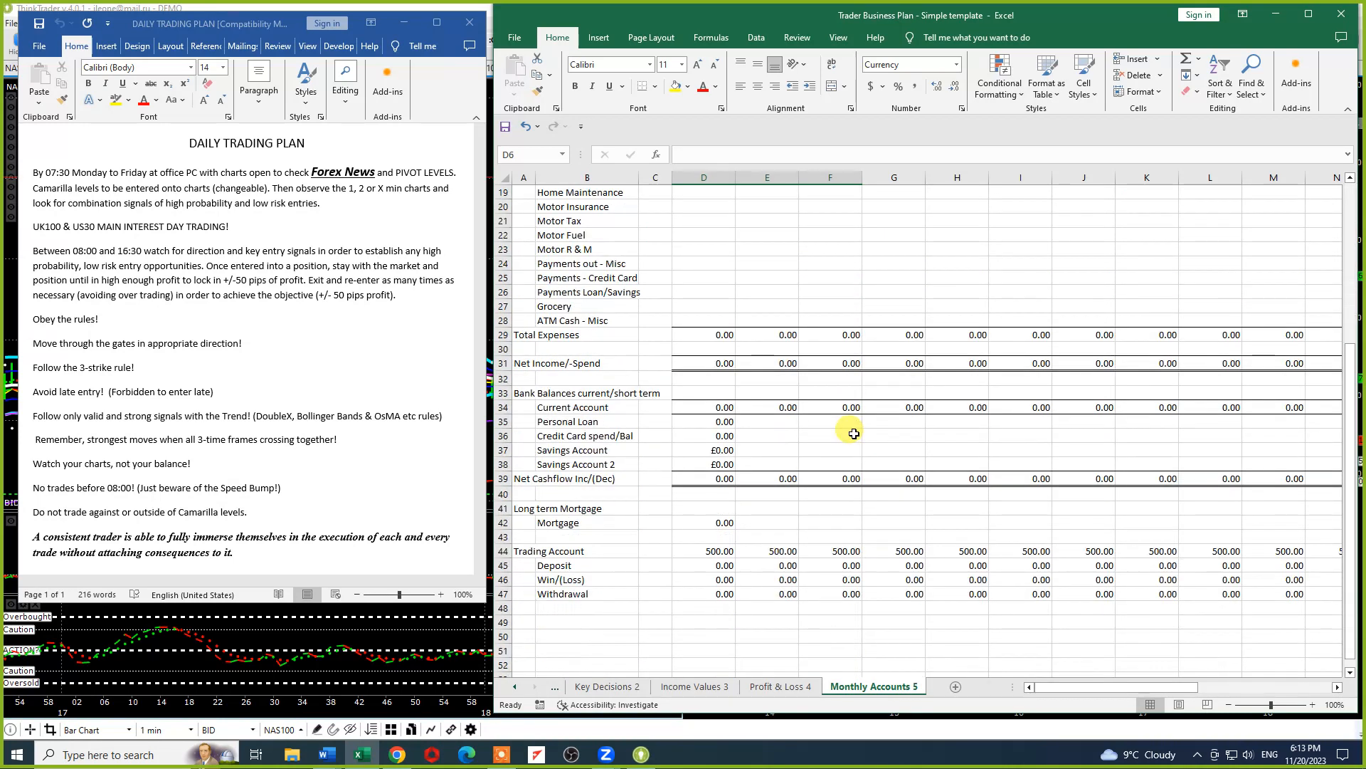
{"action": "mouse_move", "coordinate": [769, 432]}
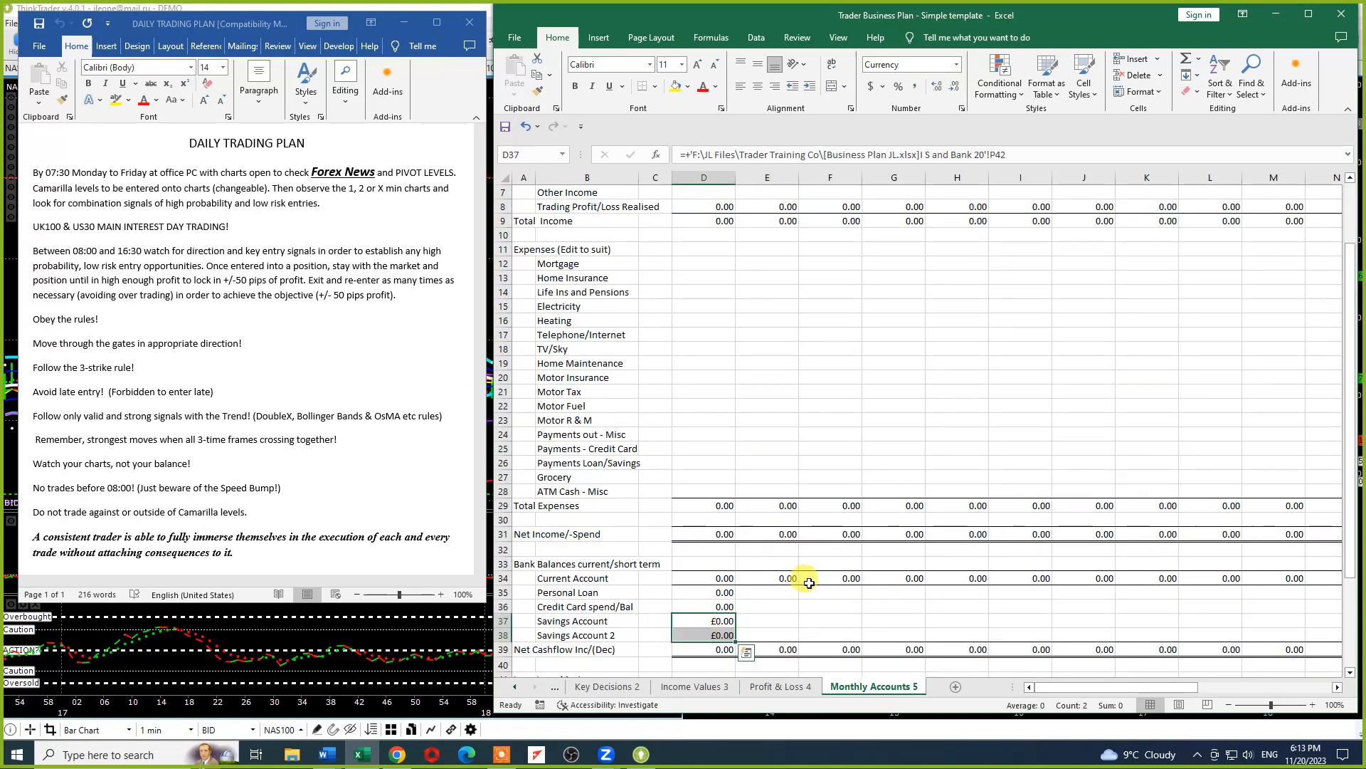
{"action": "scroll", "scroll_direction": "up", "scroll_amount": 3}
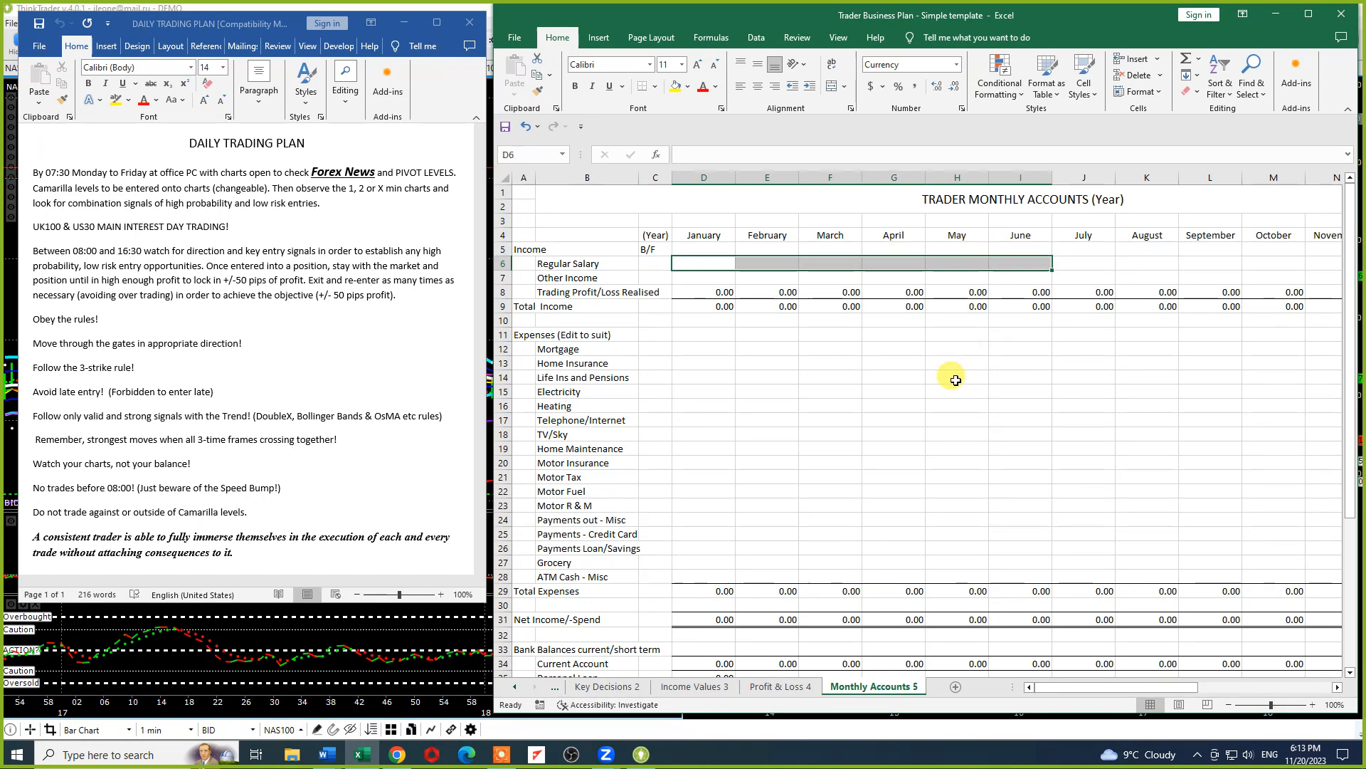
{"action": "scroll", "scroll_direction": "down", "scroll_amount": 3}
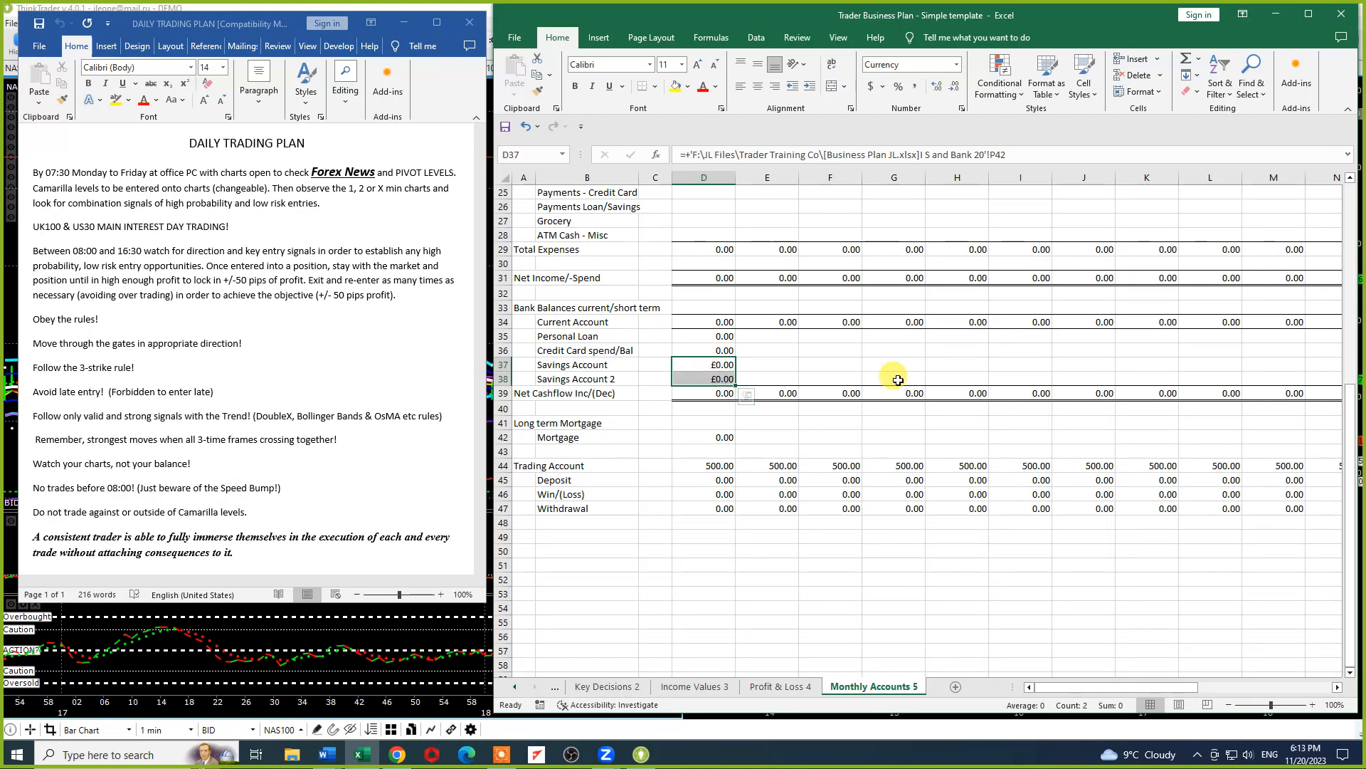
{"action": "scroll", "scroll_direction": "up", "scroll_amount": 3}
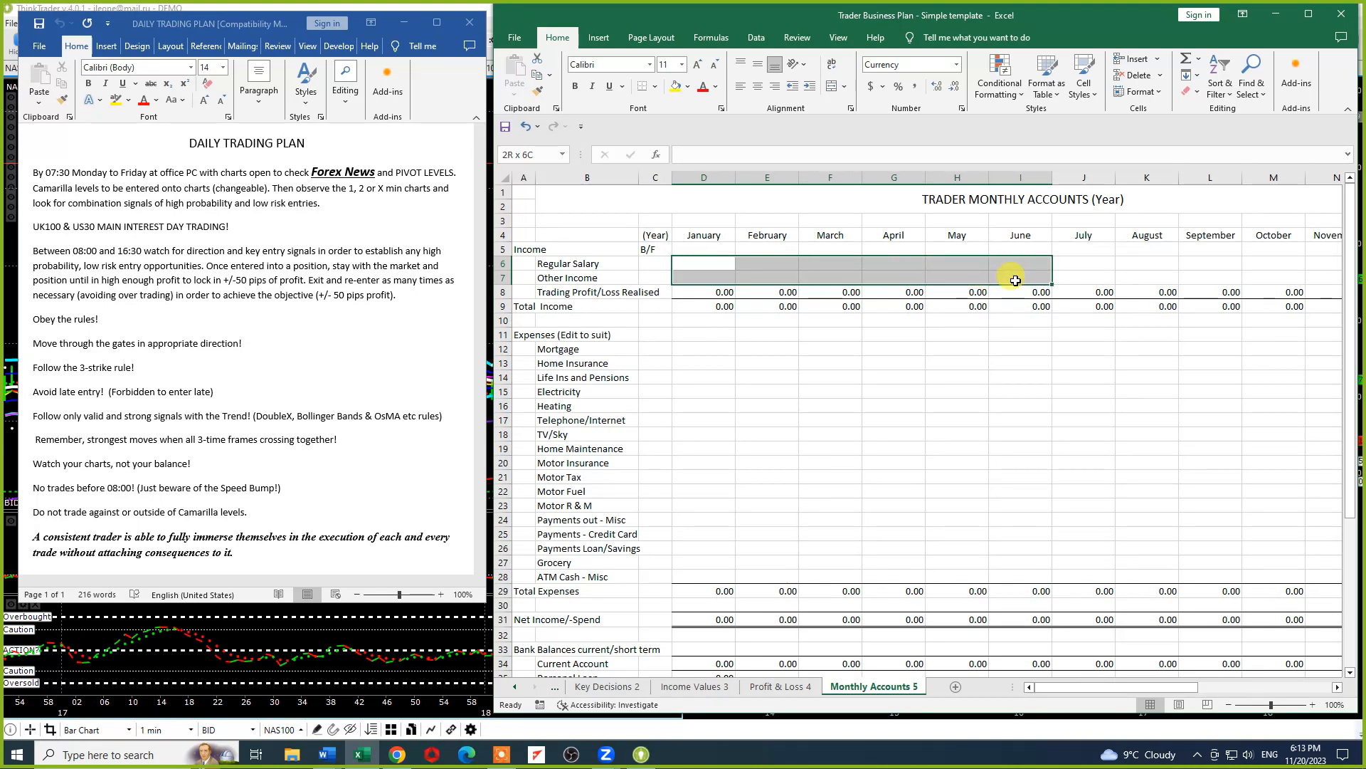
{"action": "left_click", "coordinate": [586, 292]}
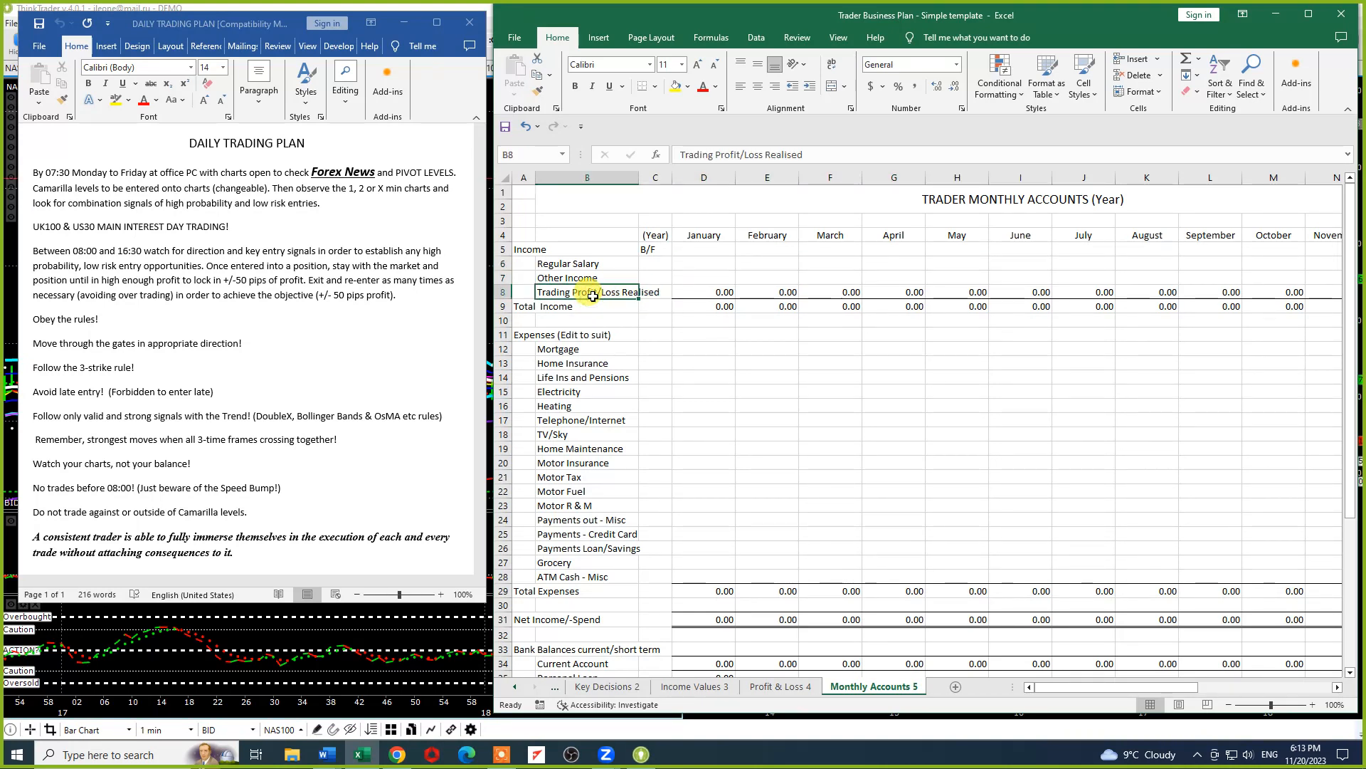
{"action": "left_click", "coordinate": [586, 264]}
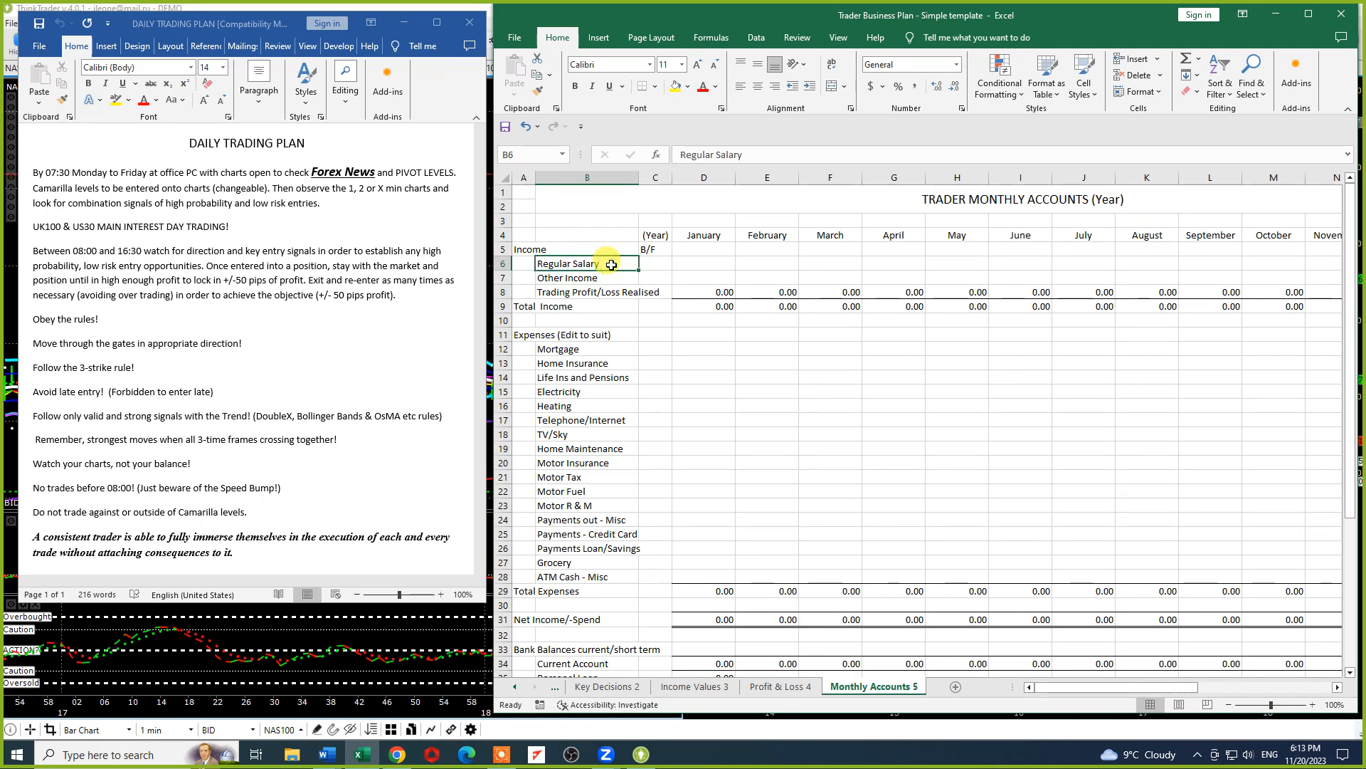
{"action": "key", "text": "Delete"}
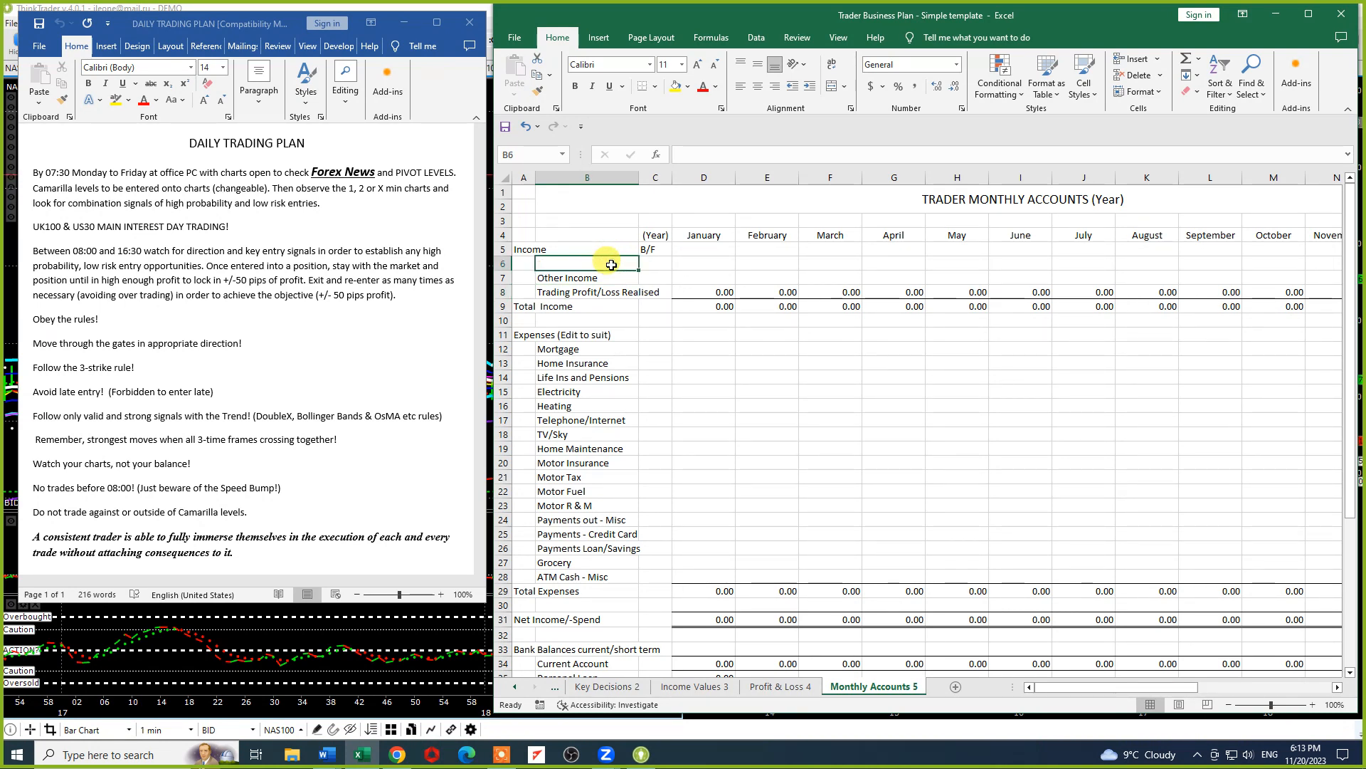
{"action": "type", "text": "Regular Salary"}
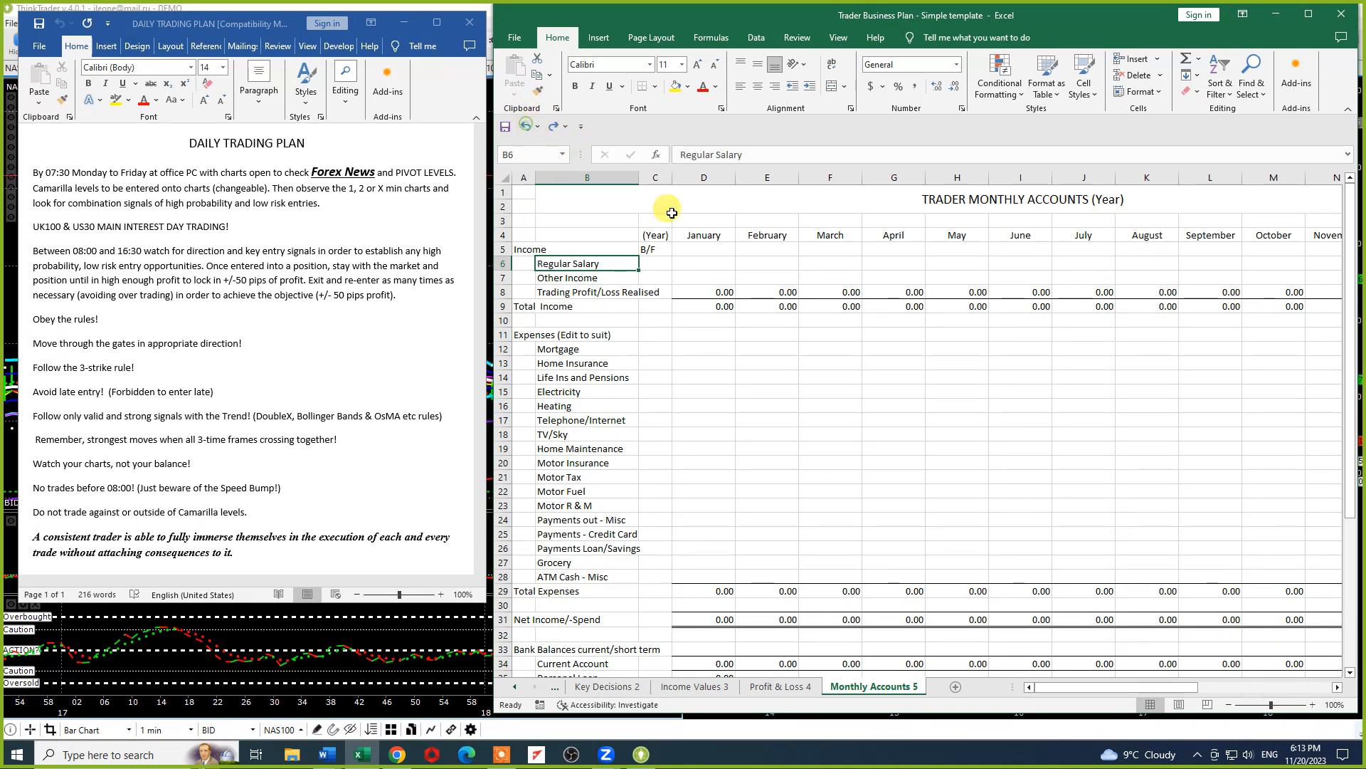
{"action": "left_click", "coordinate": [703, 264]}
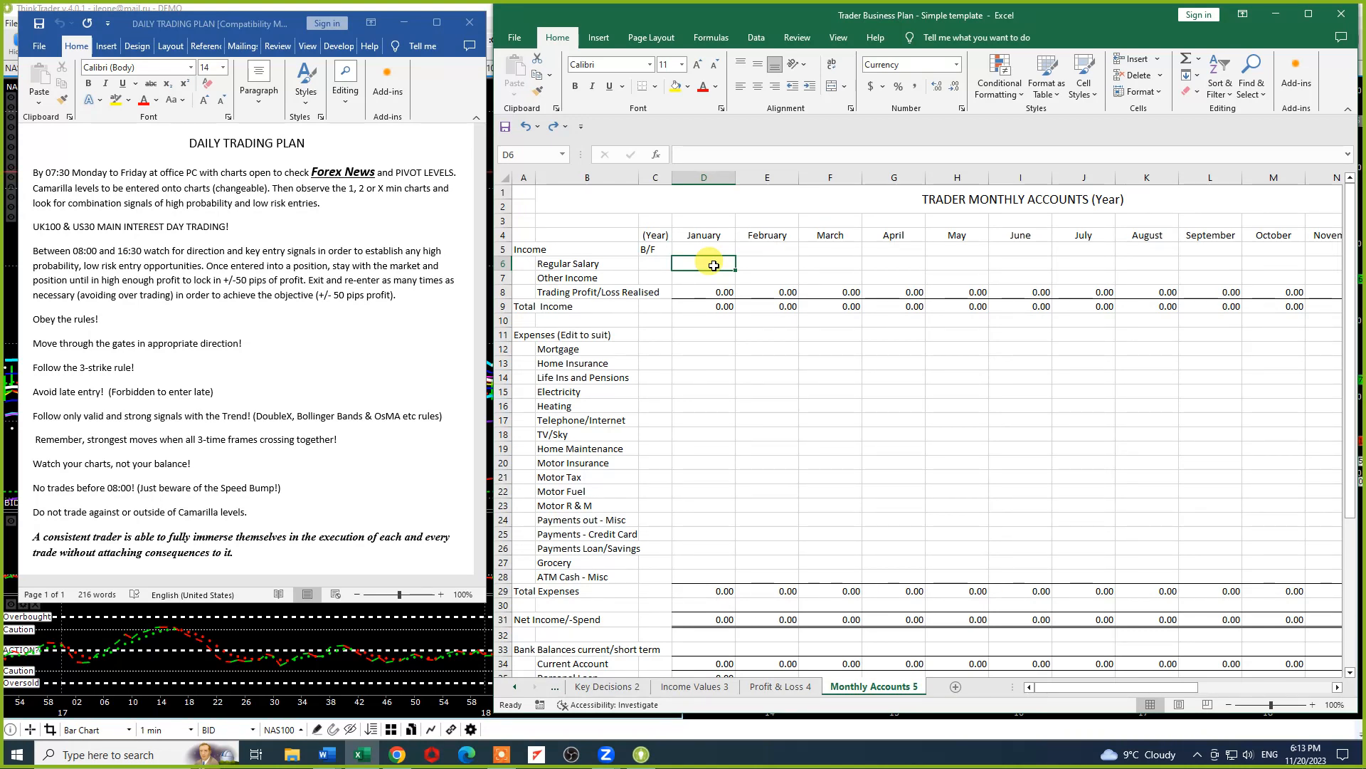
{"action": "mouse_move", "coordinate": [743, 290]}
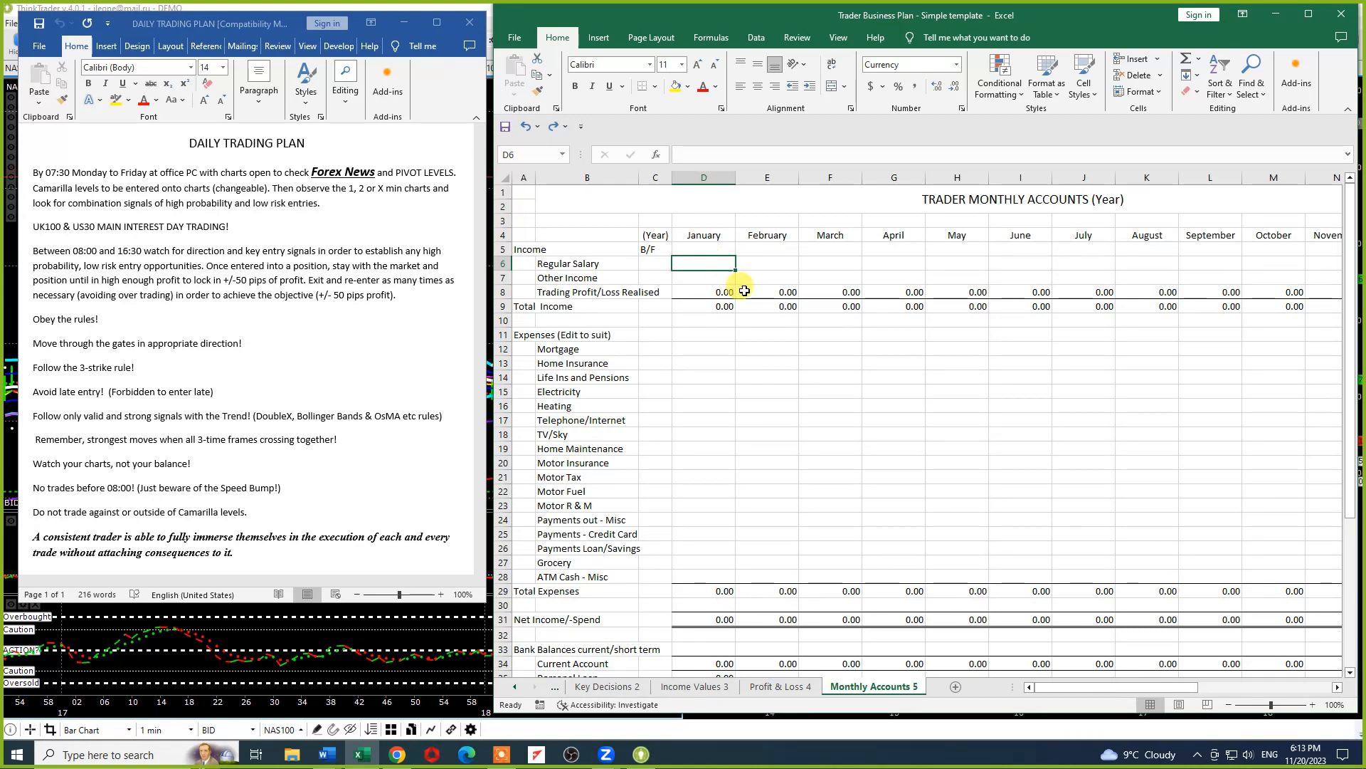
{"action": "left_click", "coordinate": [587, 291]}
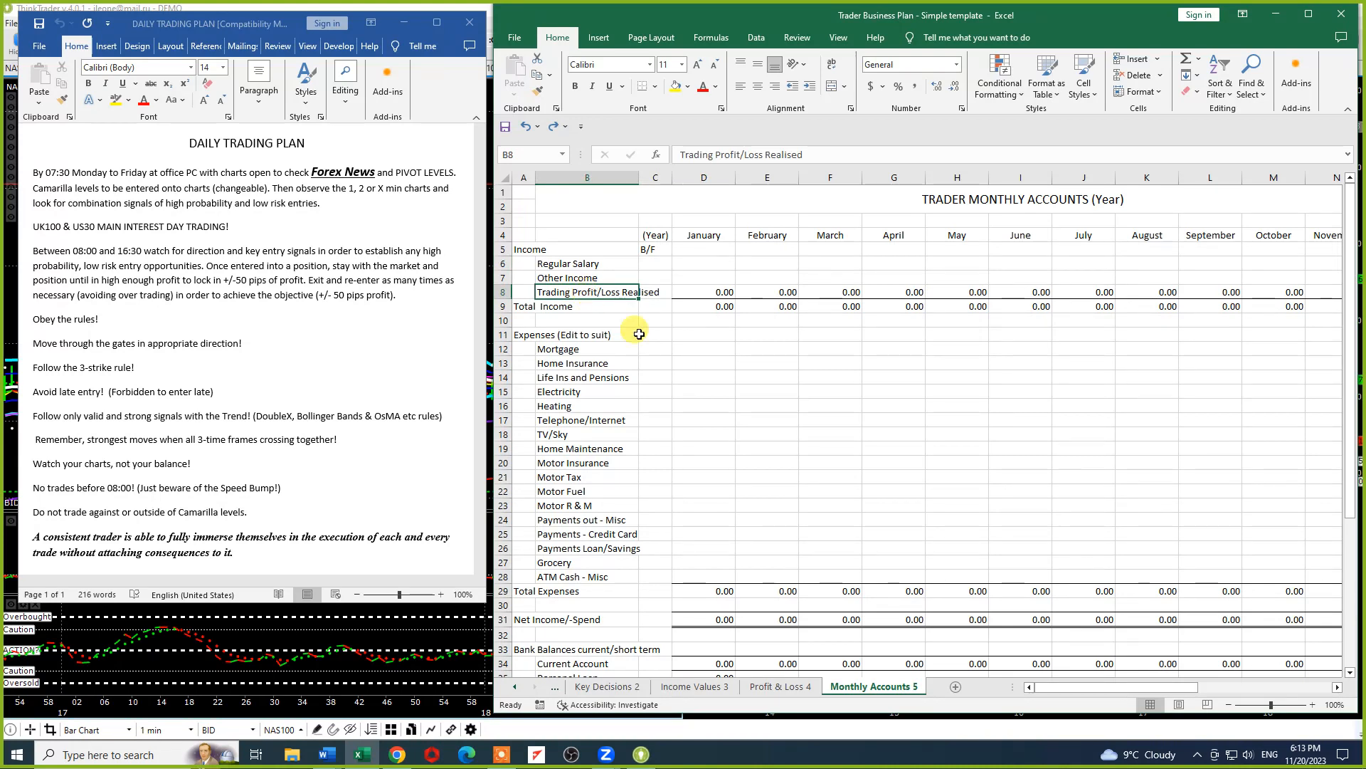
{"action": "scroll", "scroll_direction": "down", "scroll_amount": 3}
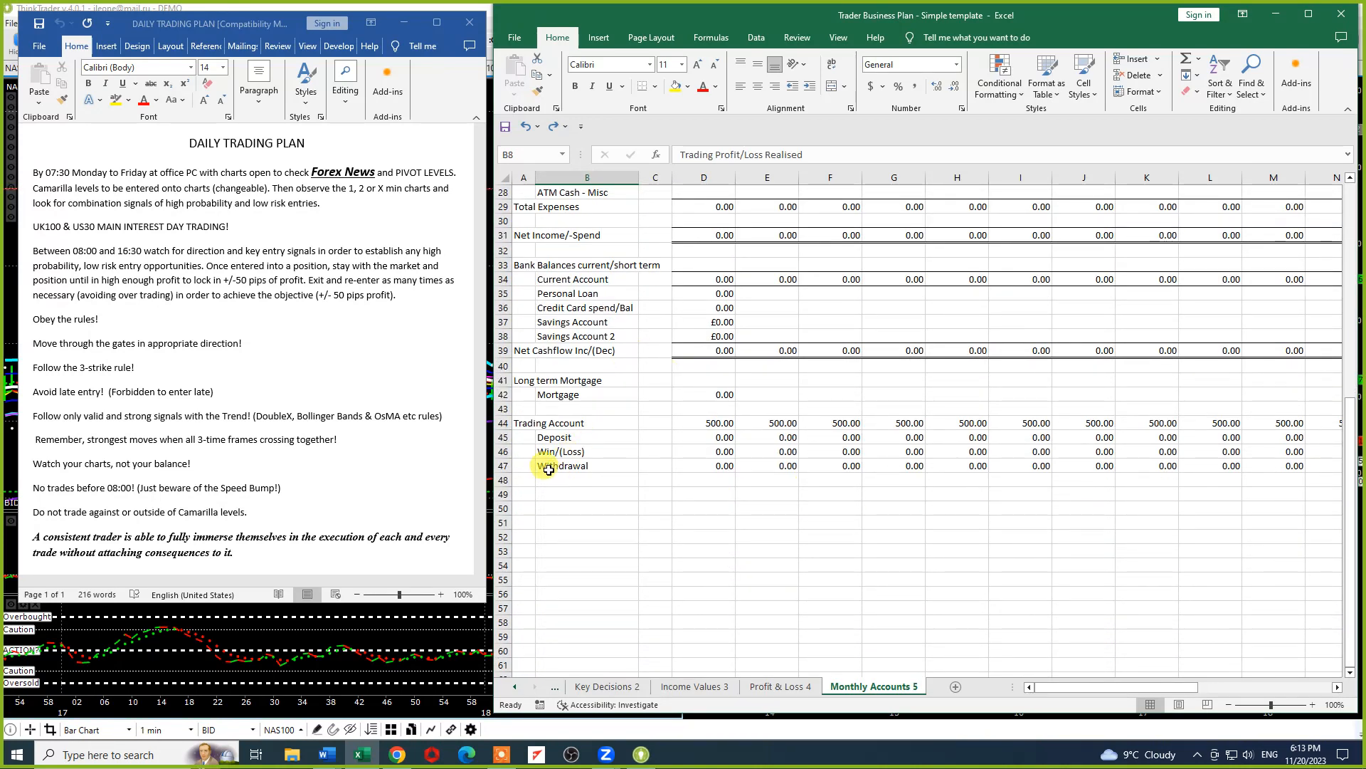
{"action": "left_click", "coordinate": [562, 466]}
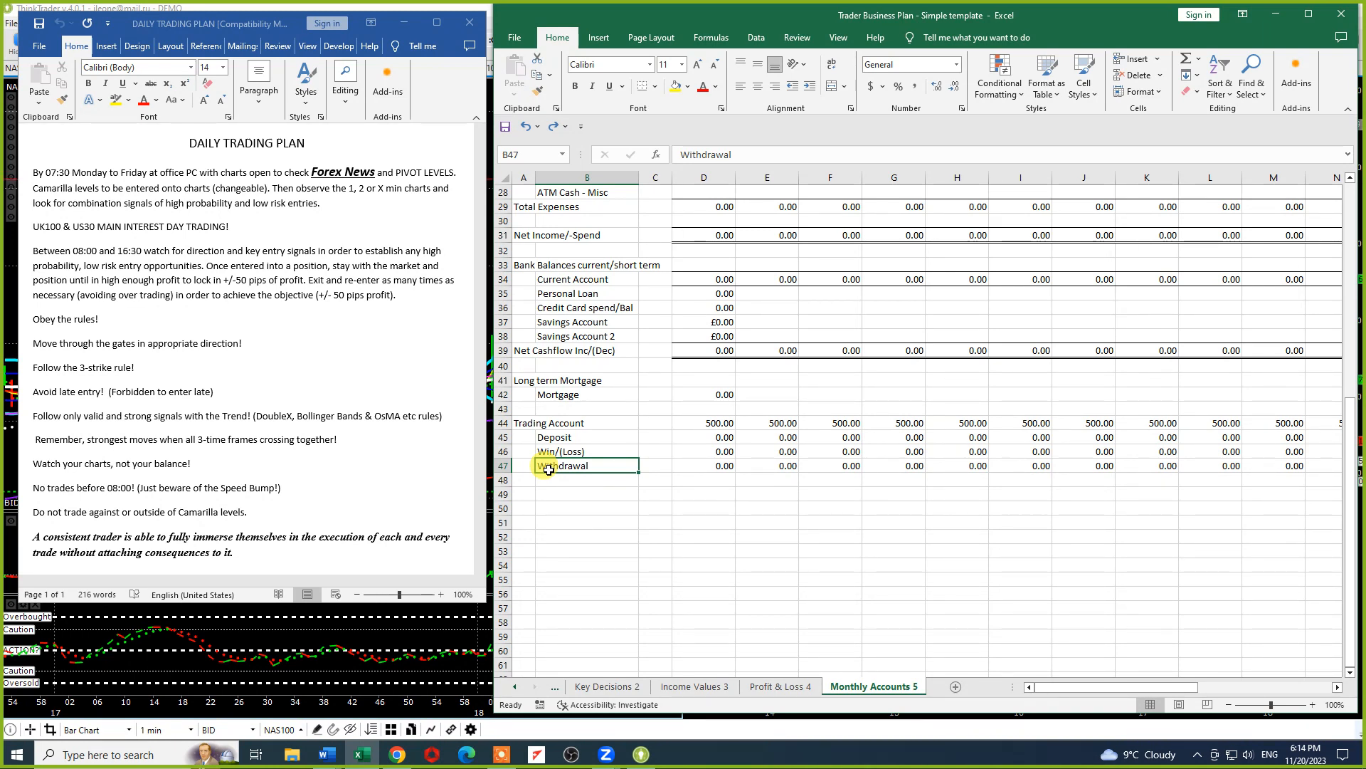
{"action": "left_click", "coordinate": [703, 423]}
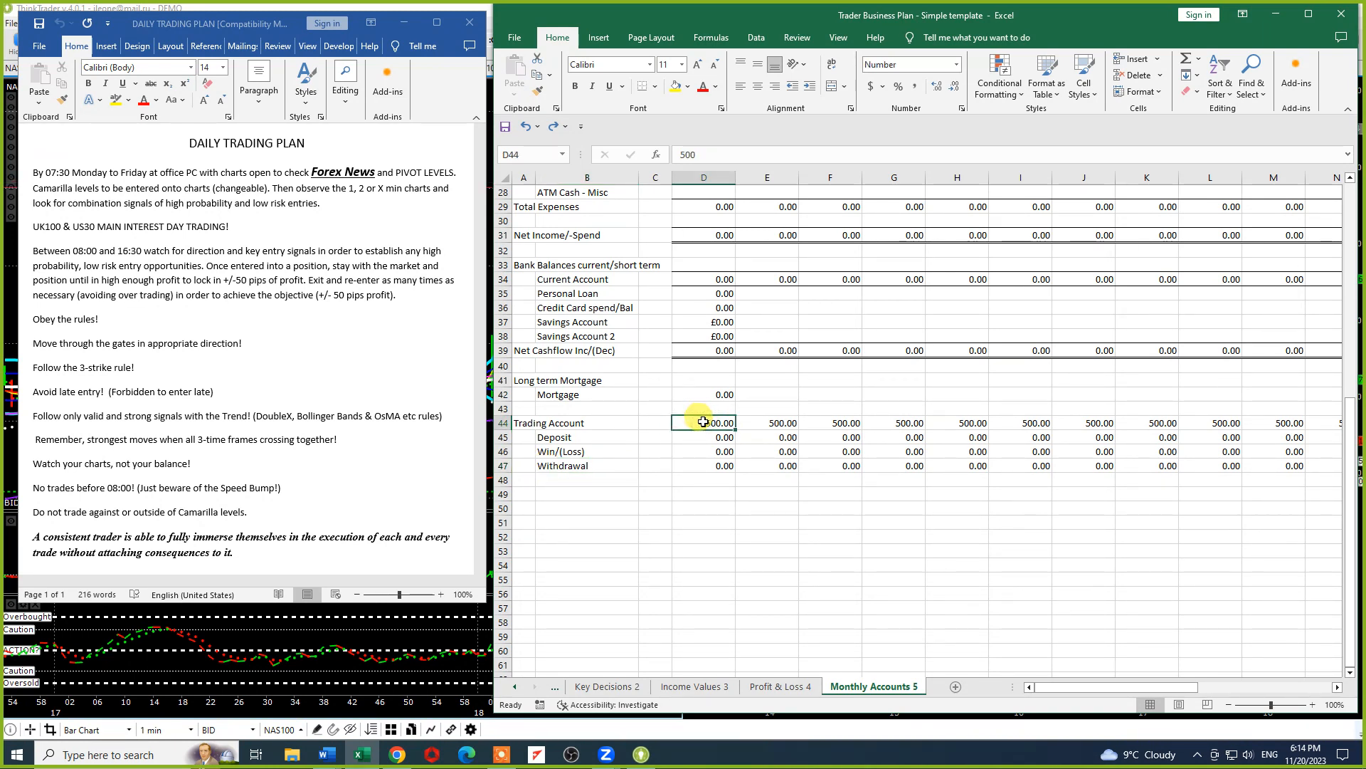
{"action": "left_click", "coordinate": [703, 437]}
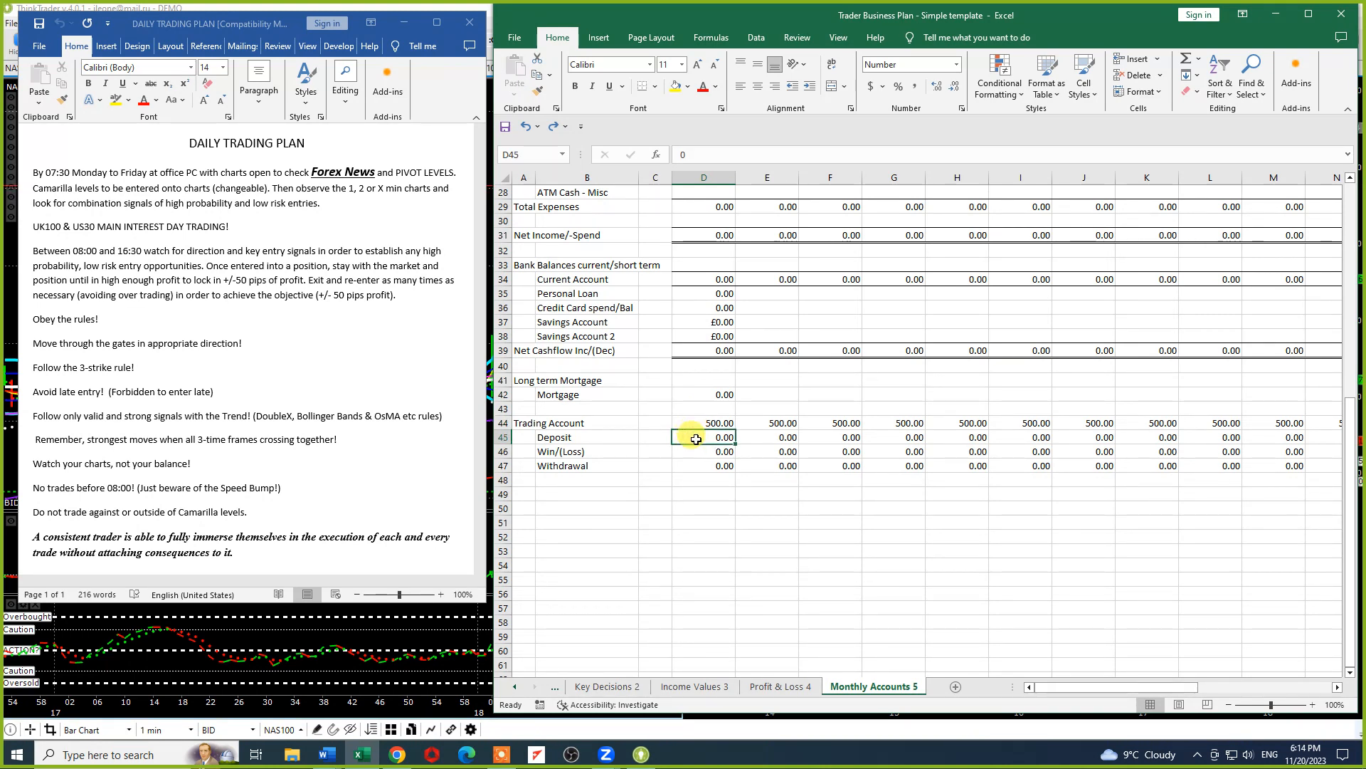
{"action": "left_click", "coordinate": [703, 451]}
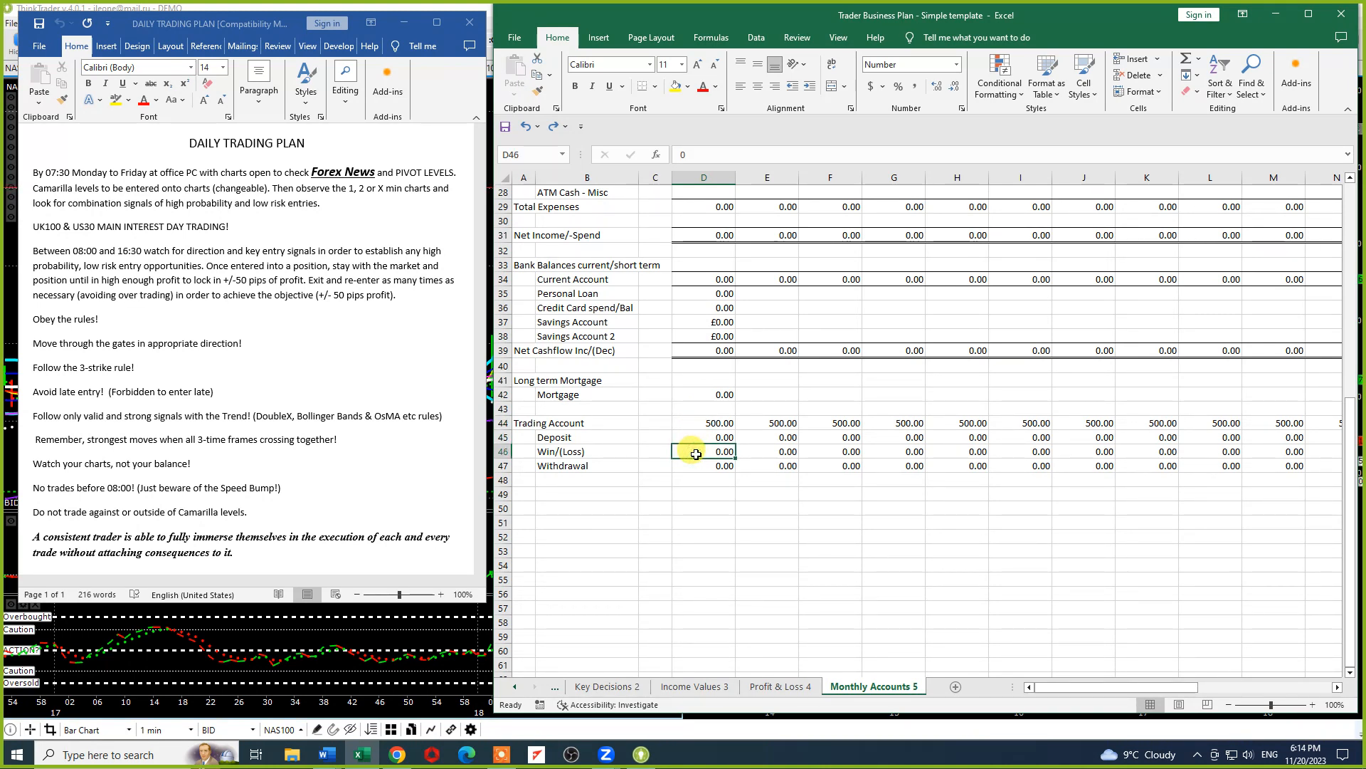
{"action": "left_click", "coordinate": [703, 422]}
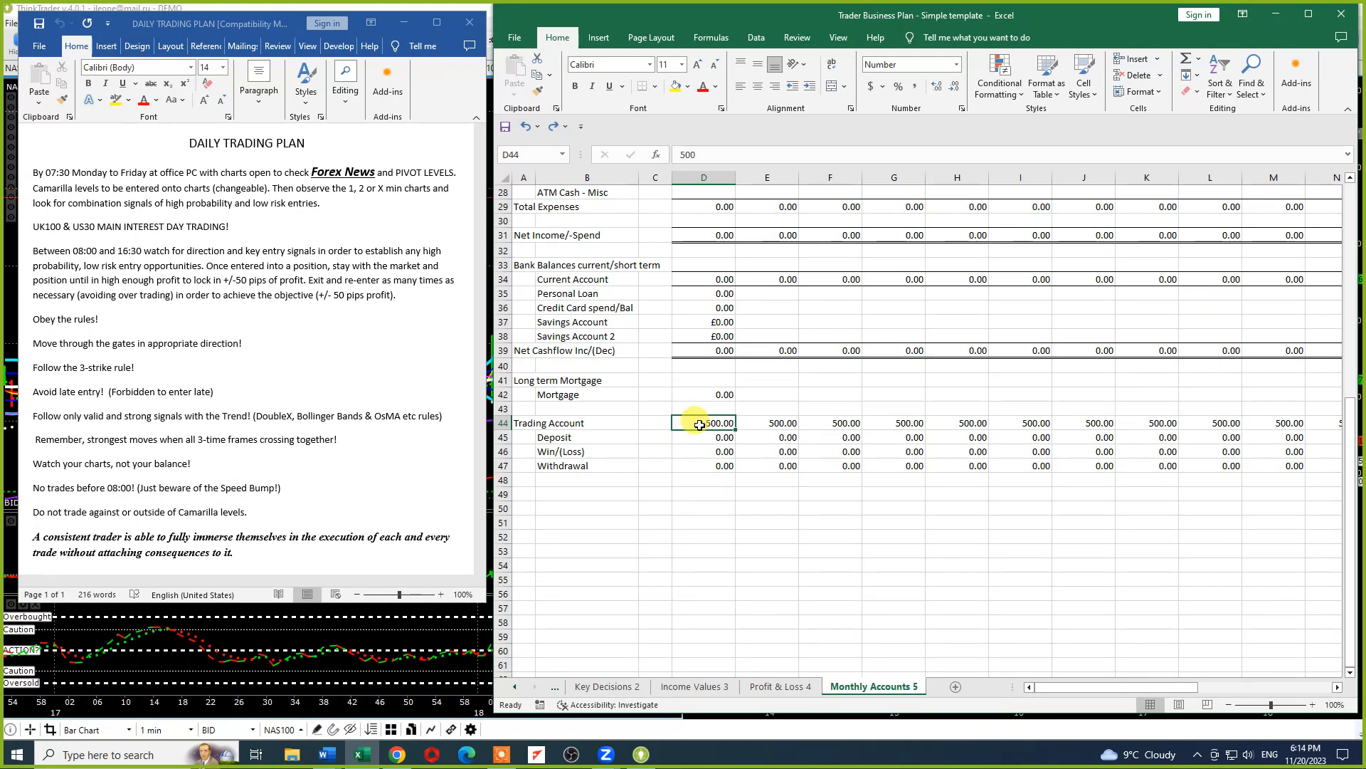
{"action": "left_click", "coordinate": [702, 465]}
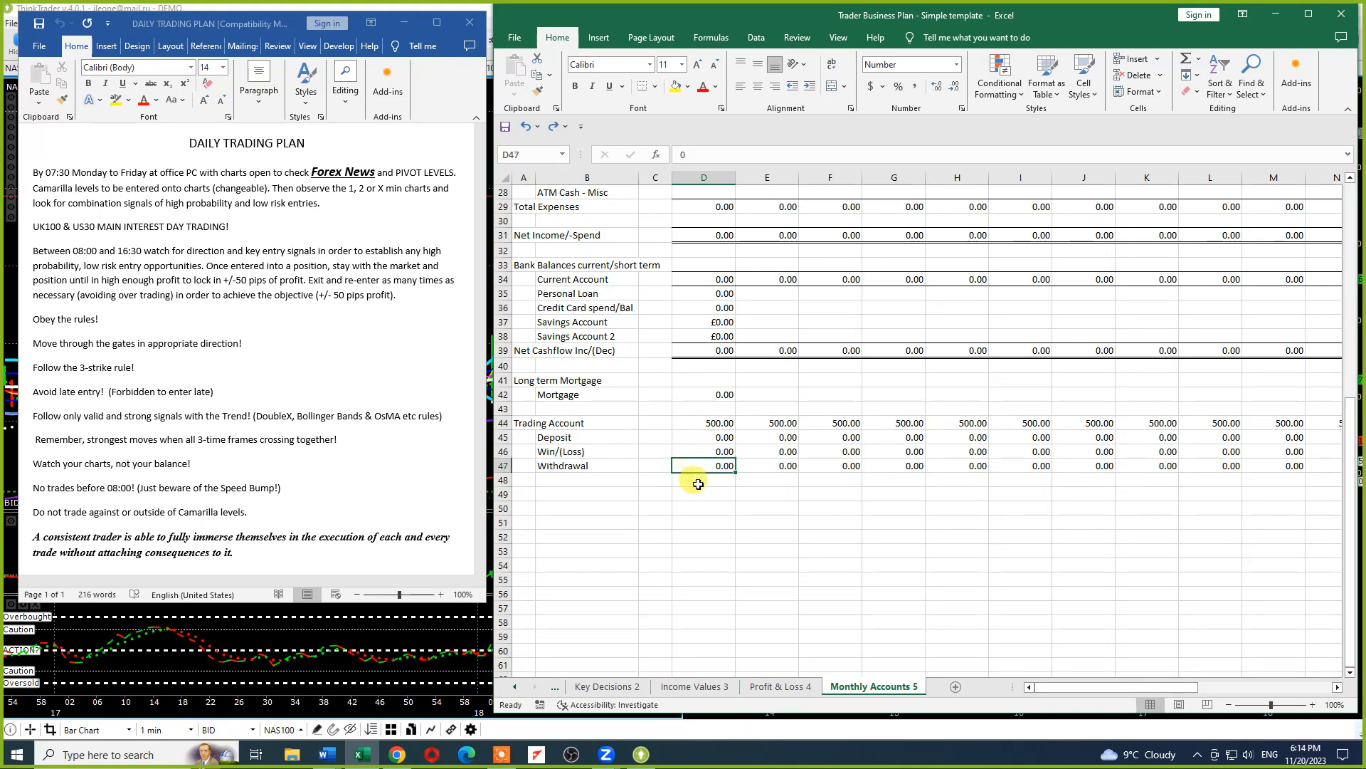
{"action": "mouse_move", "coordinate": [703, 468]}
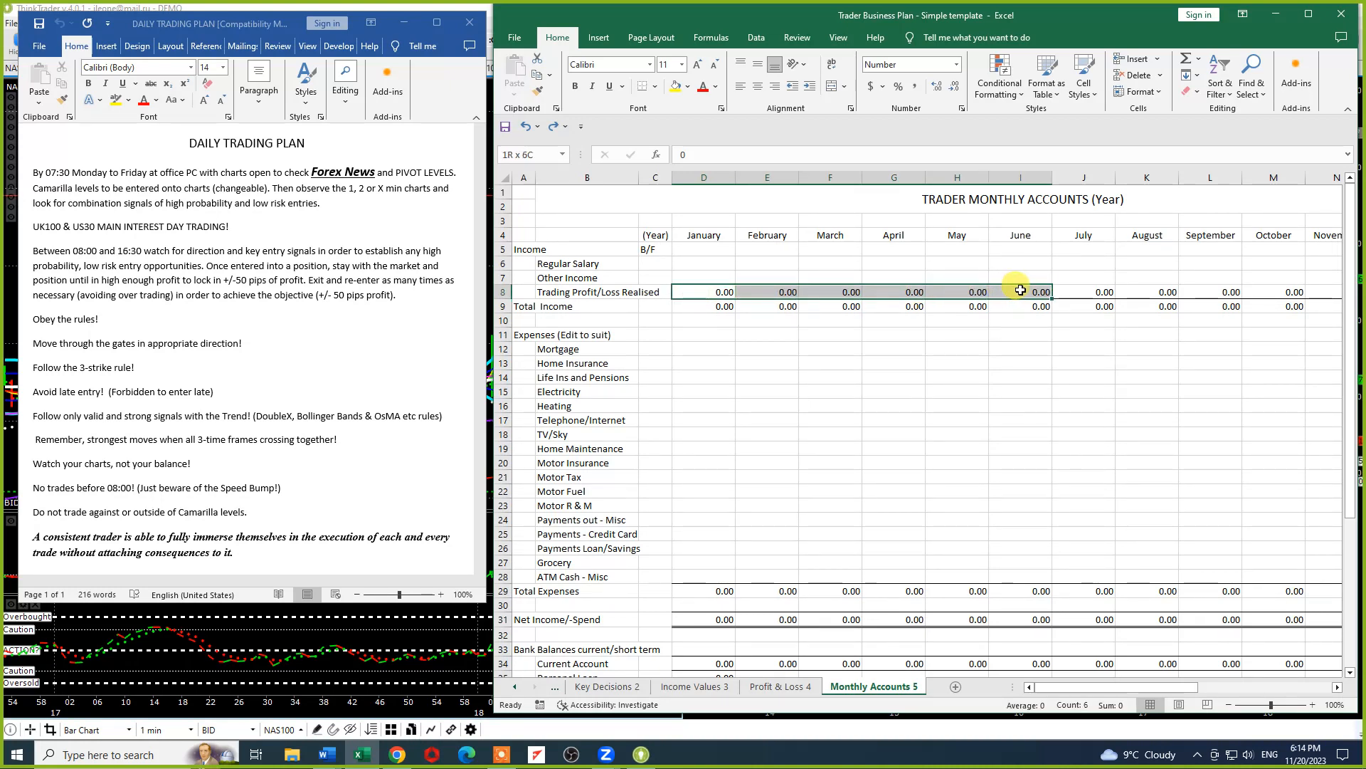
{"action": "left_click", "coordinate": [1020, 291]}
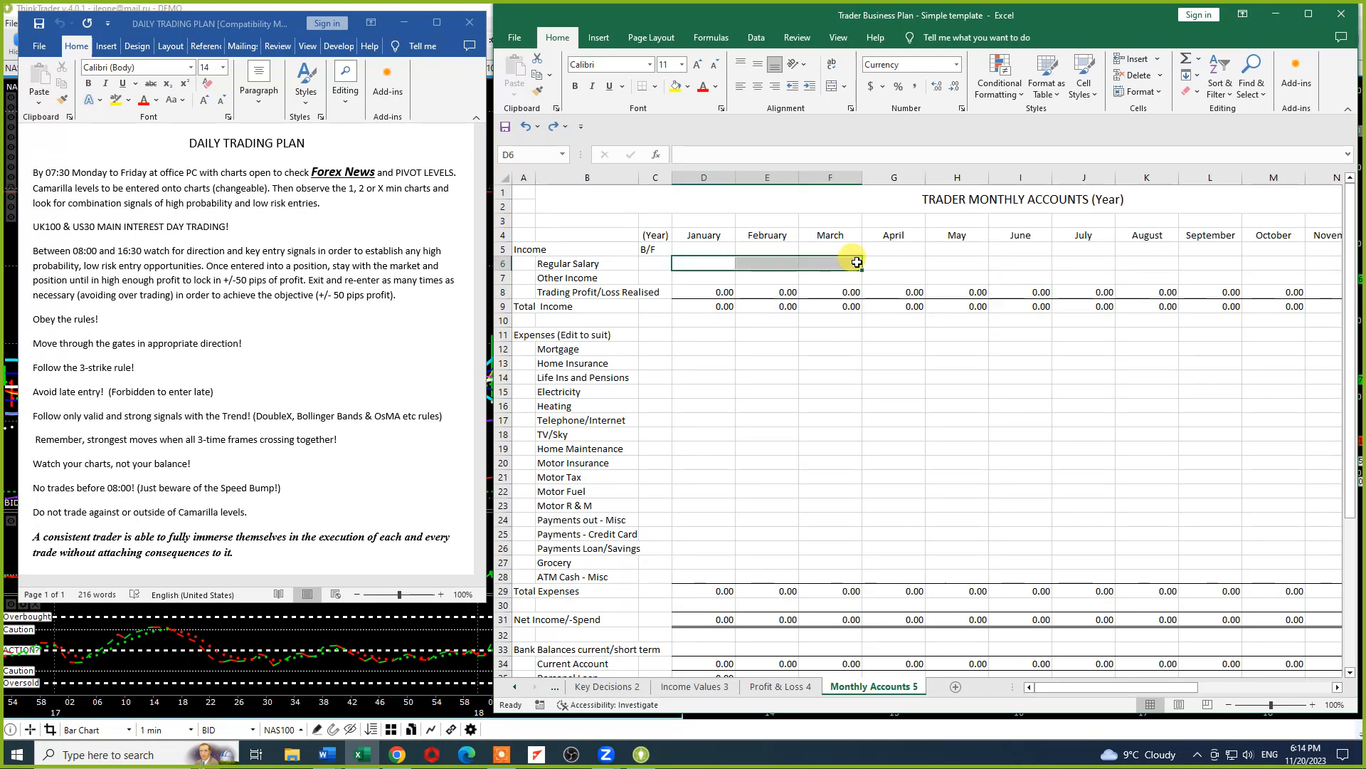
{"action": "left_click", "coordinate": [1020, 291]}
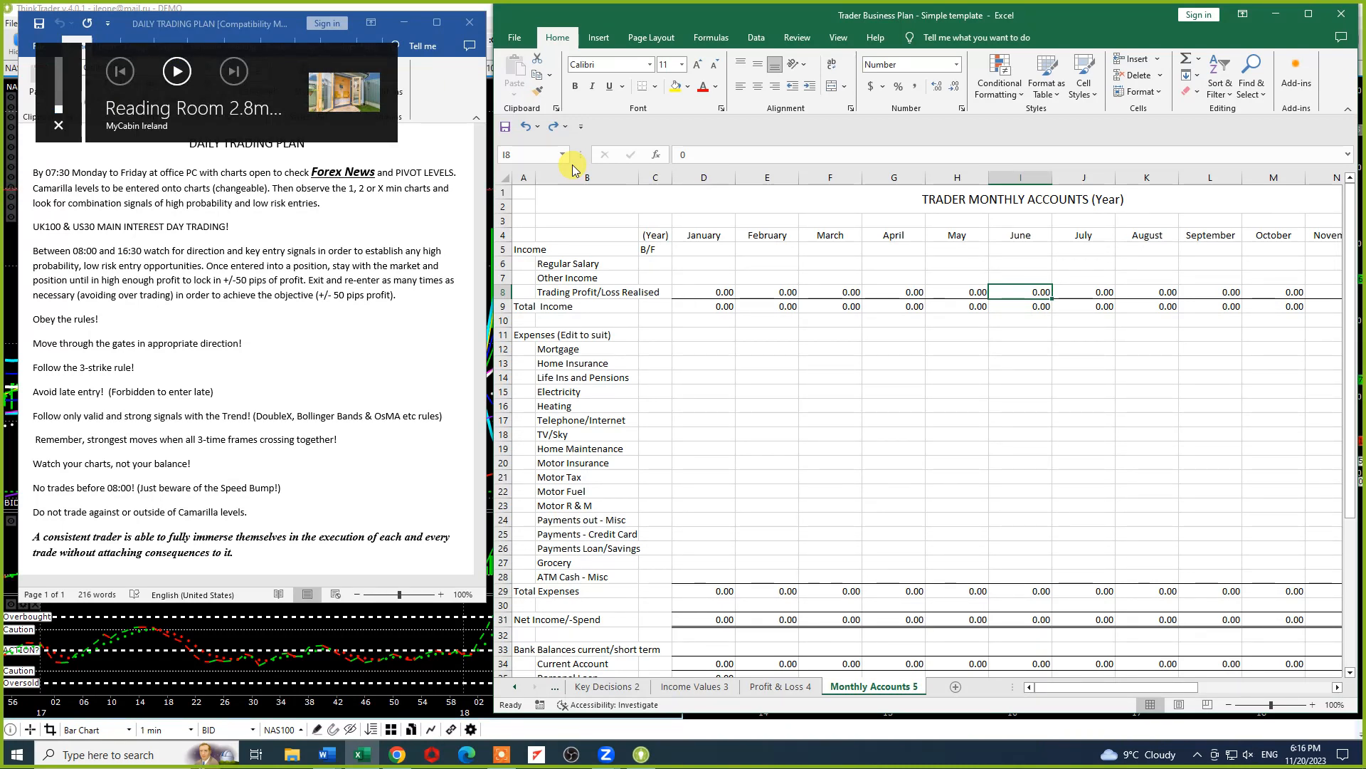
{"action": "left_click", "coordinate": [59, 124]}
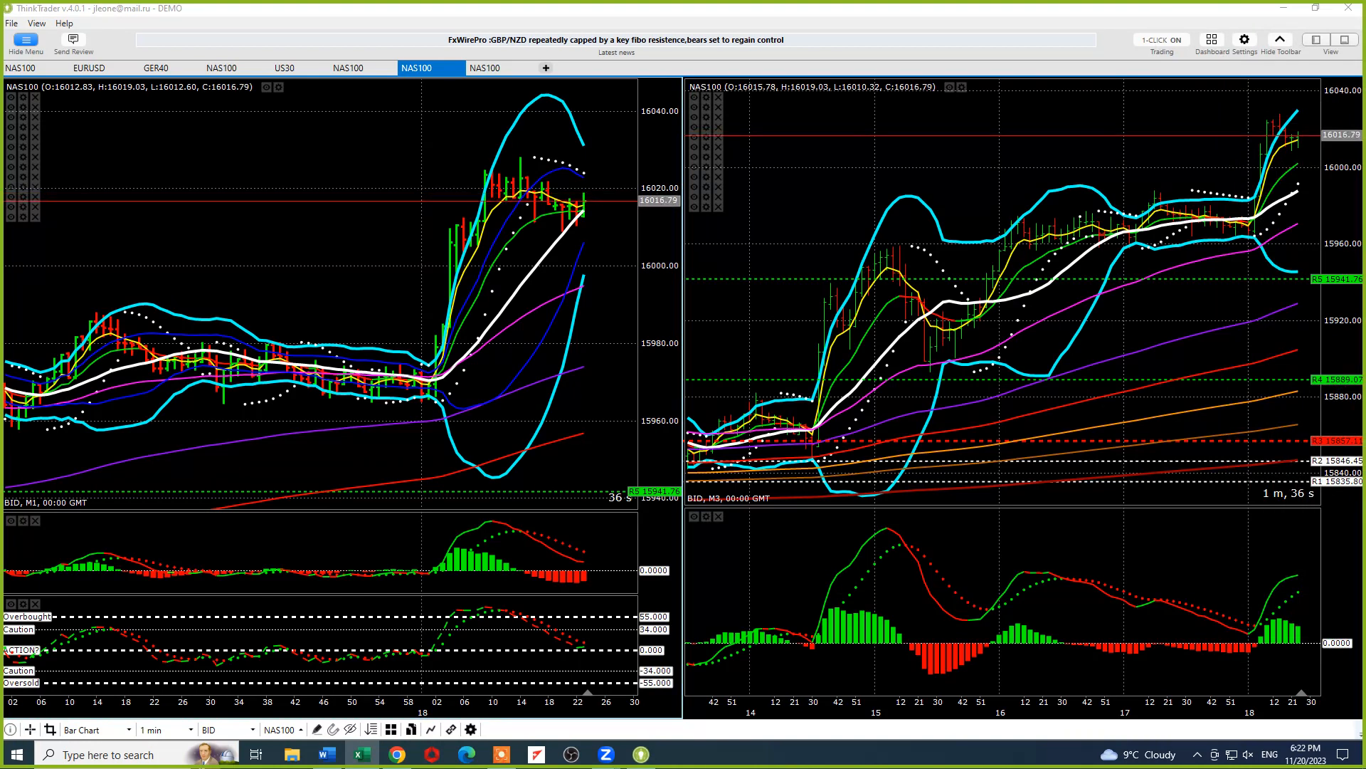
{"action": "mouse_move", "coordinate": [831, 282]}
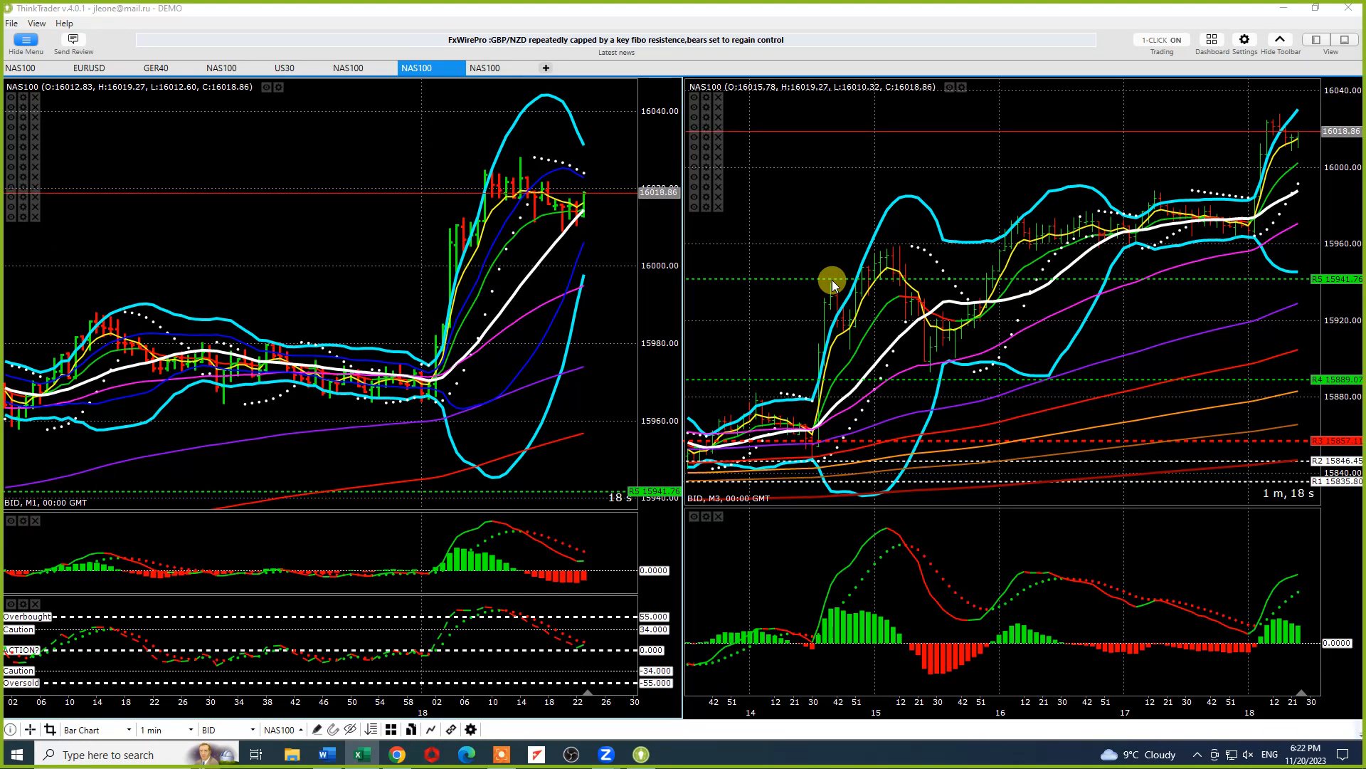
{"action": "mouse_move", "coordinate": [475, 353]}
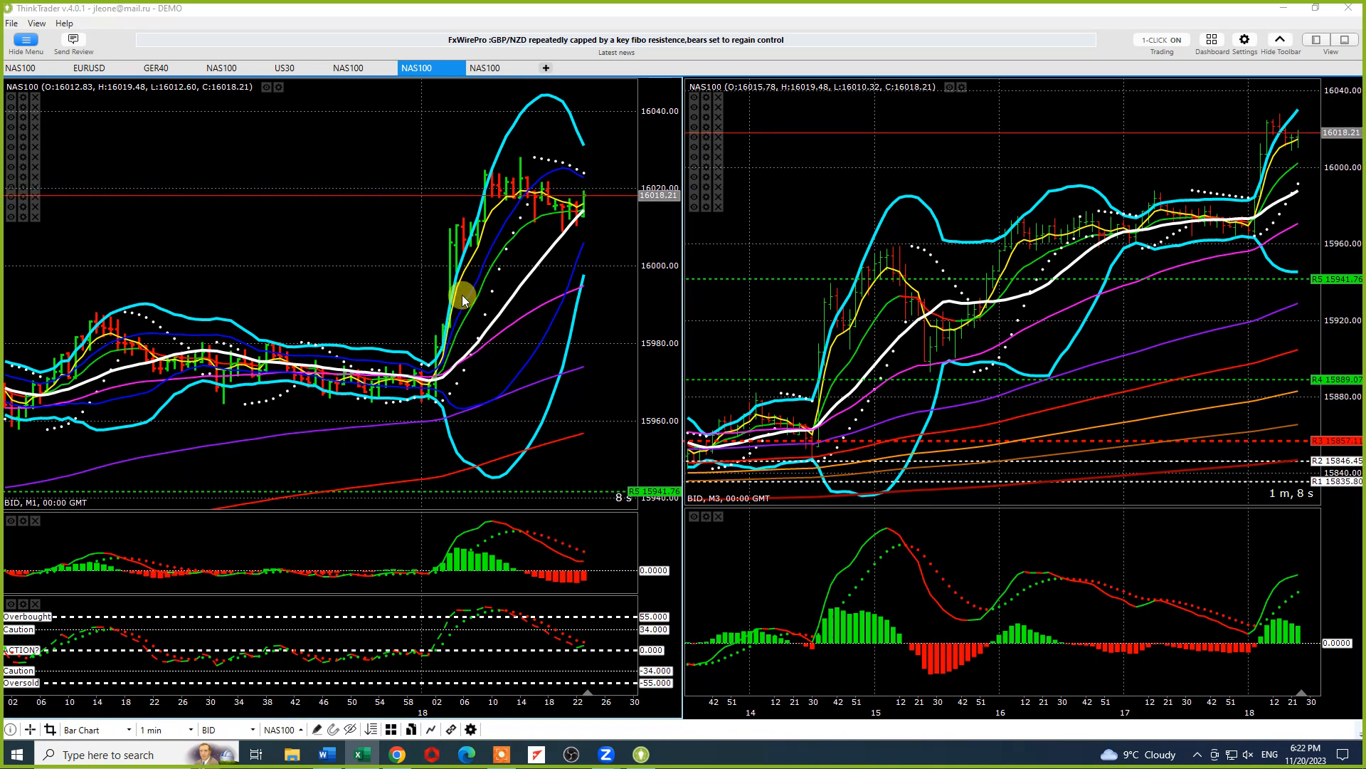
{"action": "mouse_move", "coordinate": [858, 267]}
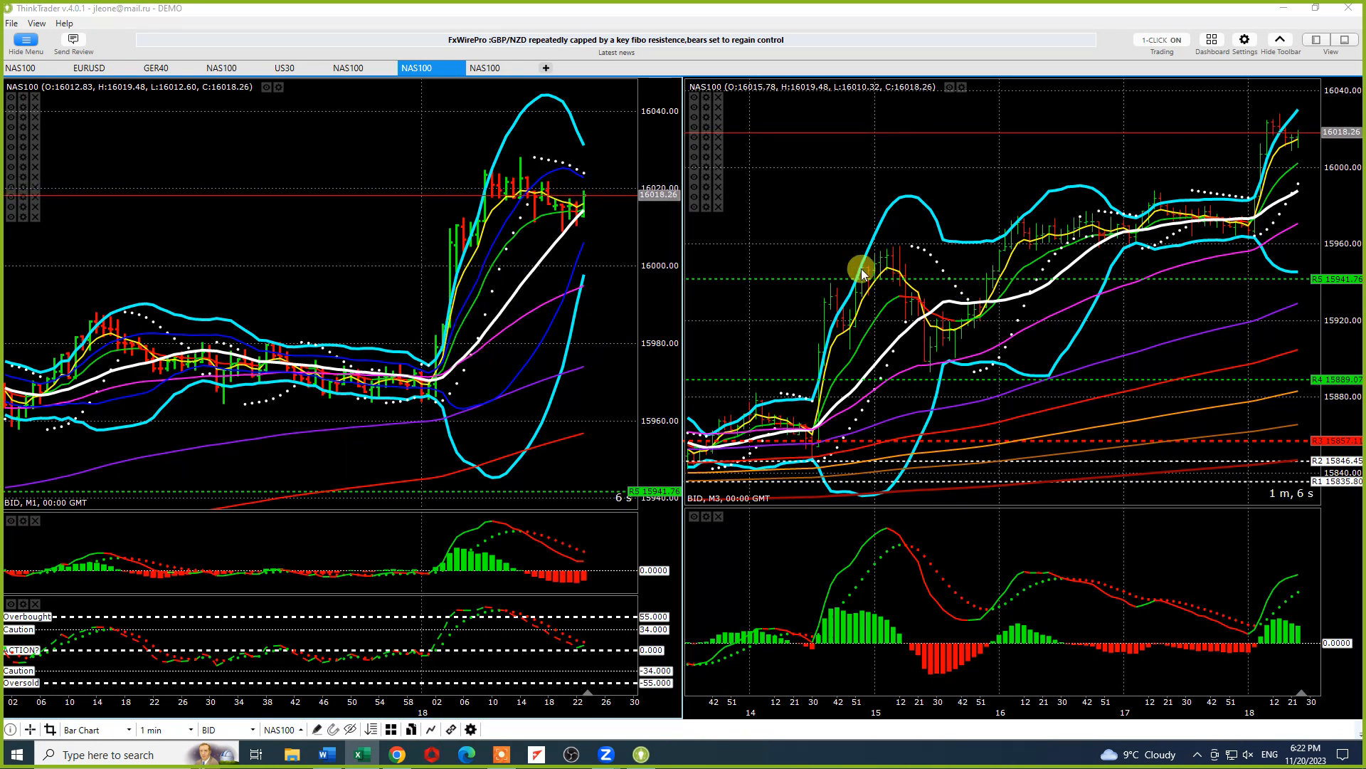
{"action": "mouse_move", "coordinate": [922, 326]}
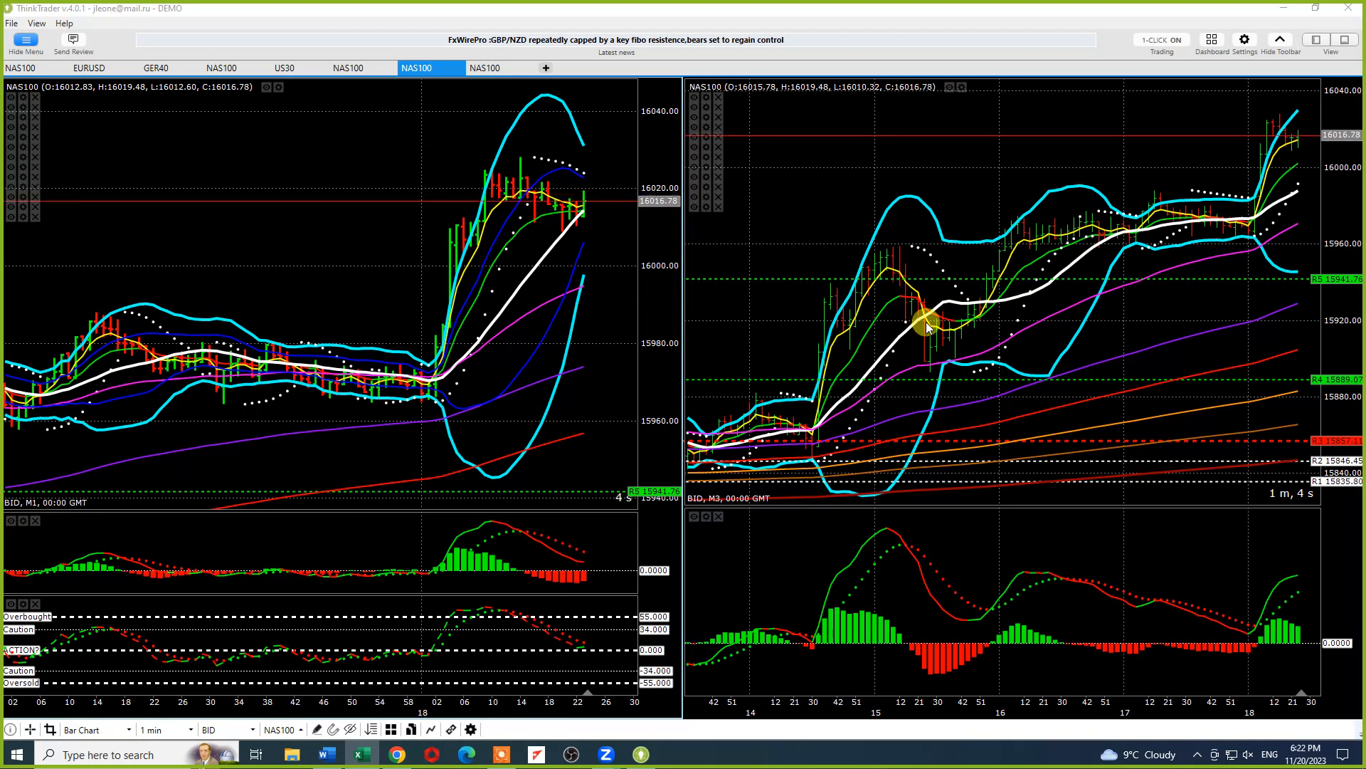